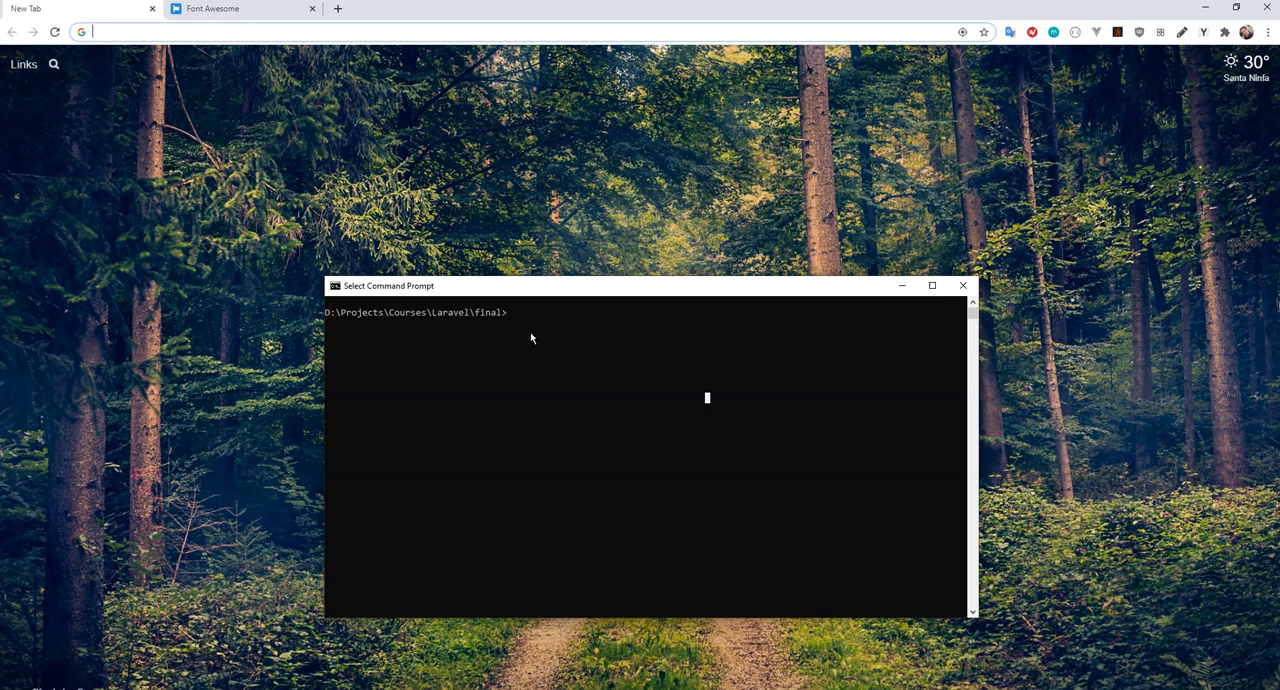
Step: Move Command Prompt into the user_manager project folder
{"action": "left_click", "coordinate": [510, 312]}
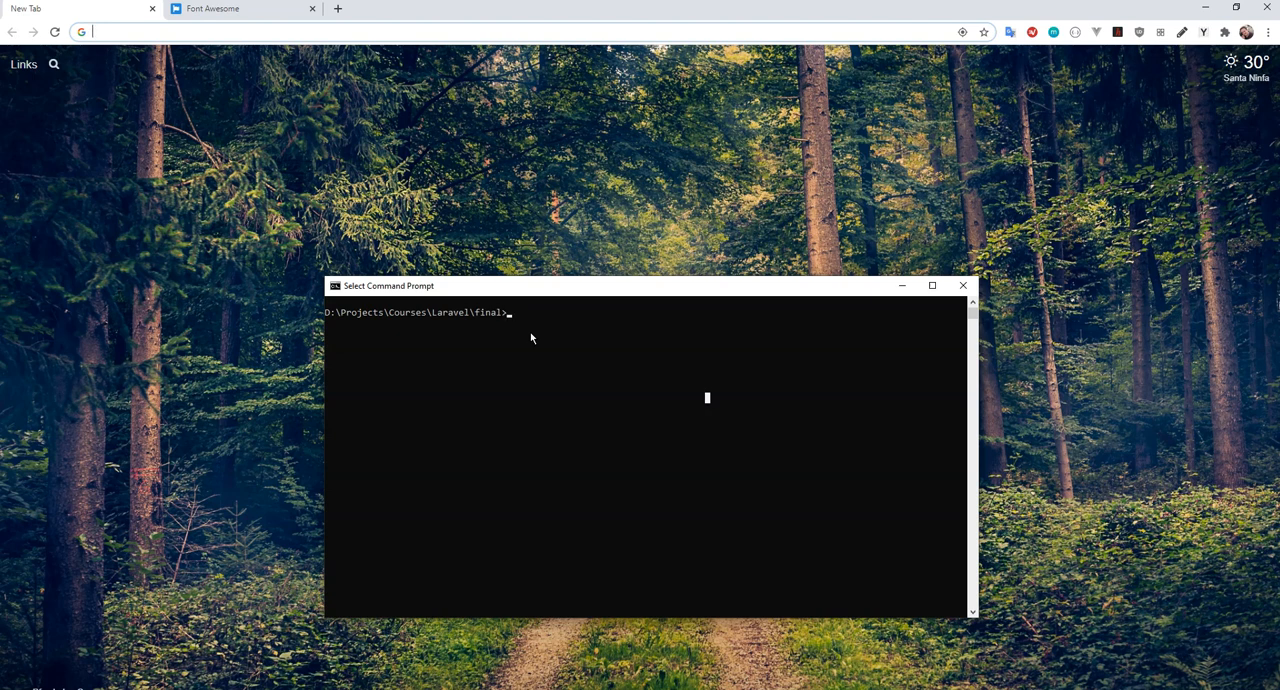
{"action": "mouse_move", "coordinate": [539, 330]}
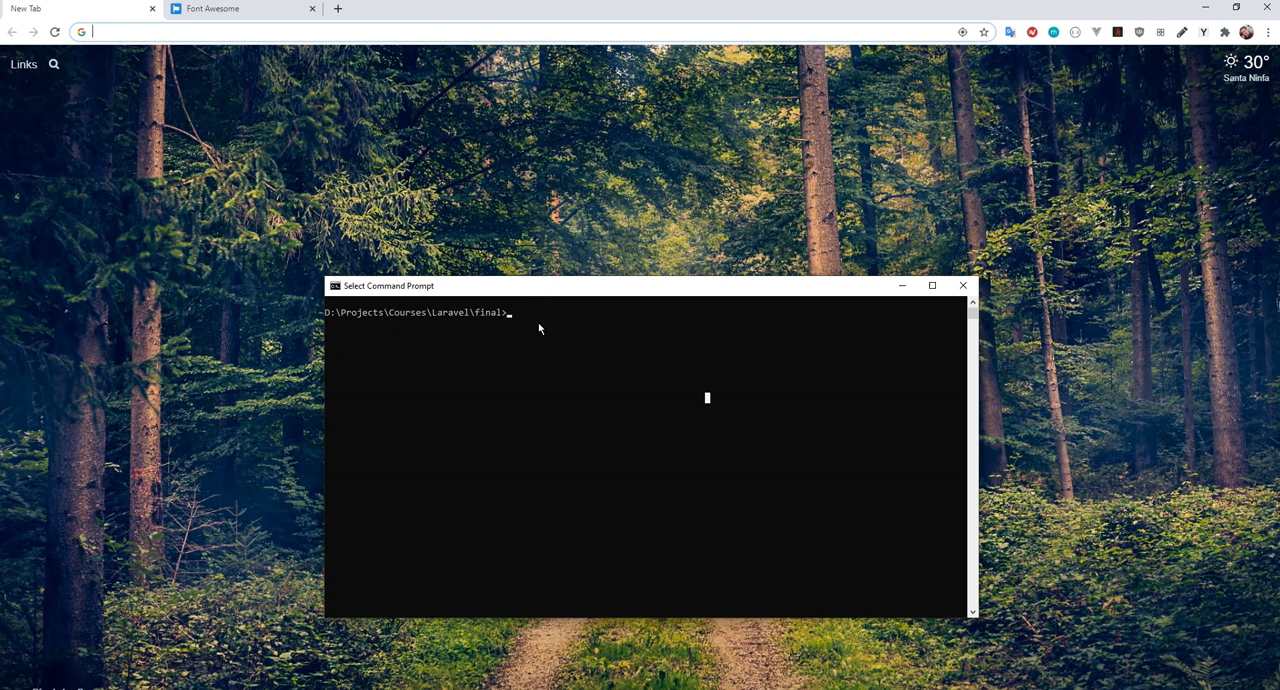
{"action": "left_click", "coordinate": [961, 285]}
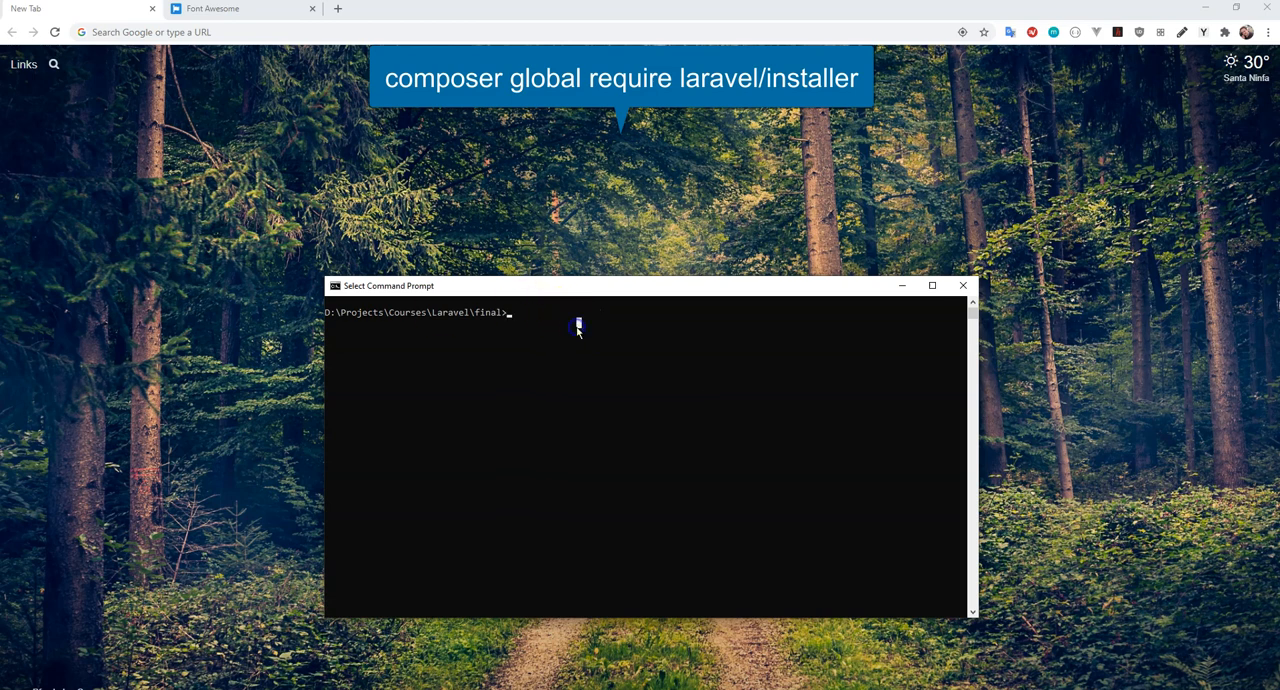
{"action": "type", "text": "larave"}
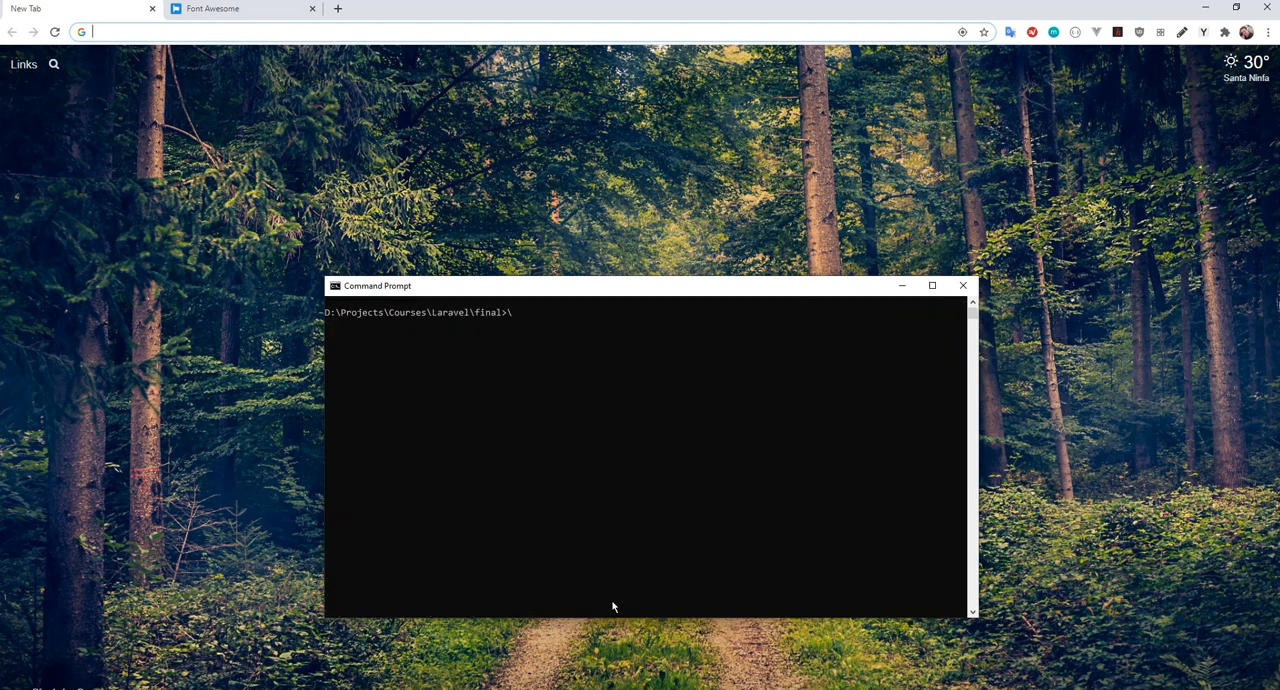
{"action": "type", "text": "cd"}
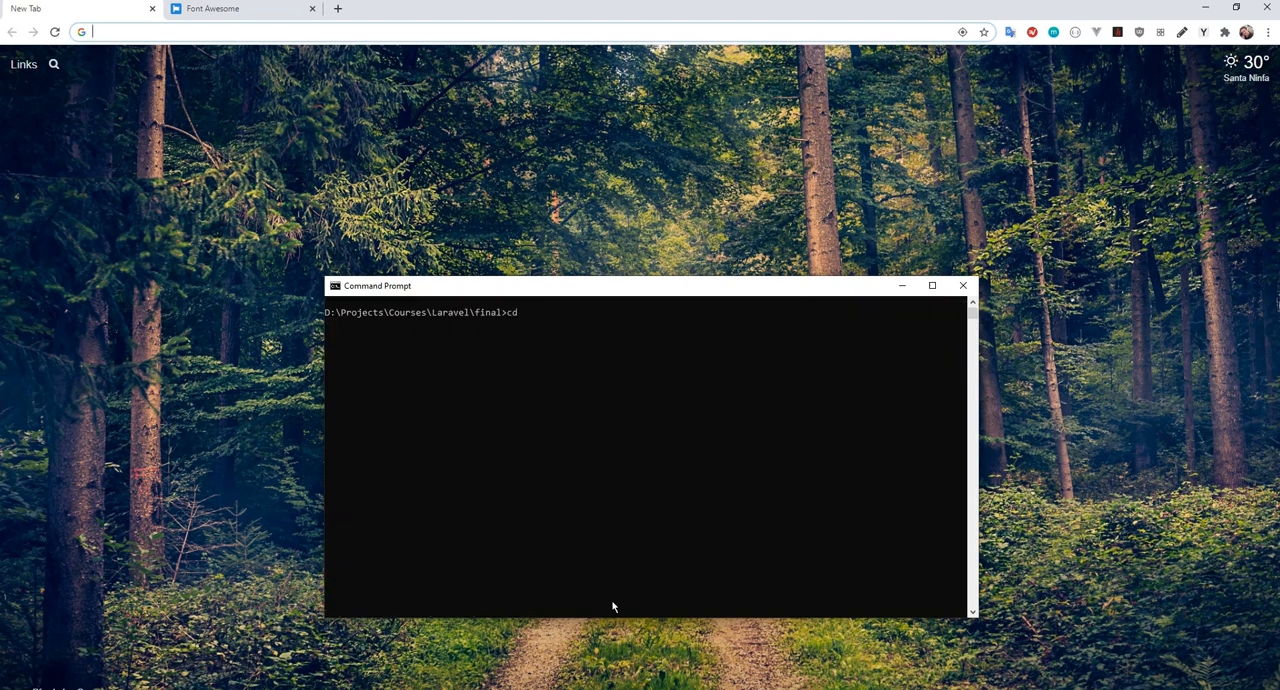
{"action": "type", "text": "user_manager"}
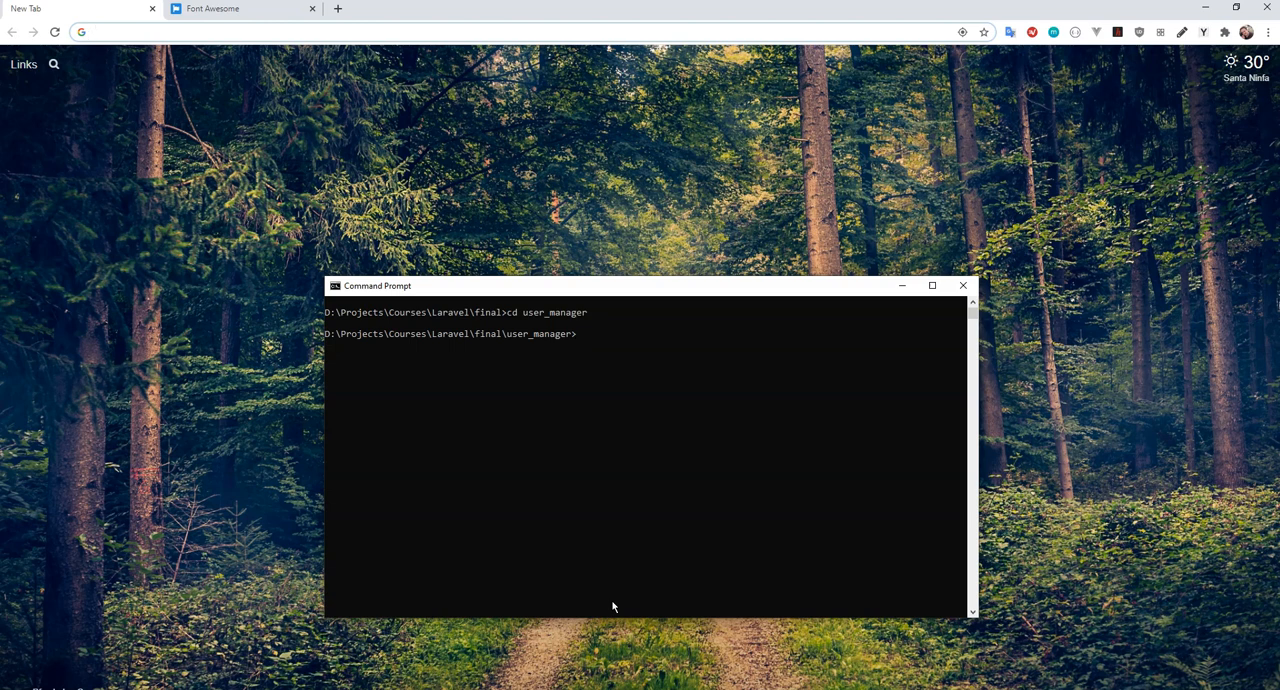
Step: Install the laravel/telescope package with composer require
{"action": "type", "text": "composer require"}
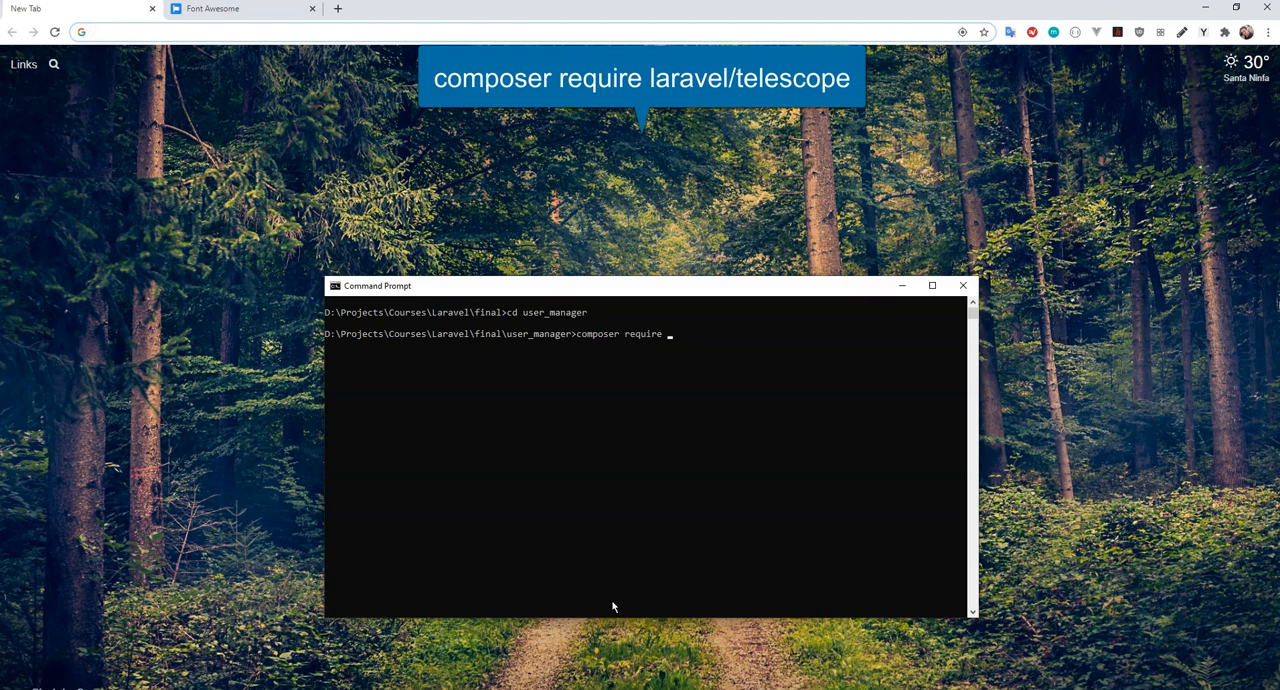
{"action": "type", "text": "l"}
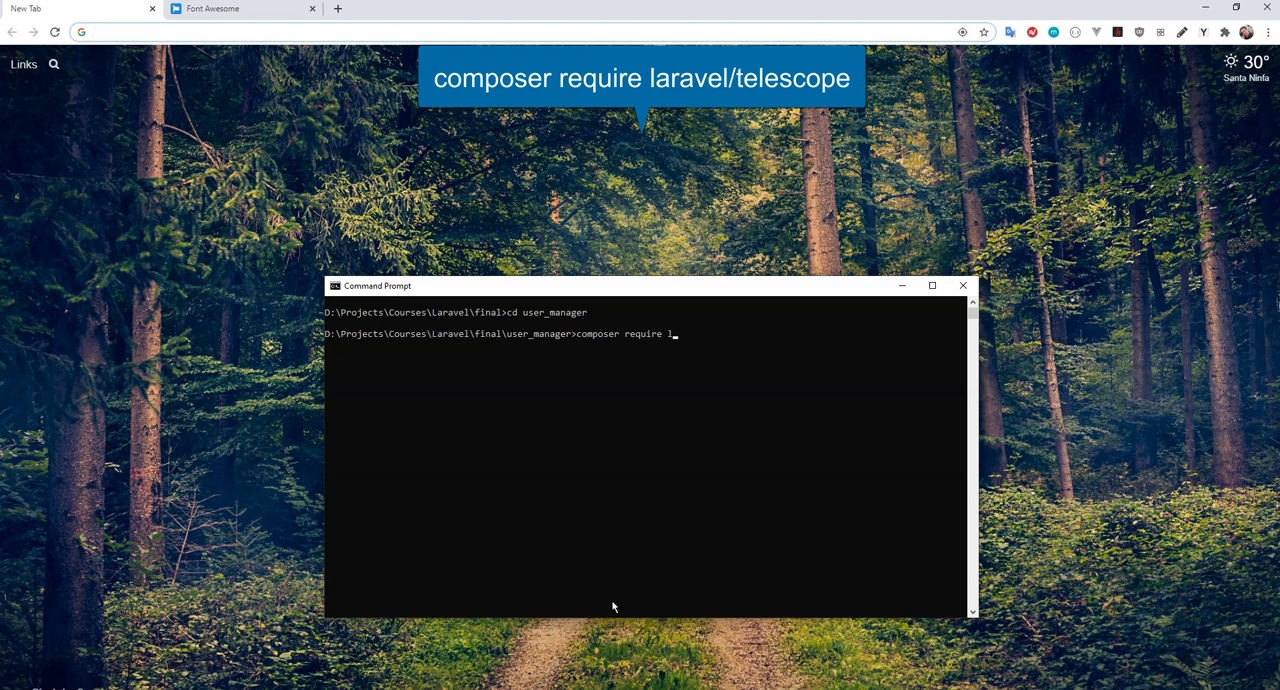
{"action": "type", "text": "aravel/"}
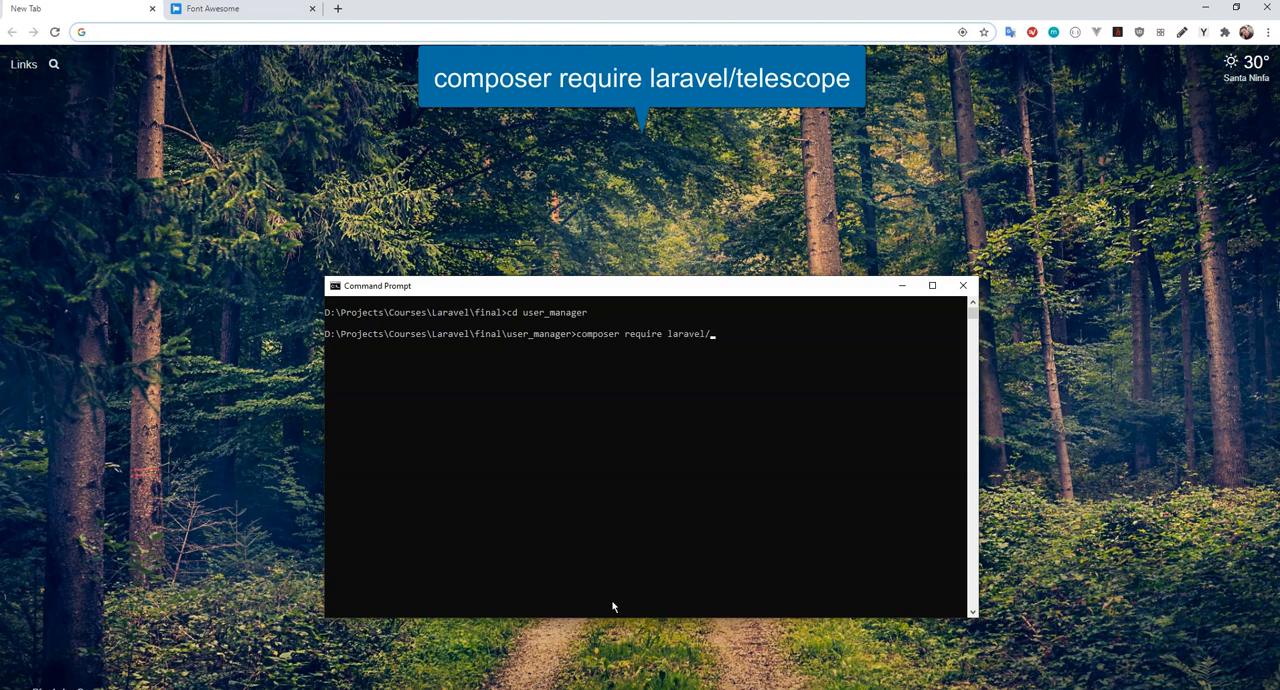
{"action": "type", "text": "telescope"}
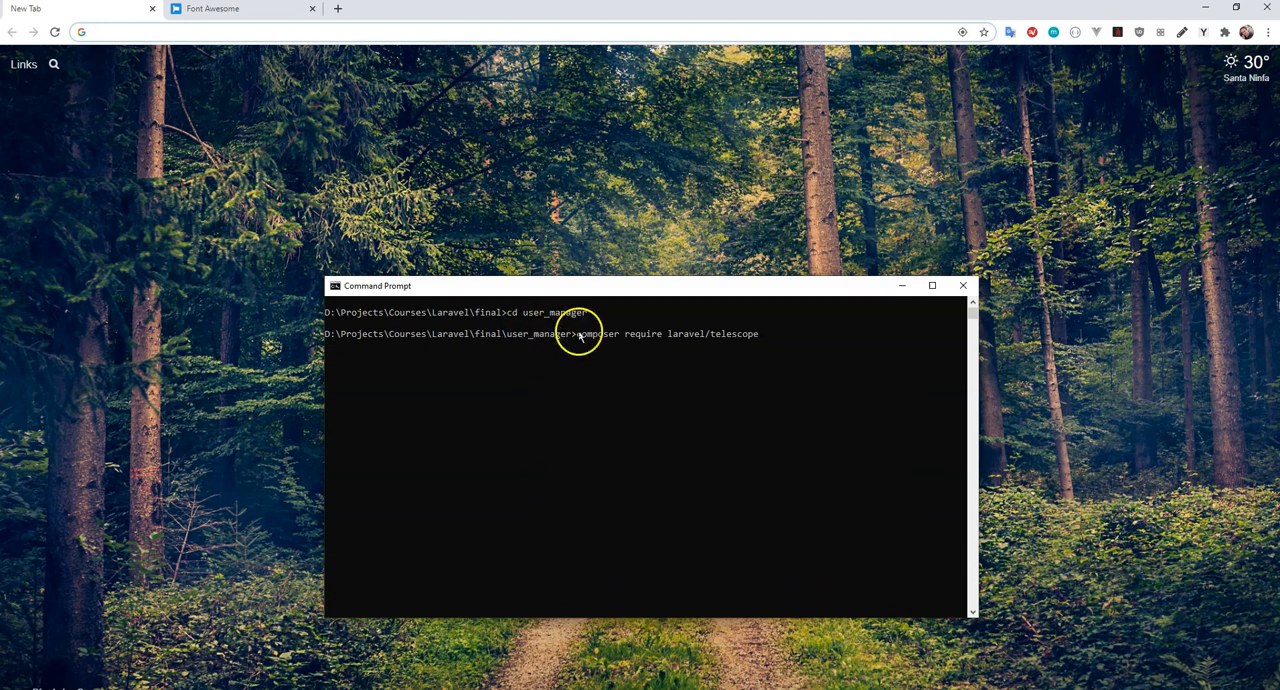
{"action": "mouse_move", "coordinate": [758, 382]}
{"action": "type", "text": "composer require l"}
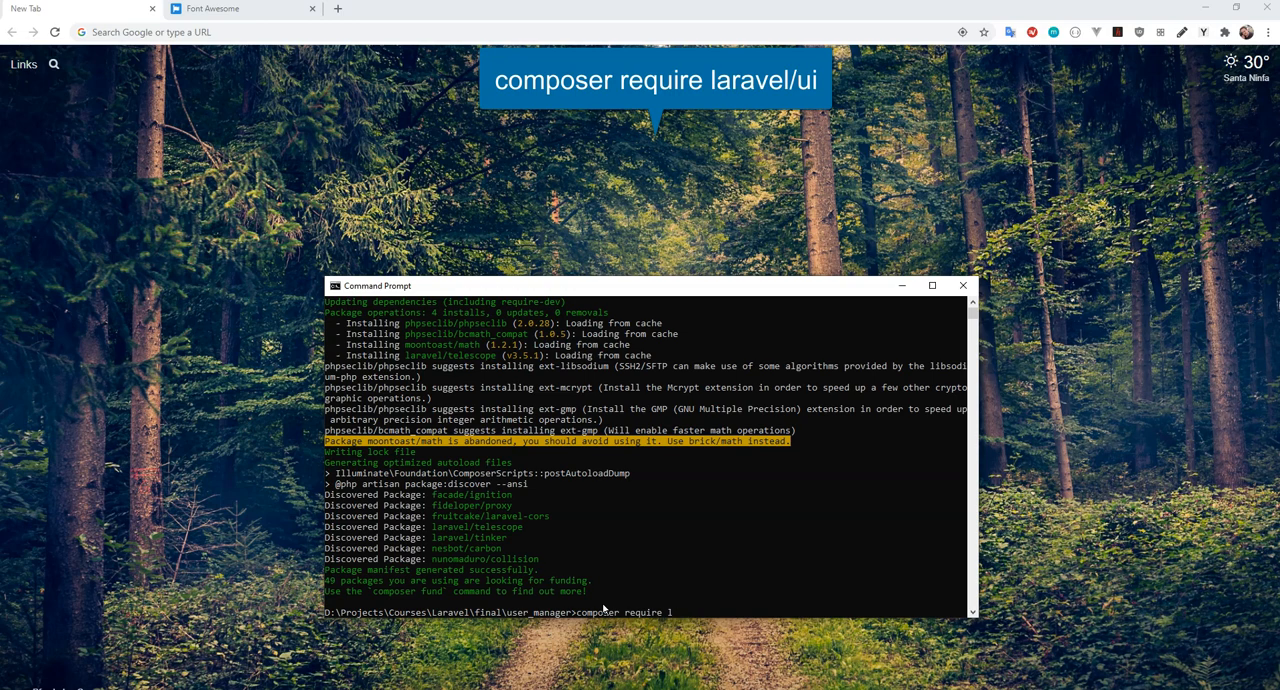
Step: Require laravel/ui and generate Vue auth scaffolding with 'php artisan ui vue --auth'
{"action": "type", "text": "aravel/ui"}
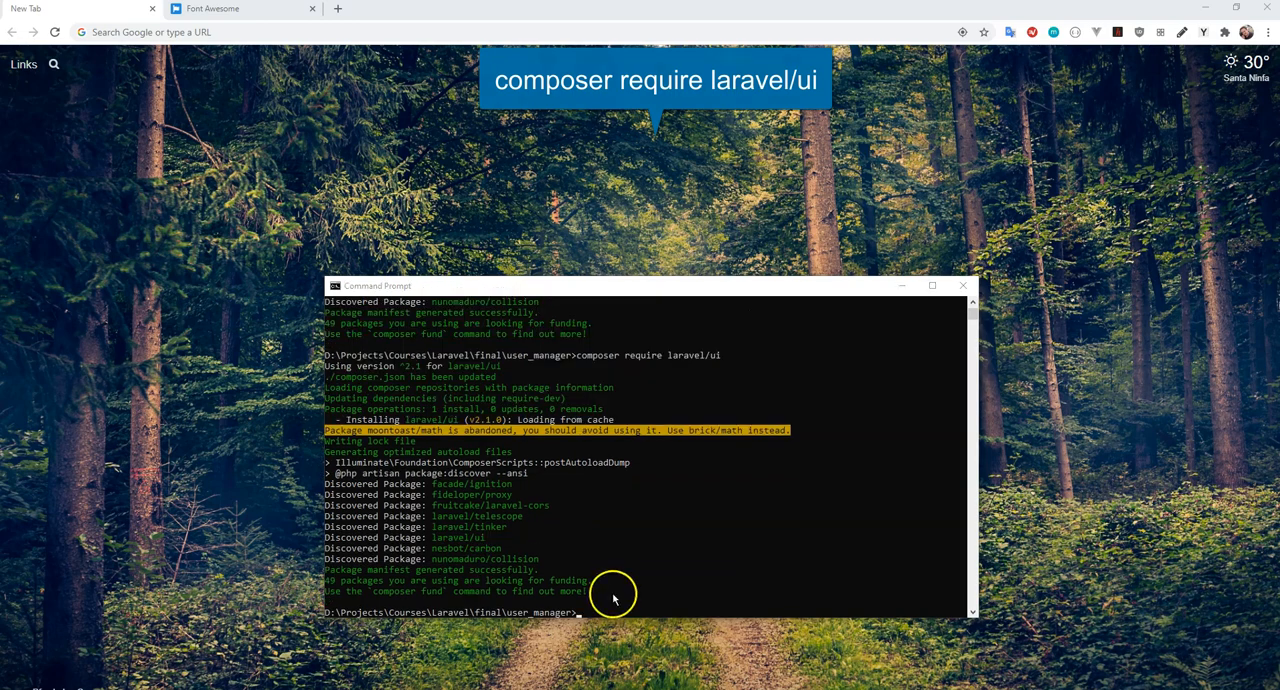
{"action": "type", "text": "php artisan"}
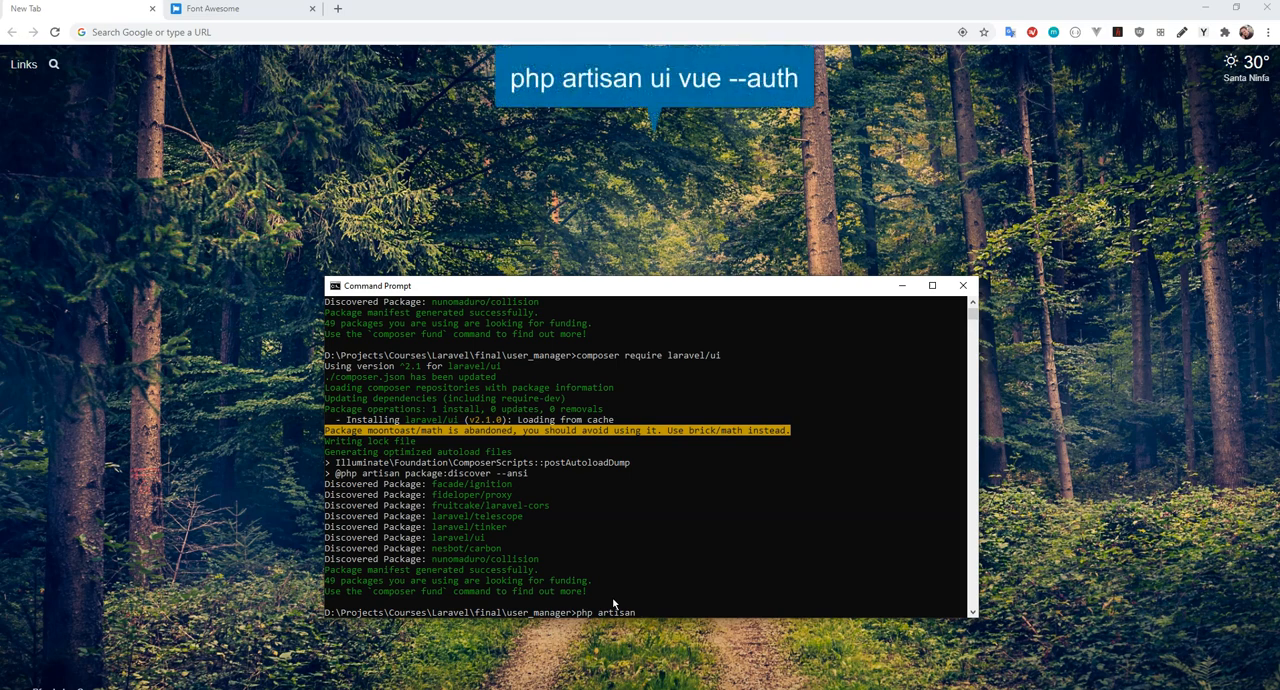
{"action": "type", "text": "ui vue"}
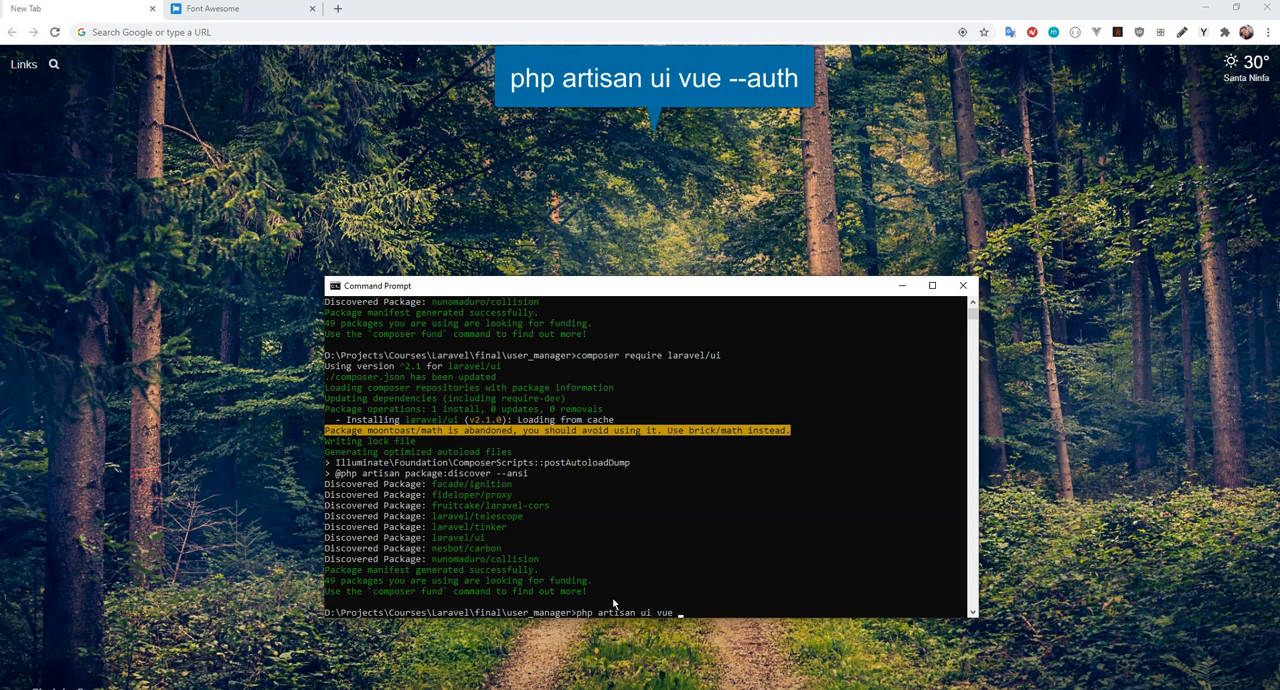
{"action": "type", "text": "--auth"}
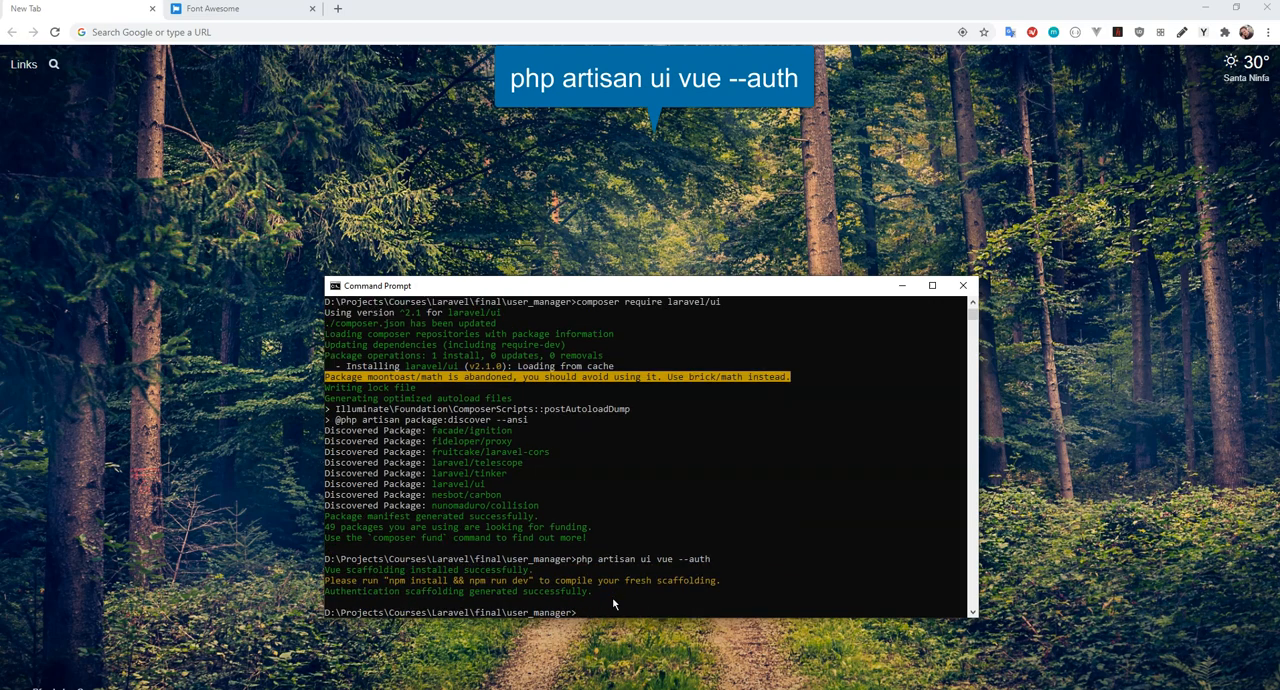
{"action": "type", "text": "npm install &&"}
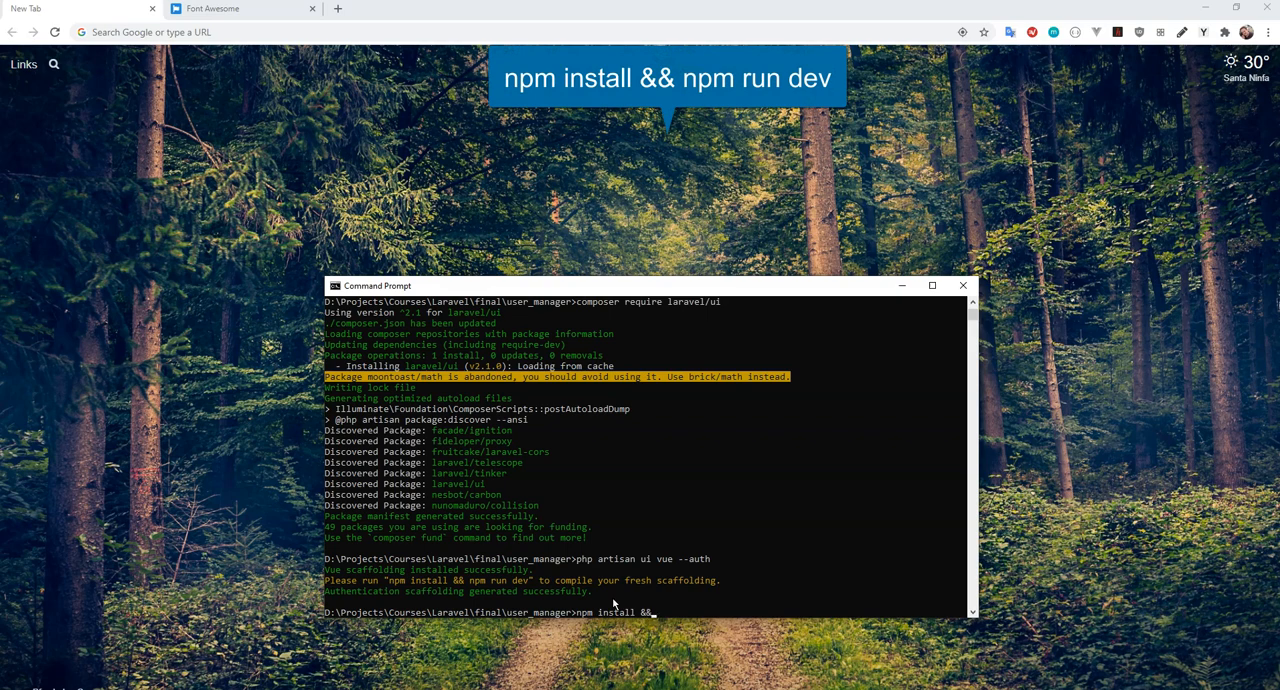
Step: Run 'npm install && npm run dev' to compile css/app.css and js/app.js
{"action": "type", "text": "npm run"}
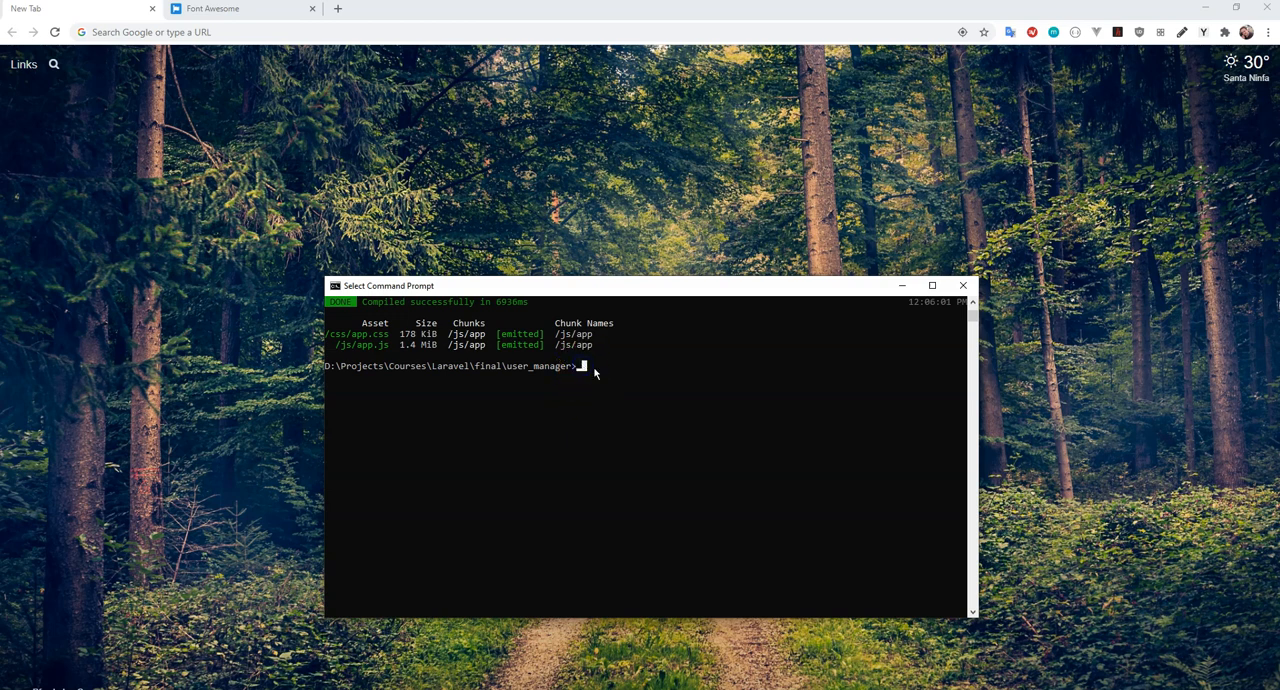
{"action": "mouse_move", "coordinate": [570, 387]}
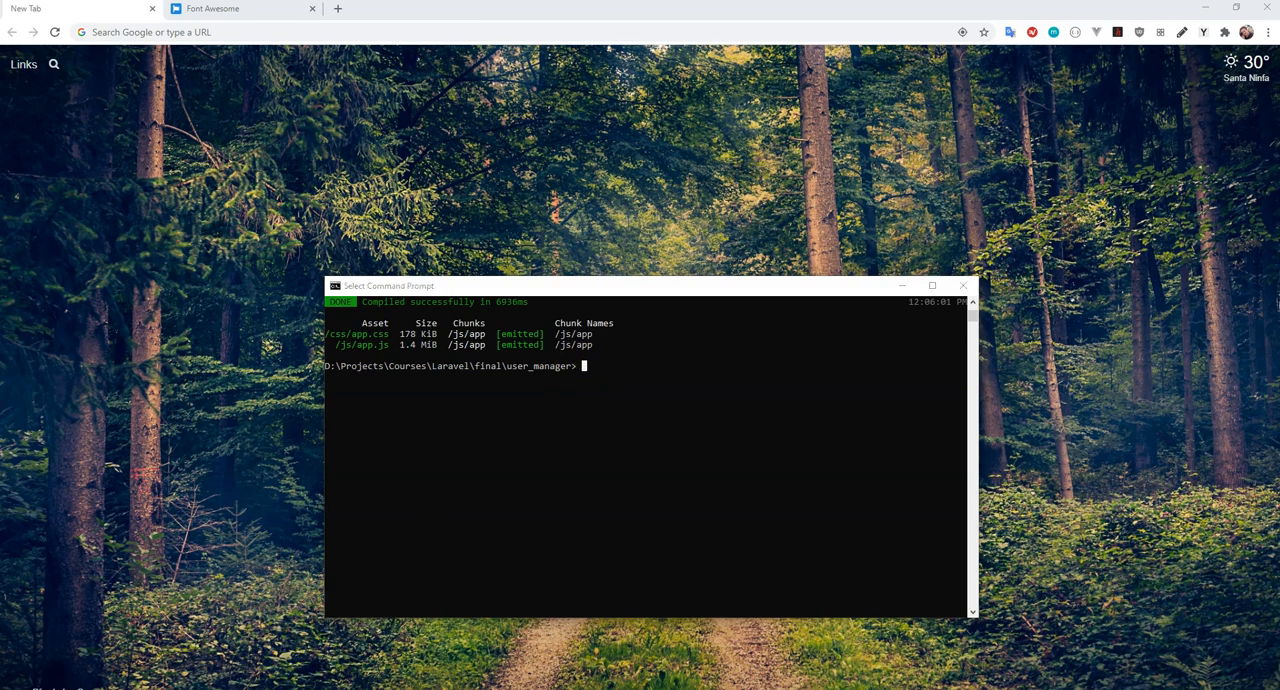
Step: Confirm the MySQL server is running and start the mysql client as root
{"action": "left_click", "coordinate": [357, 213]}
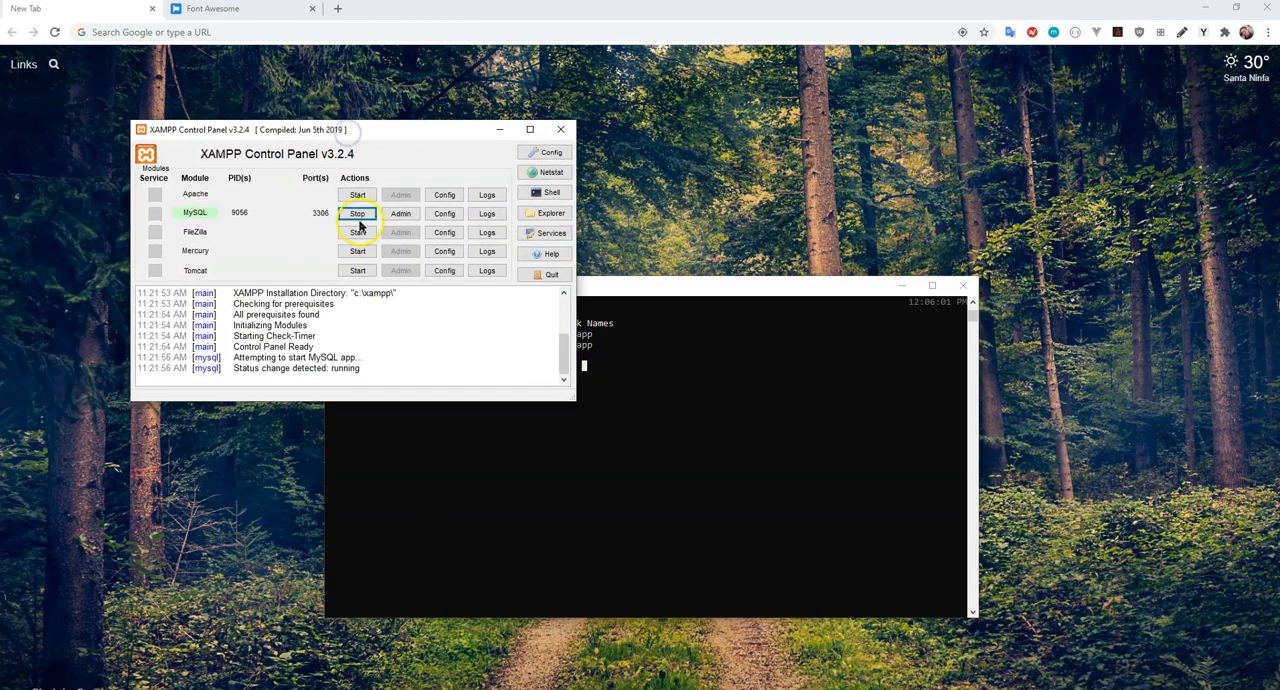
{"action": "mouse_move", "coordinate": [388, 148]}
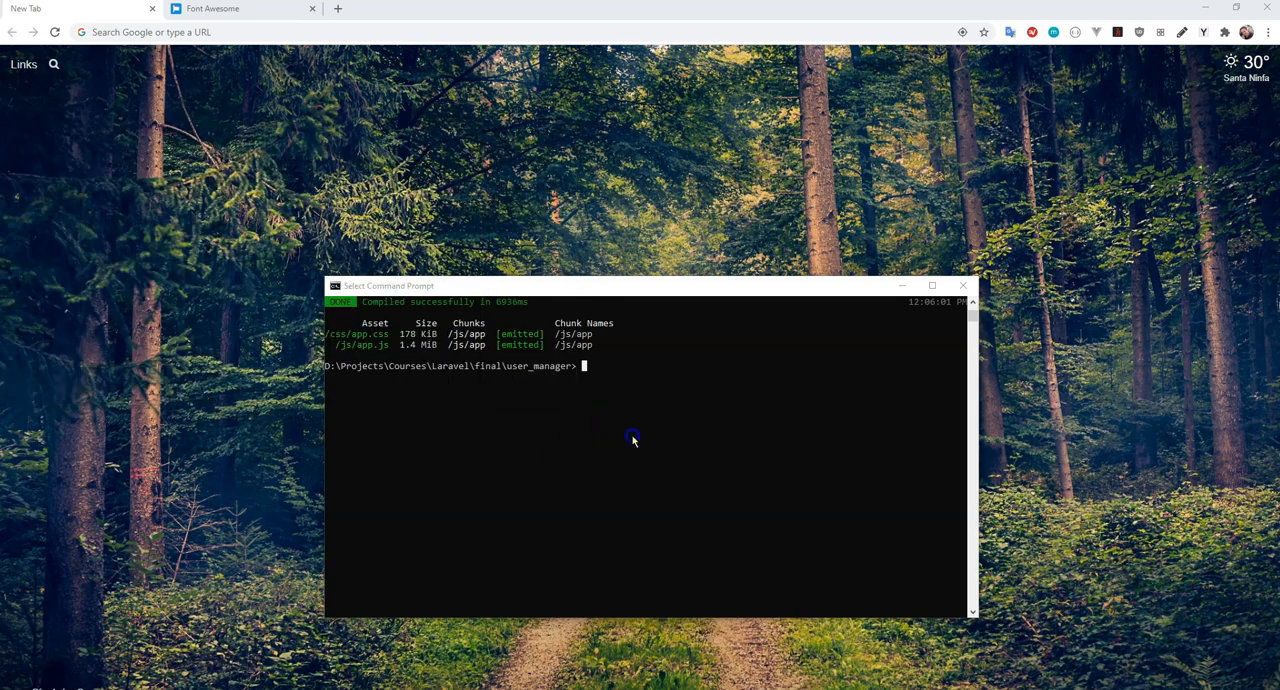
{"action": "type", "text": "mysqld"}
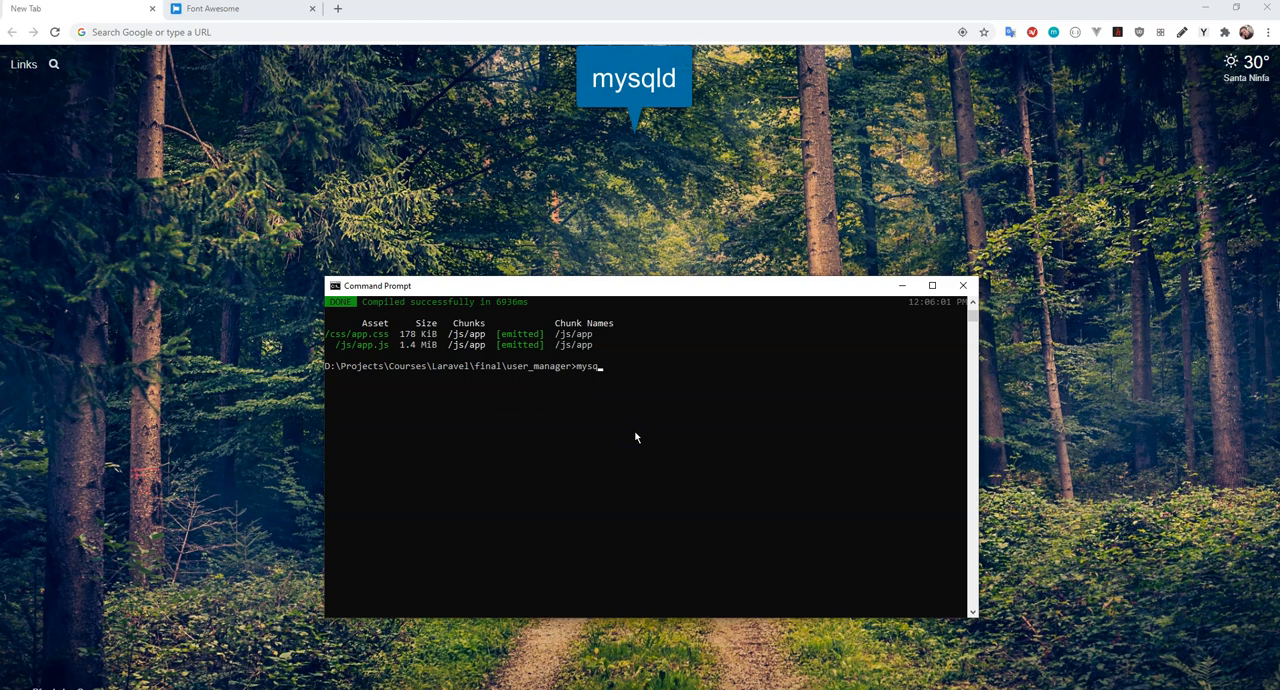
{"action": "type", "text": "d"}
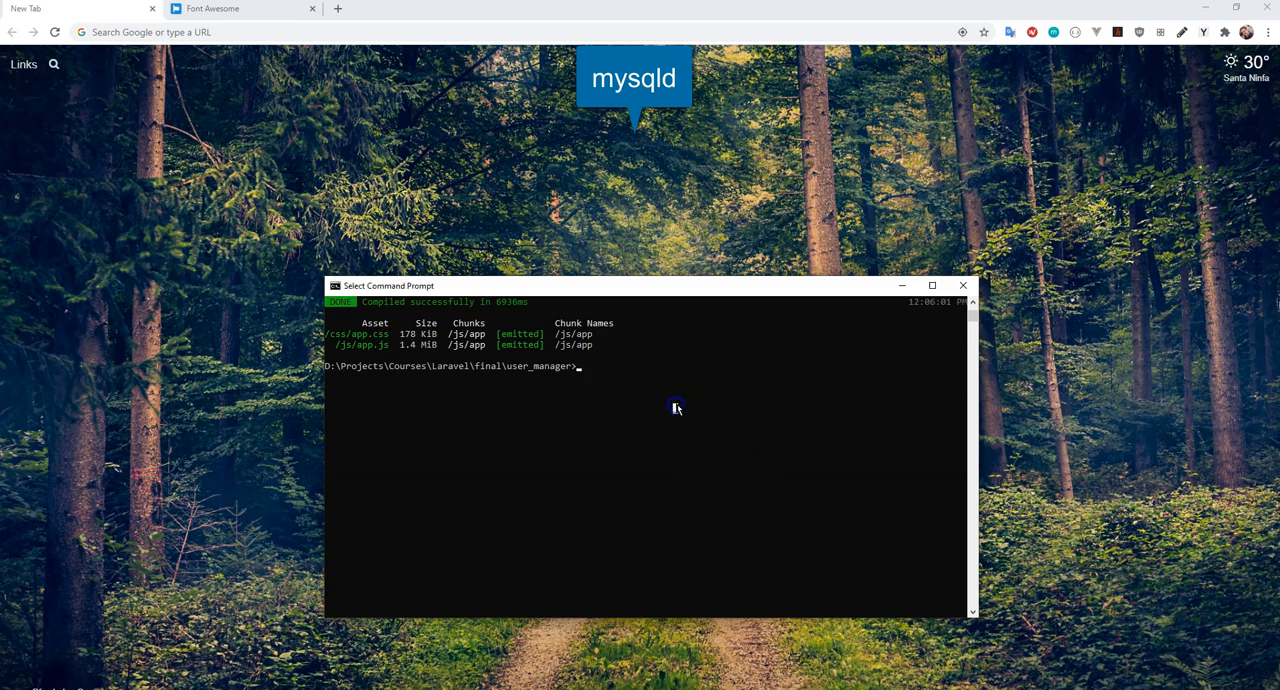
{"action": "type", "text": "mysql -u root"}
{"action": "type", "text": "create dat"}
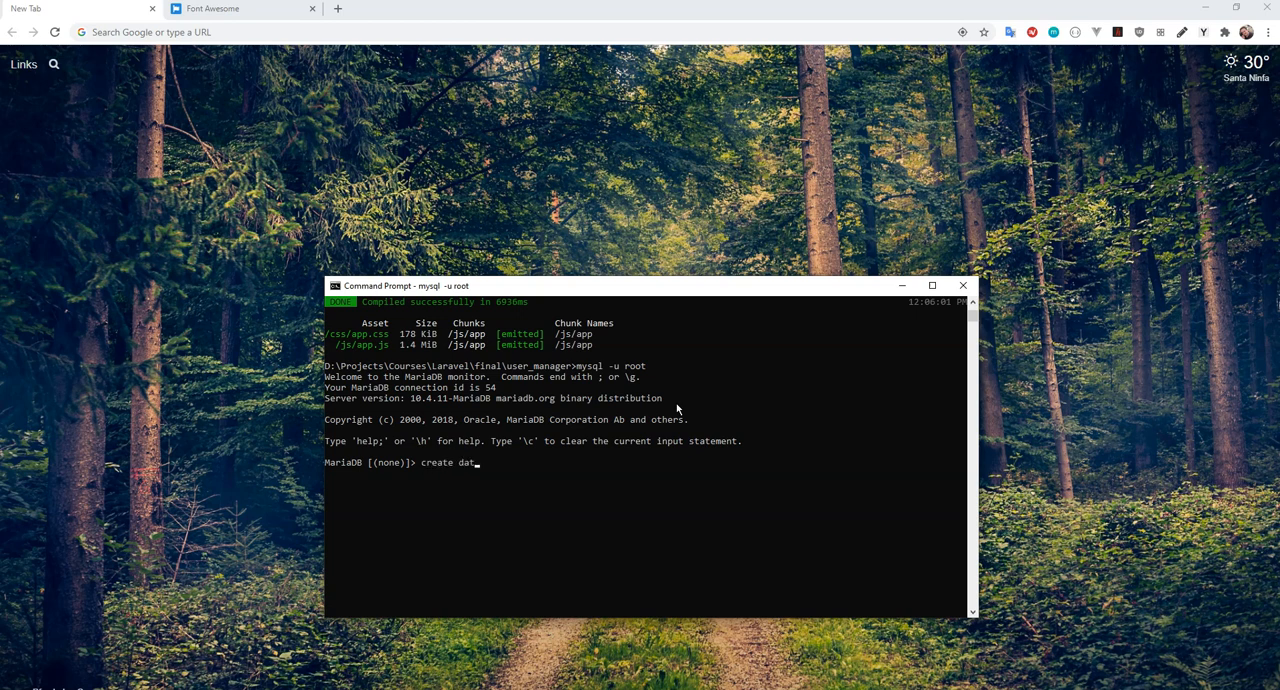
Step: Create the user_manager database and exit MariaDB
{"action": "type", "text": "abase"}
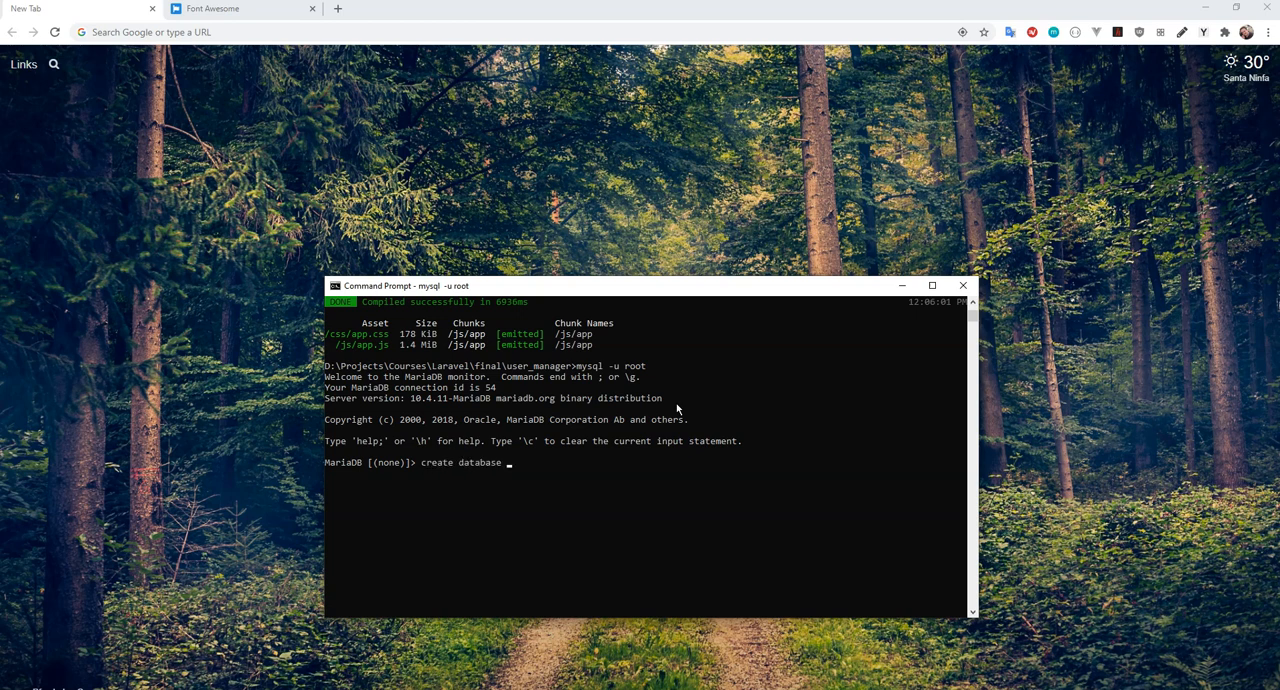
{"action": "type", "text": "user_manage"}
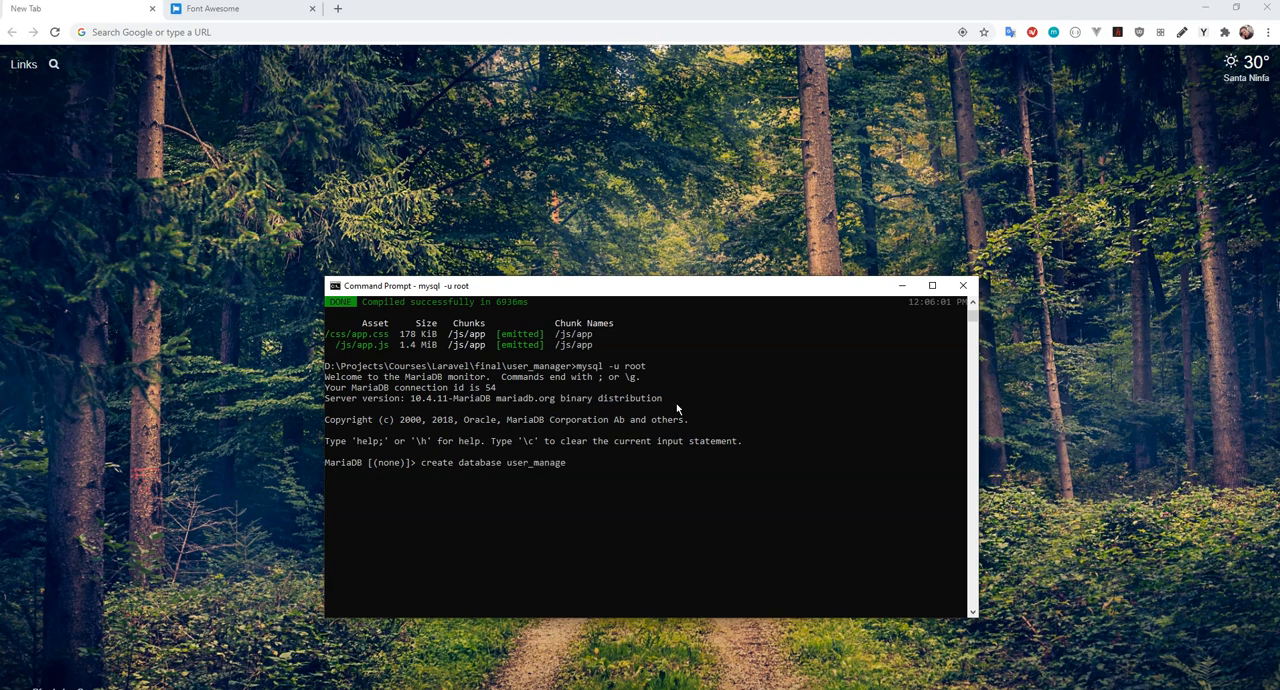
{"action": "key", "text": "enter"}
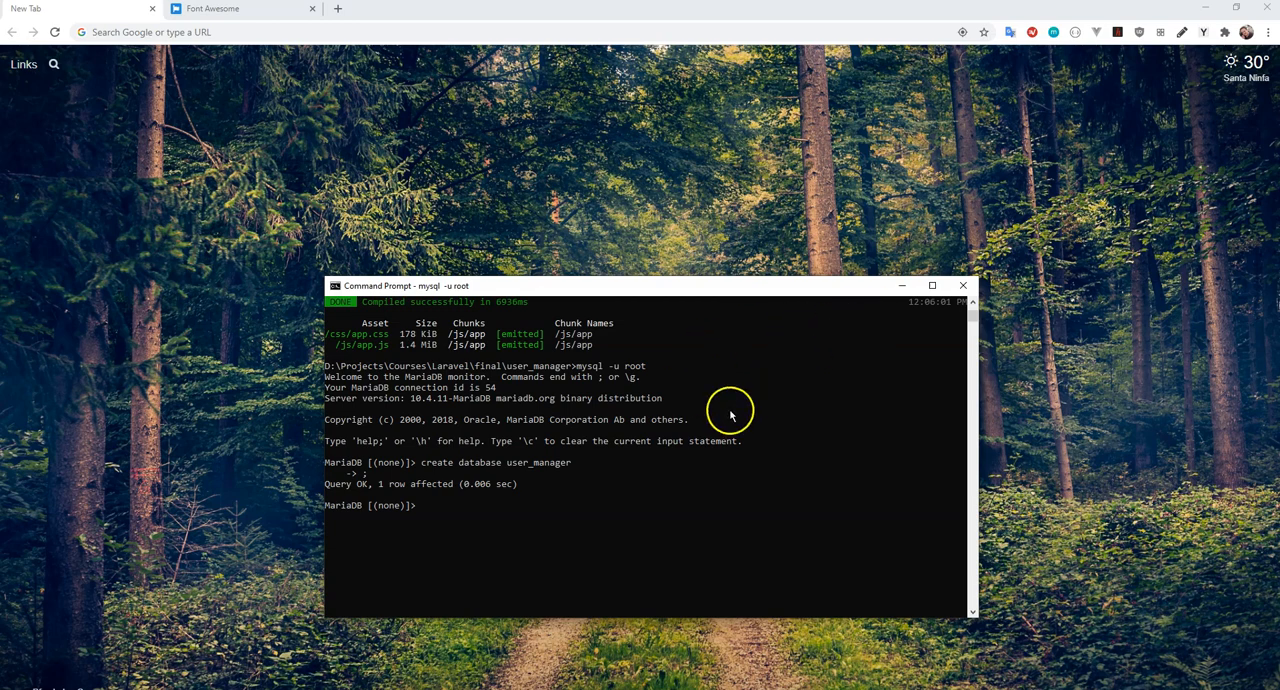
{"action": "type", "text": "exit"}
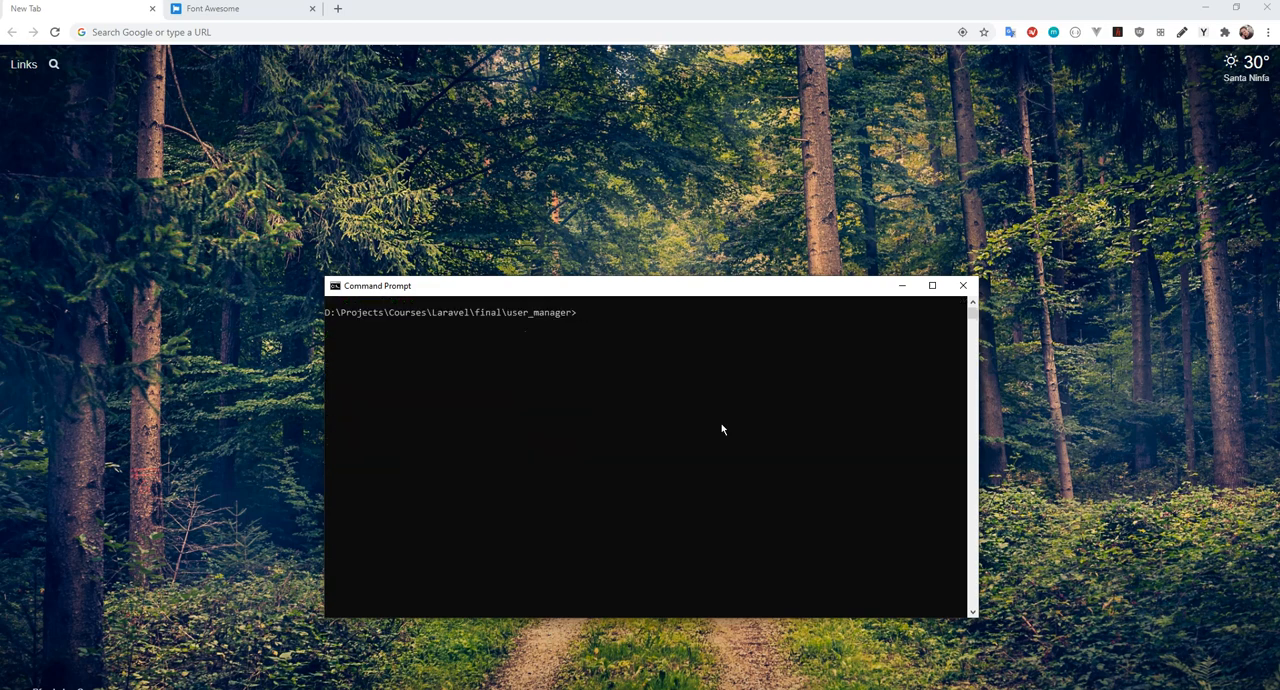
Step: Open the user_manager project with 'code .' and close the Welcome tab
{"action": "type", "text": "code ."}
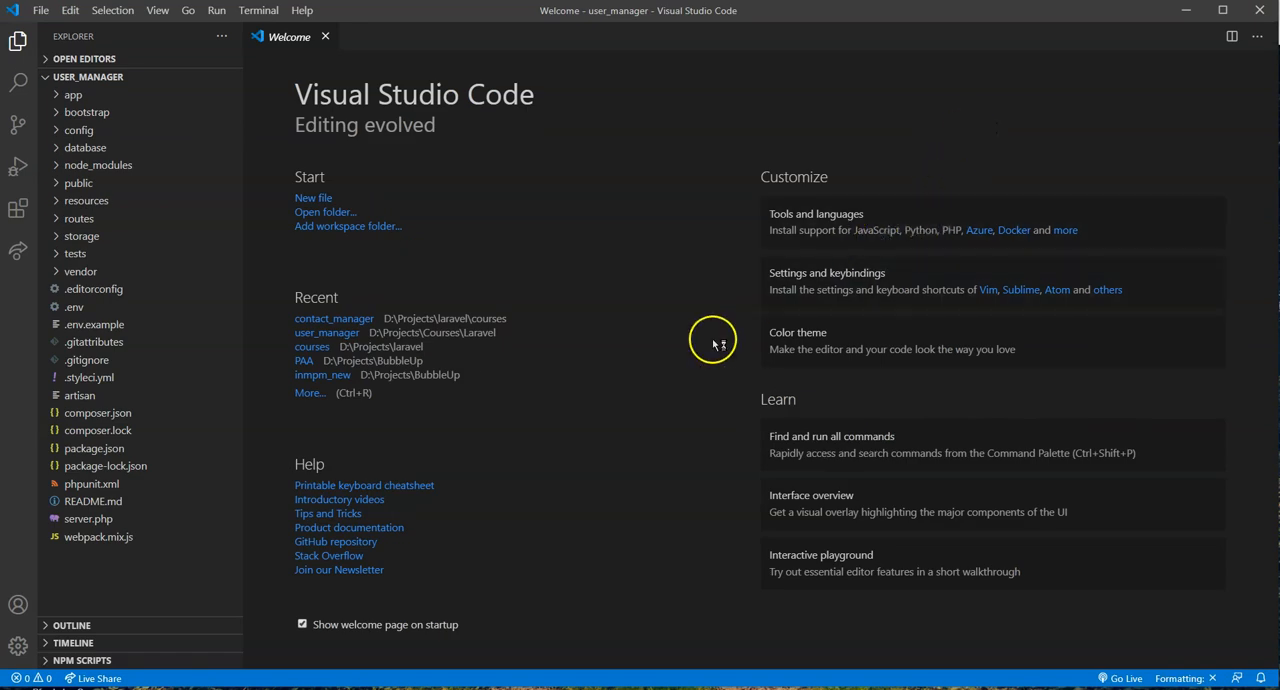
{"action": "mouse_move", "coordinate": [298, 295]}
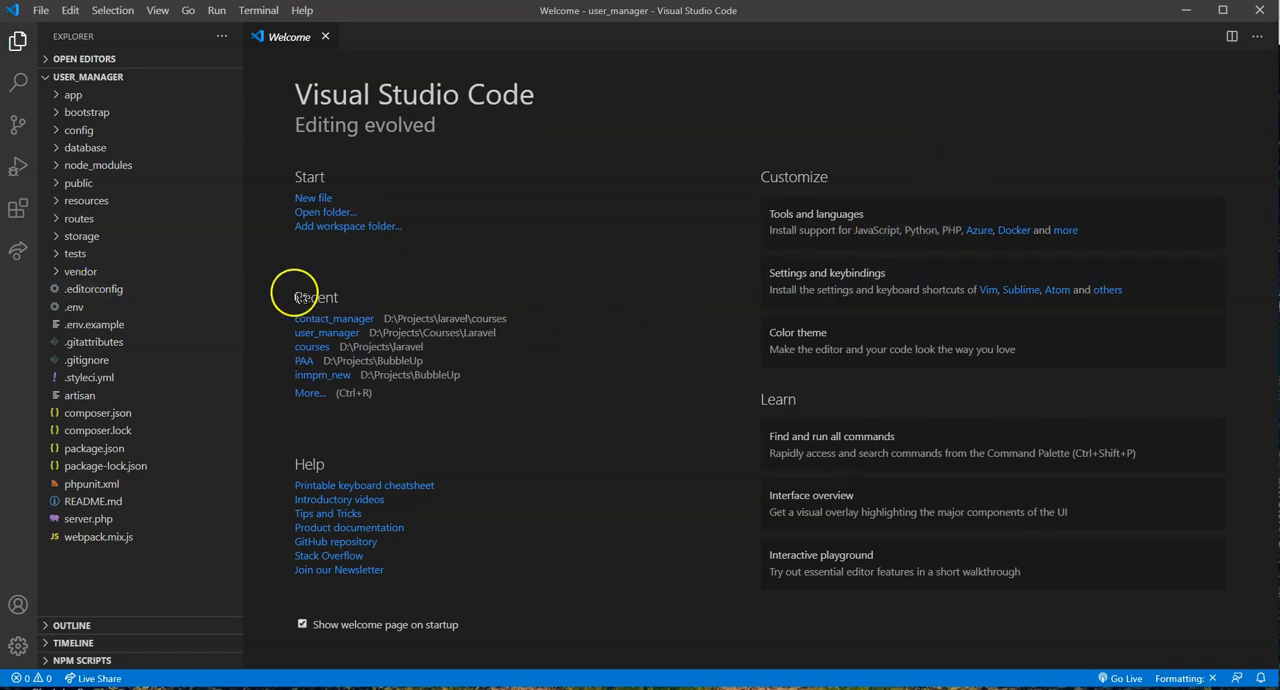
{"action": "left_click", "coordinate": [325, 36]}
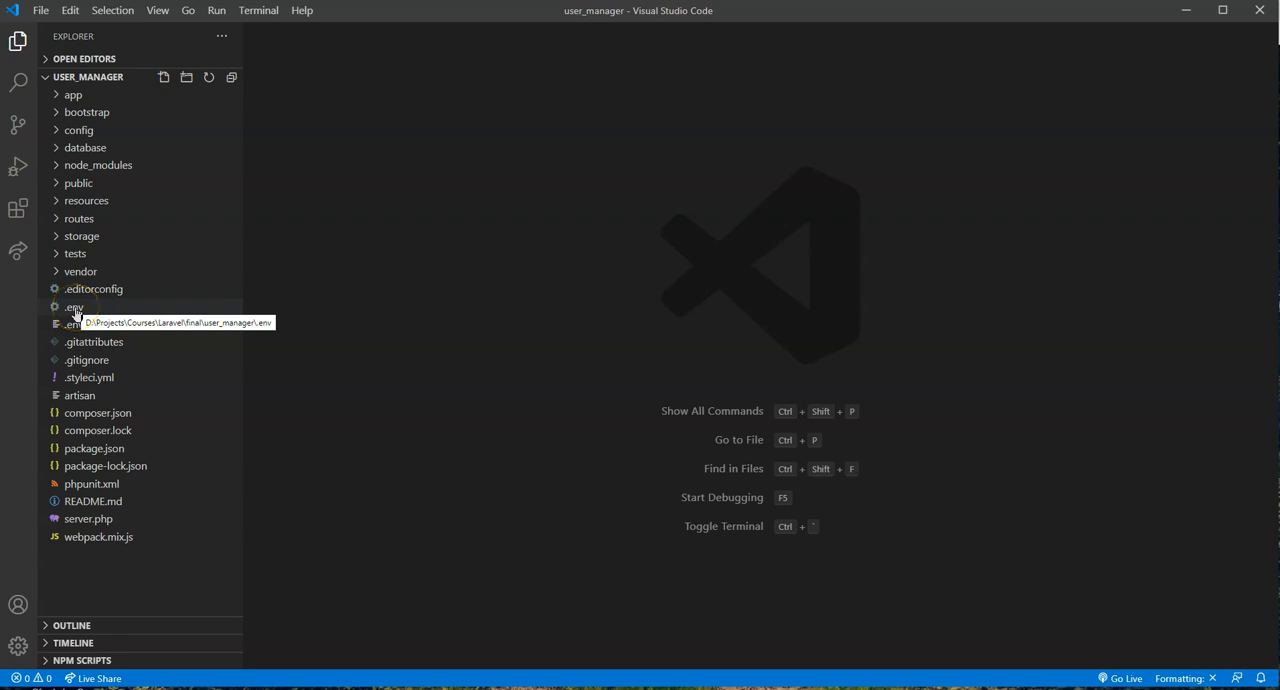
Step: In .env, set APP_NAME to "User Manager" and DB_DATABASE to user_manager
{"action": "left_click", "coordinate": [73, 307]}
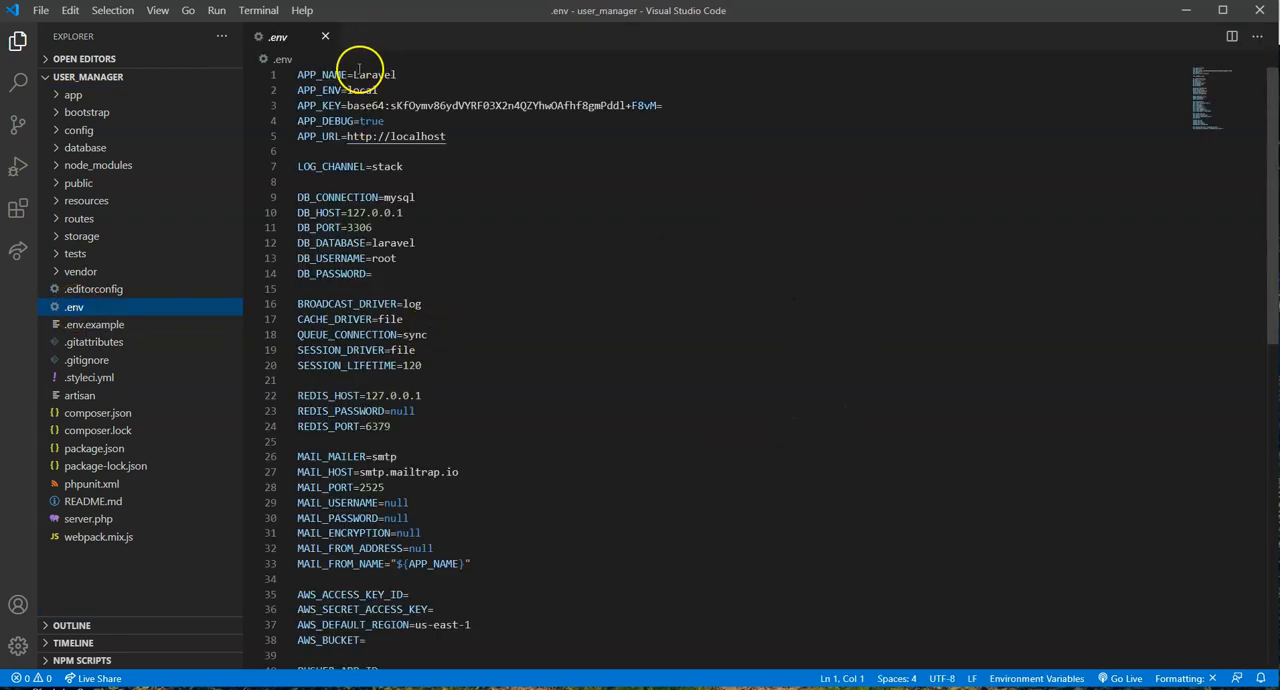
{"action": "double_click", "coordinate": [373, 74]}
{"action": "type", "text": "\""}
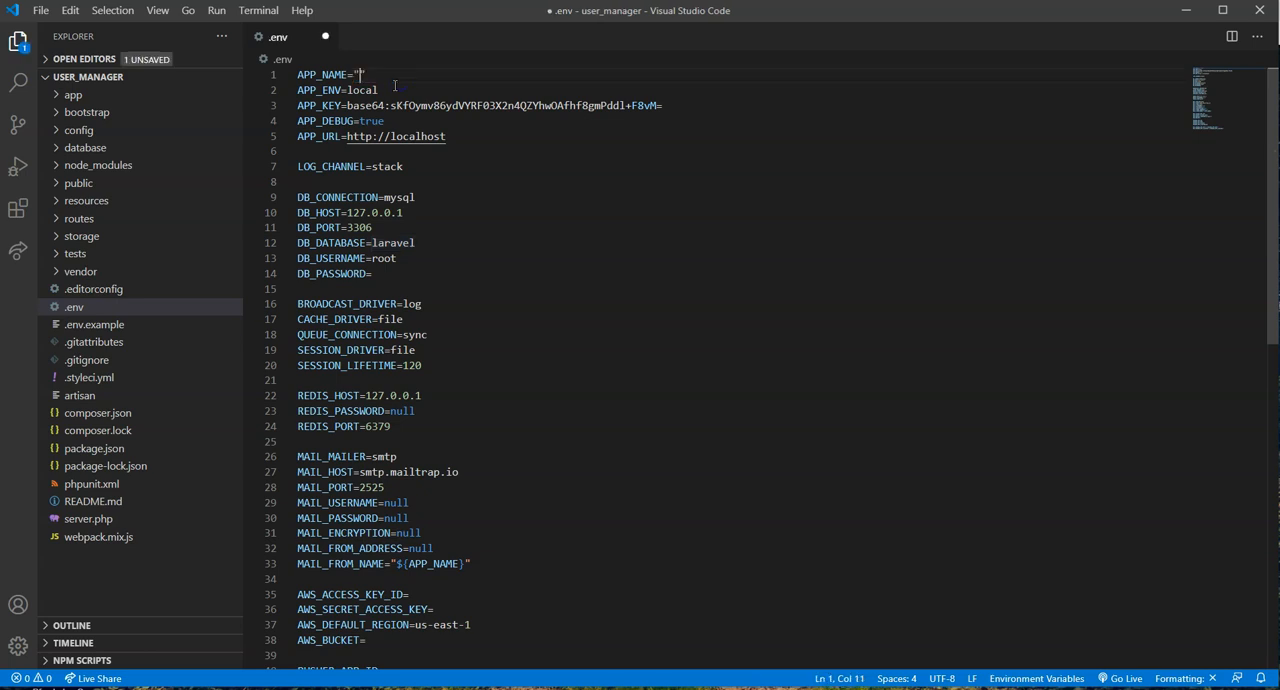
{"action": "type", "text": "User Manager"}
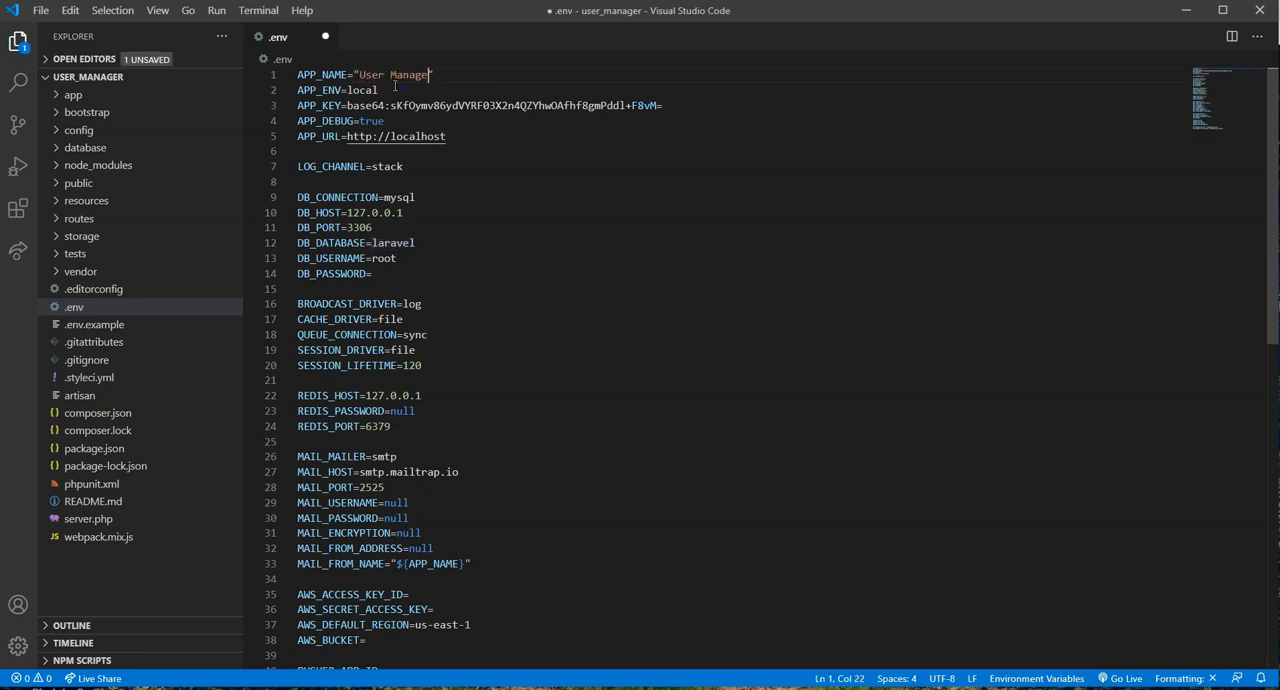
{"action": "scroll", "scroll_direction": "down", "scroll_amount": 3}
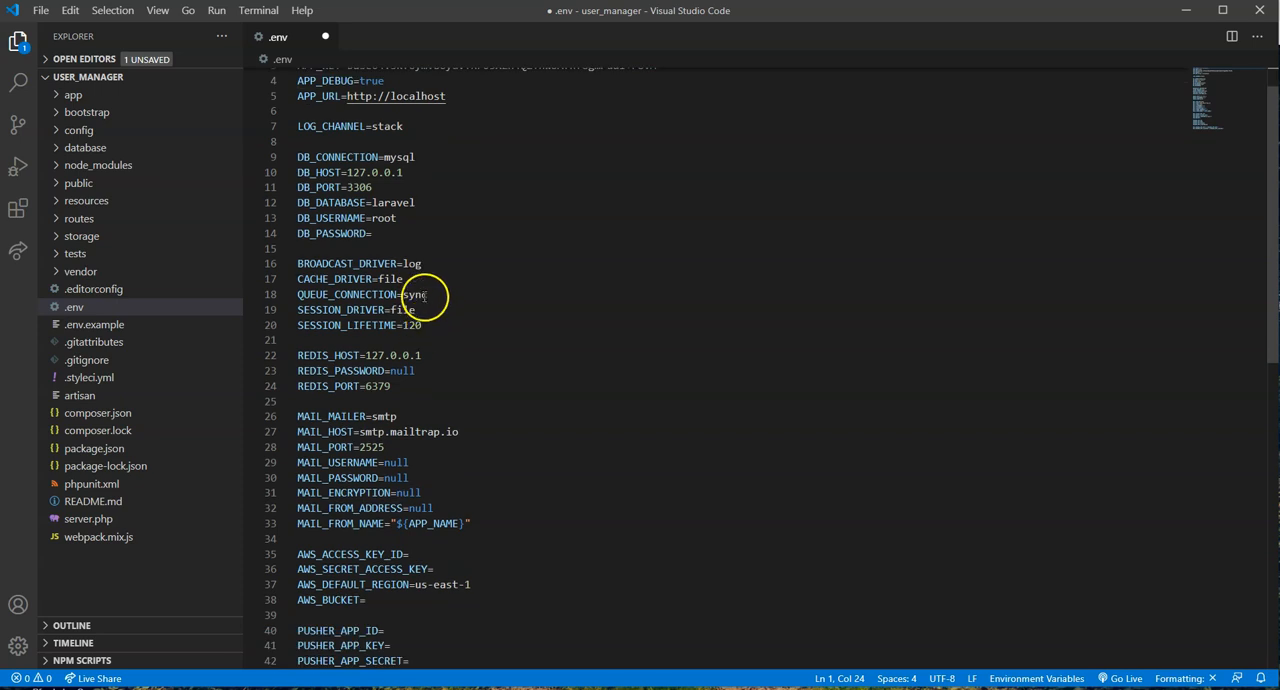
{"action": "double_click", "coordinate": [391, 202]}
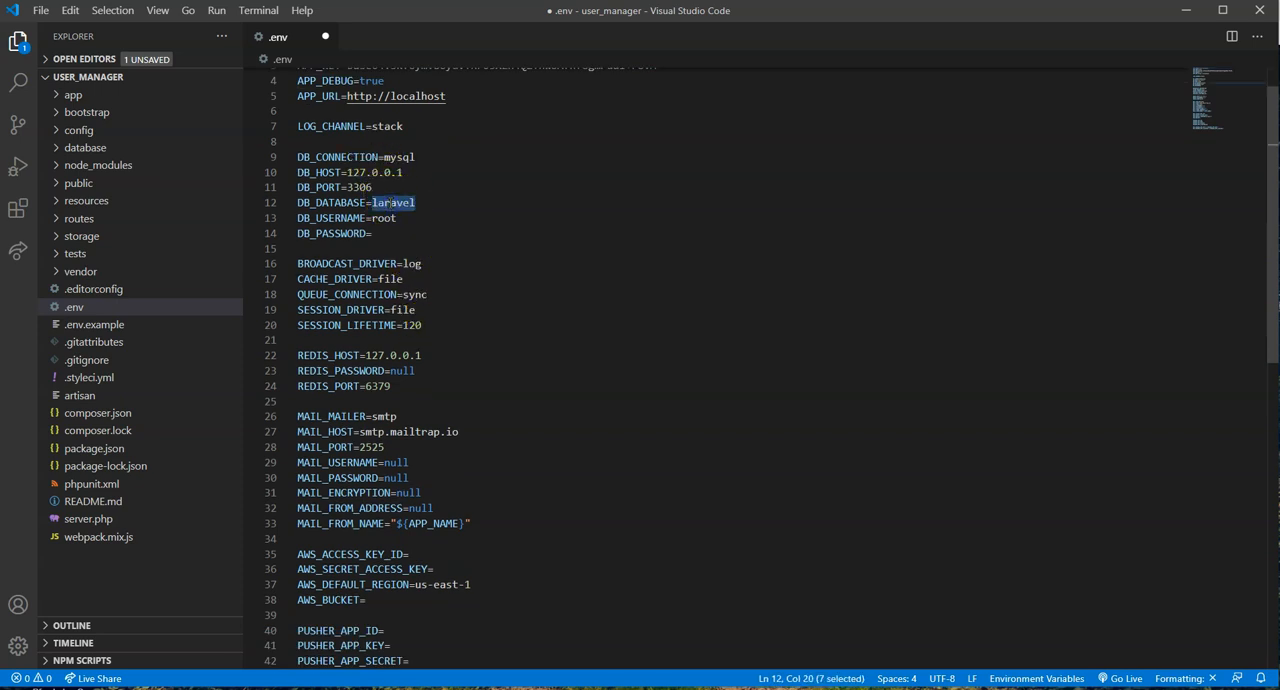
{"action": "type", "text": "user_manage"}
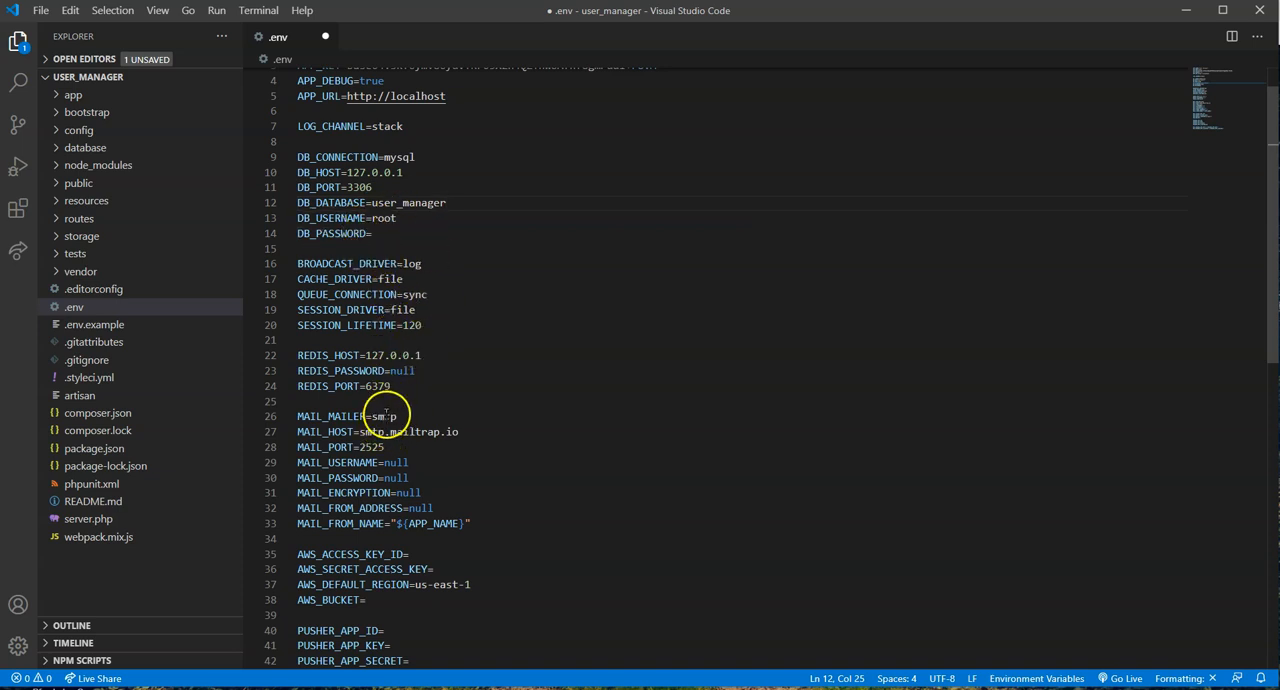
{"action": "type", "text": "log"}
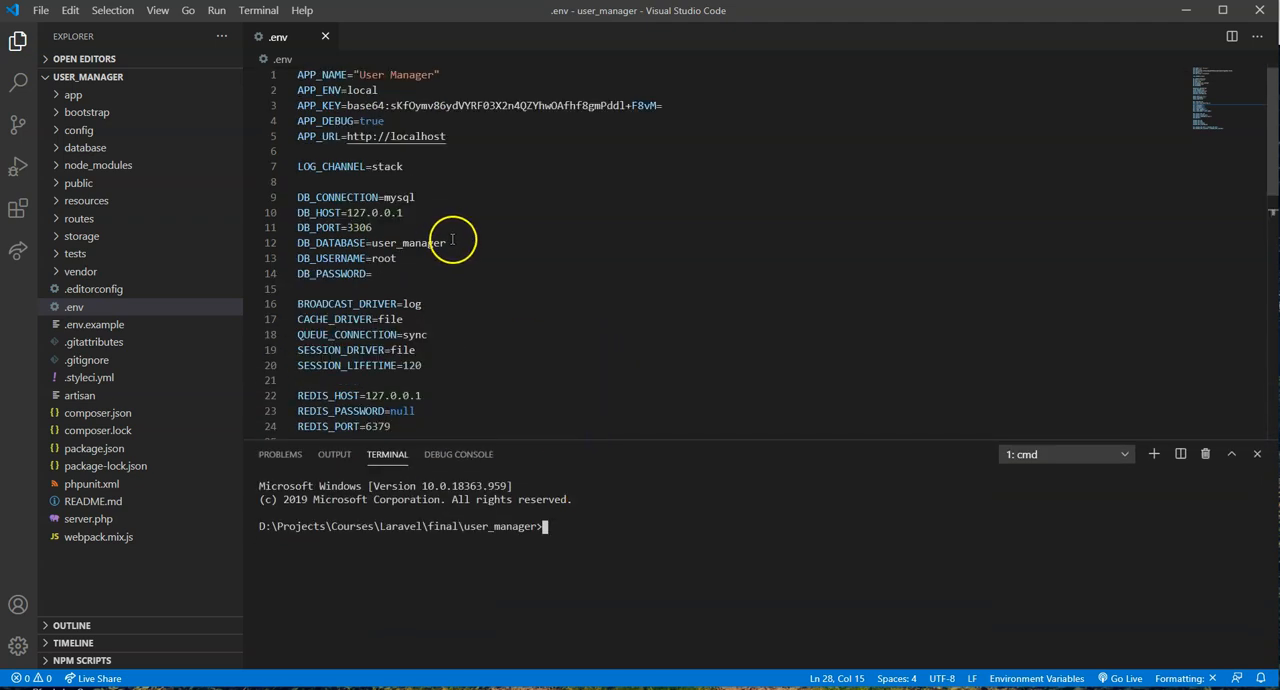
{"action": "mouse_move", "coordinate": [620, 529]}
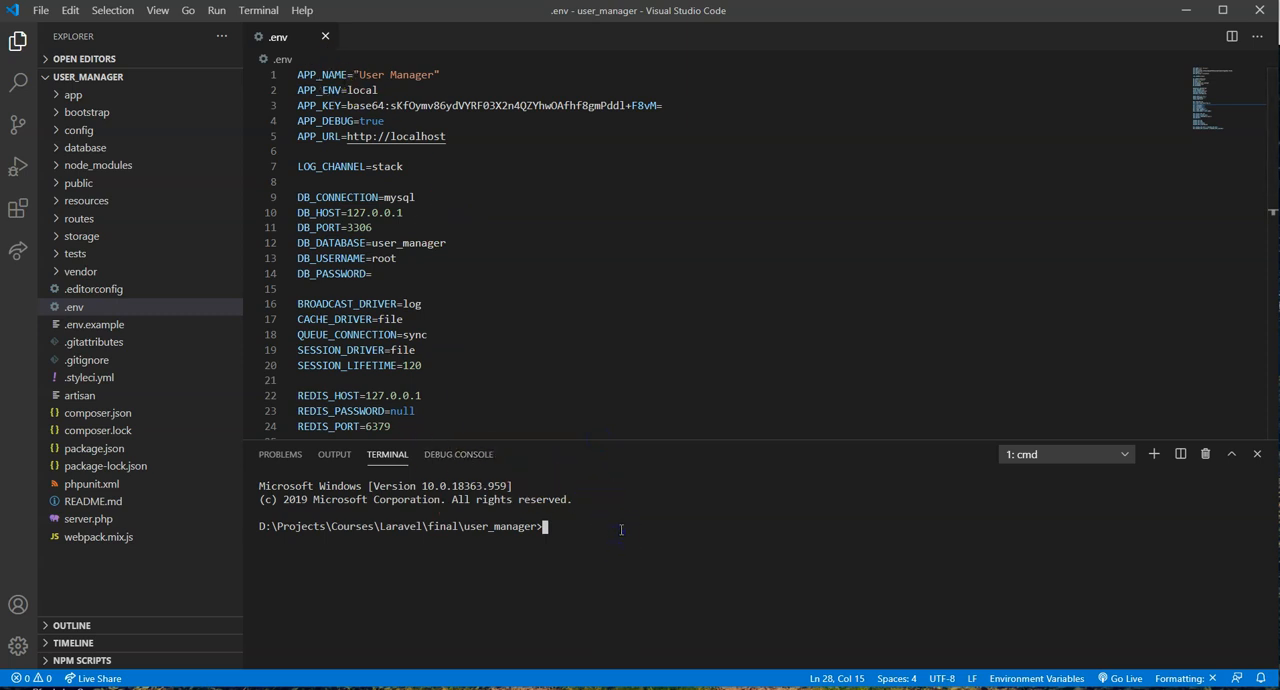
Step: Run 'php artisan migrate' to create the users, password resets, telescope and failed jobs tables
{"action": "type", "text": "php artisan migrate"}
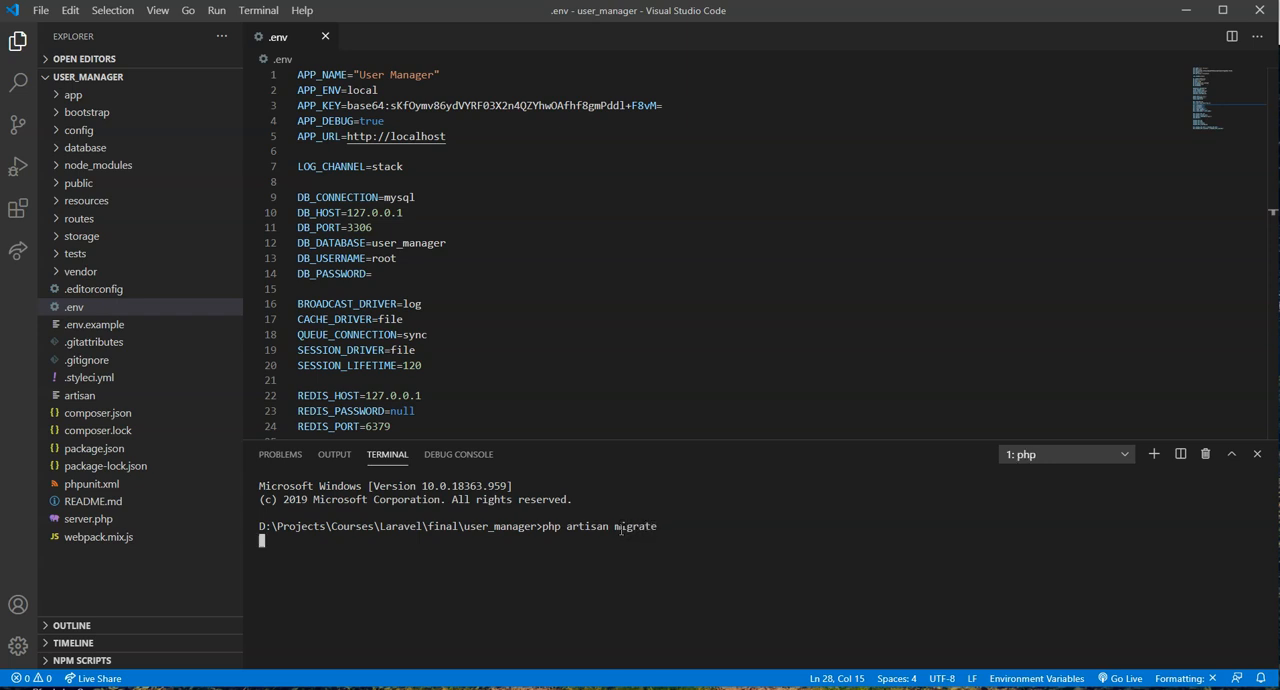
{"action": "key", "text": "enter"}
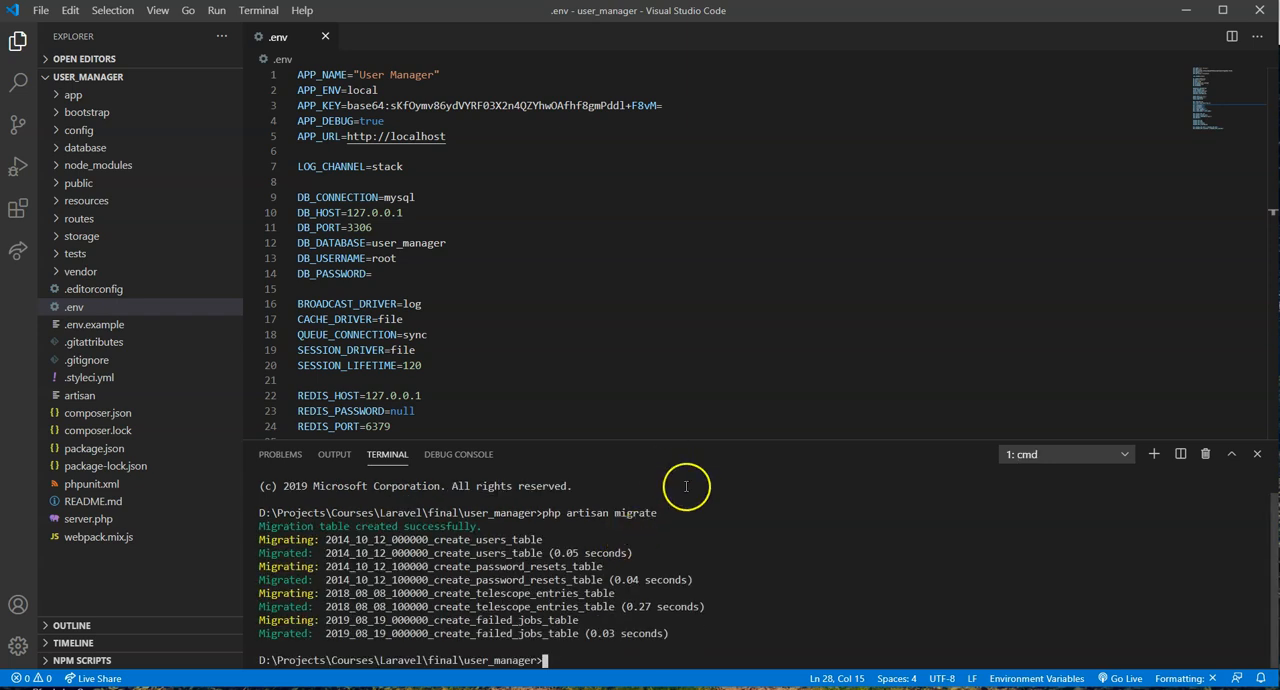
{"action": "mouse_move", "coordinate": [152, 289]}
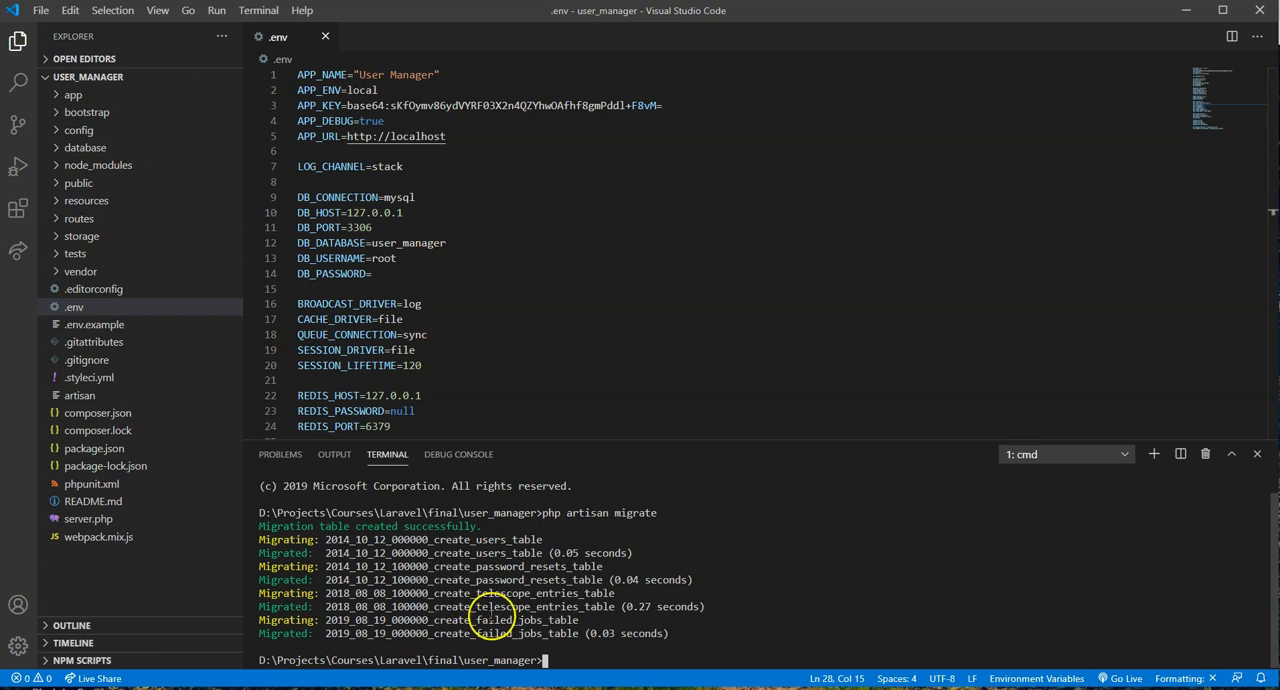
{"action": "type", "text": "php art"}
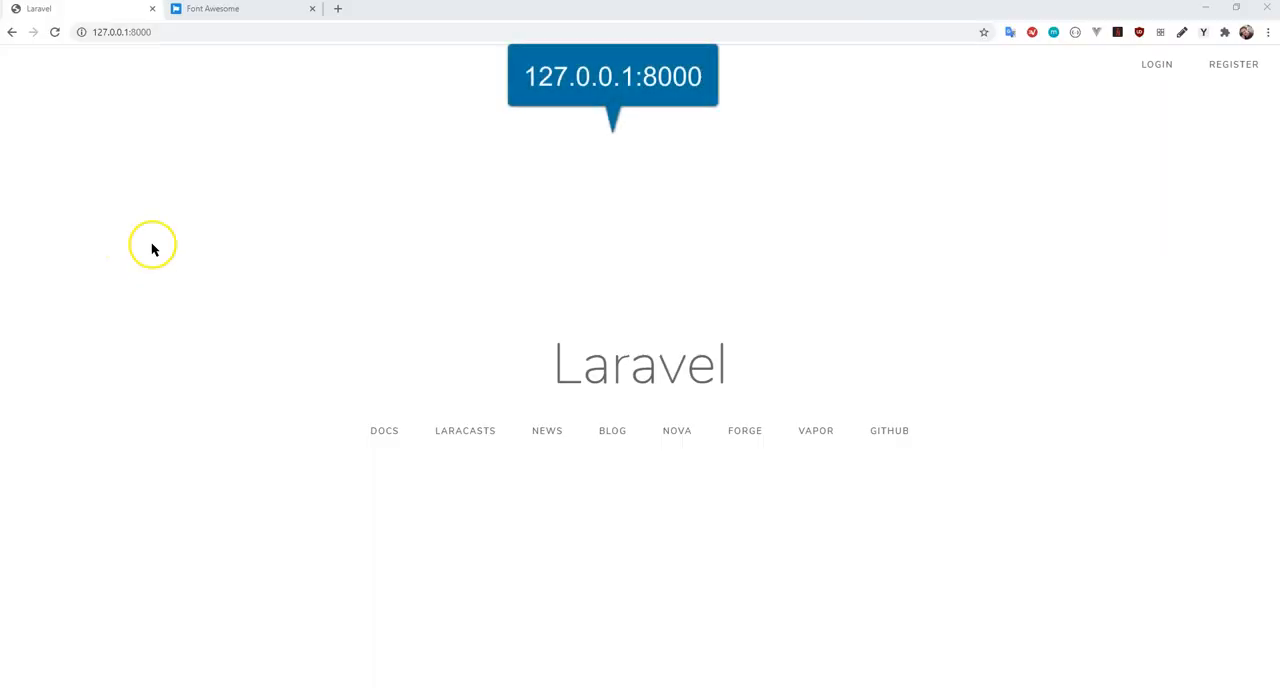
Step: Check the app's Login page at 127.0.0.1:8000, then open the Register form
{"action": "left_click", "coordinate": [120, 32]}
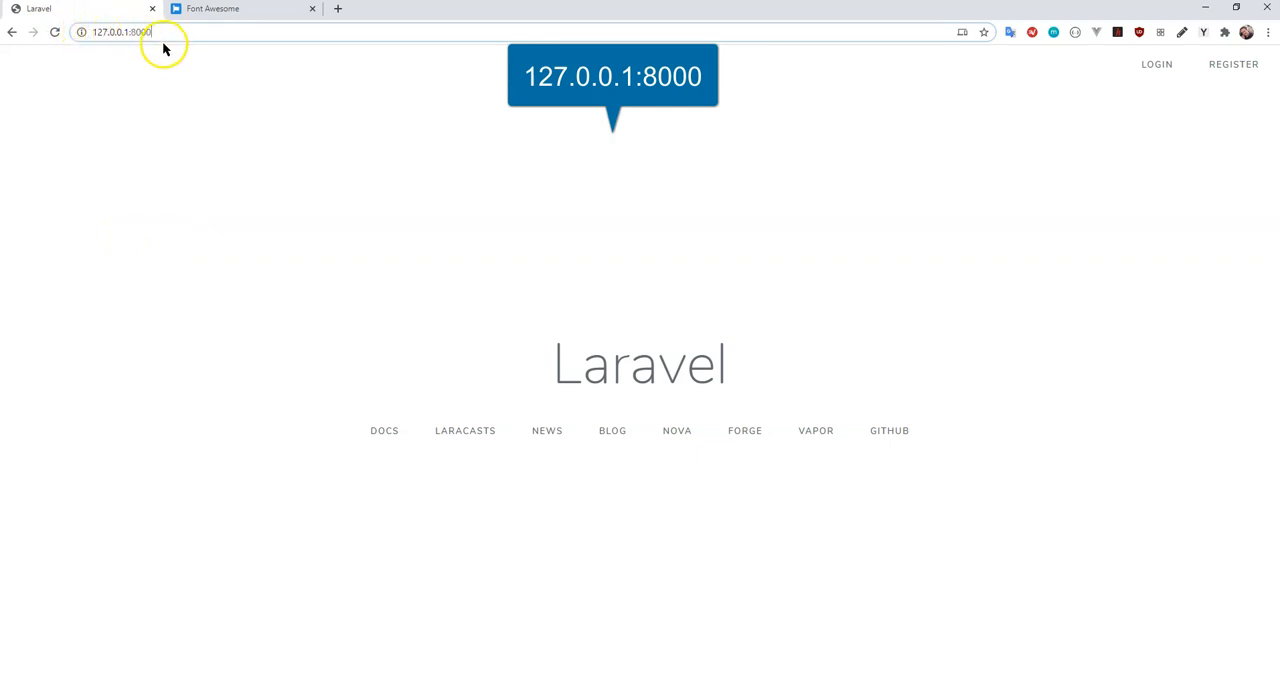
{"action": "mouse_move", "coordinate": [970, 192]}
{"action": "type", "text": "/login"}
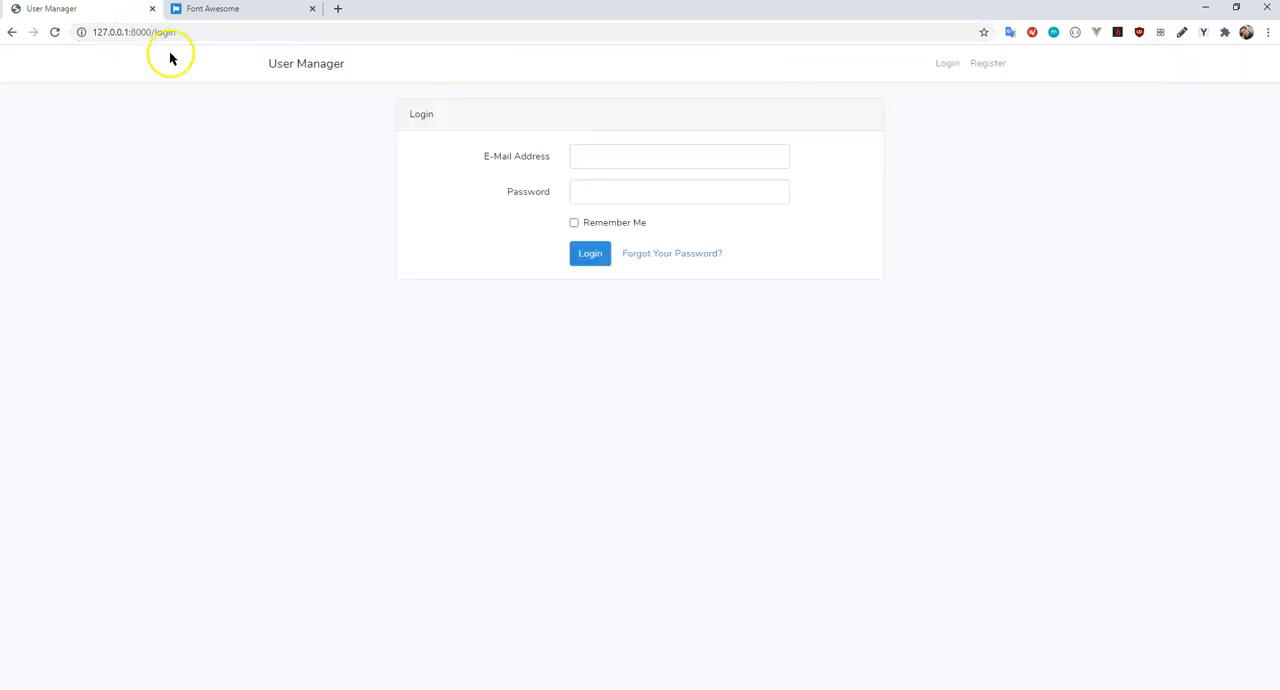
{"action": "left_click", "coordinate": [12, 32]}
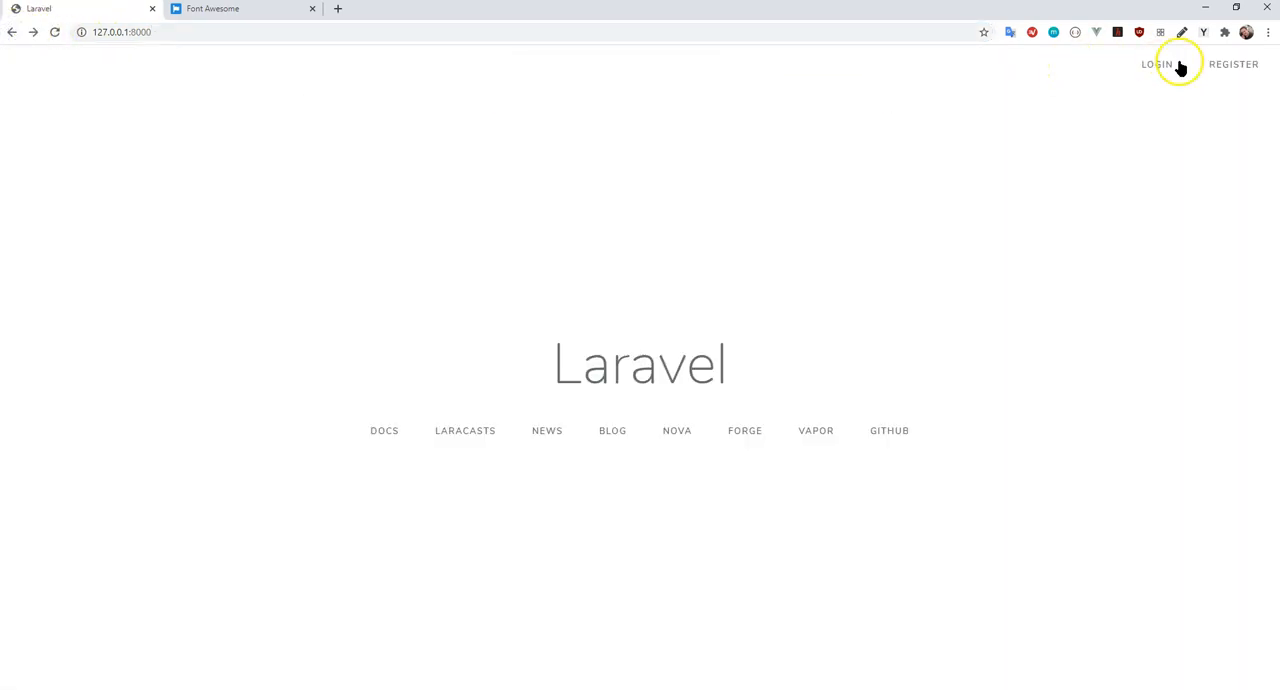
{"action": "left_click", "coordinate": [1233, 64]}
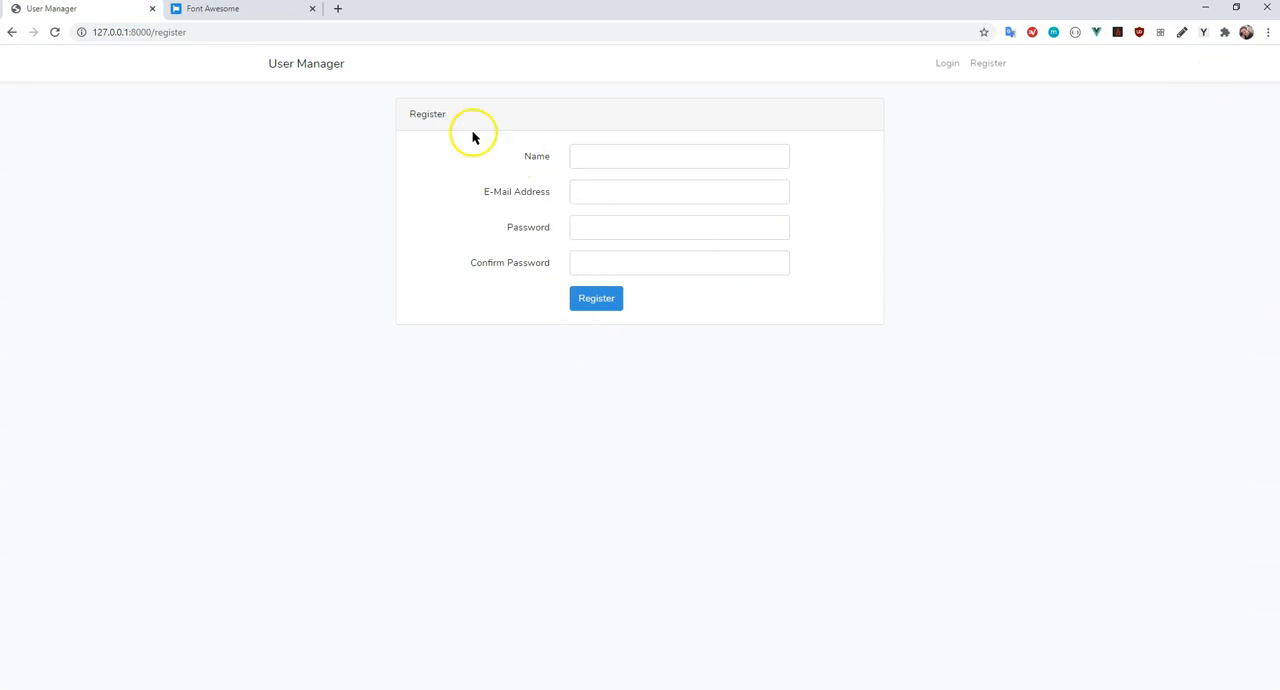
{"action": "double_click", "coordinate": [427, 113]}
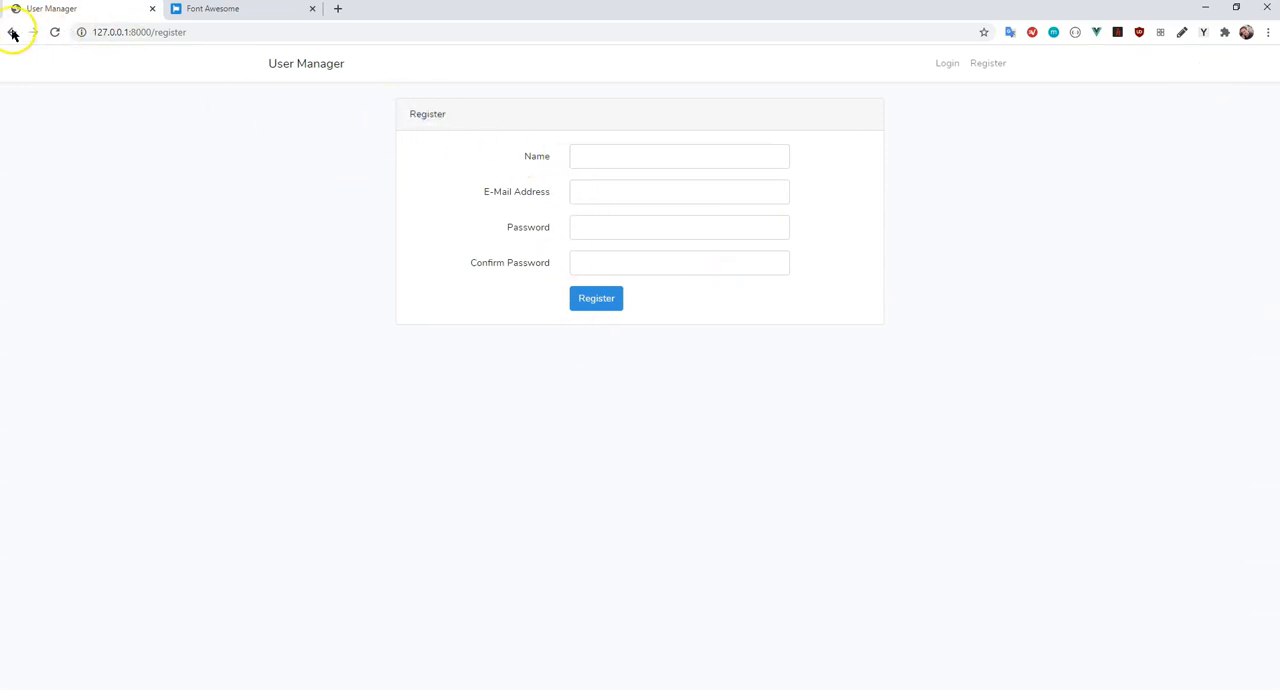
{"action": "mouse_move", "coordinate": [140, 32]}
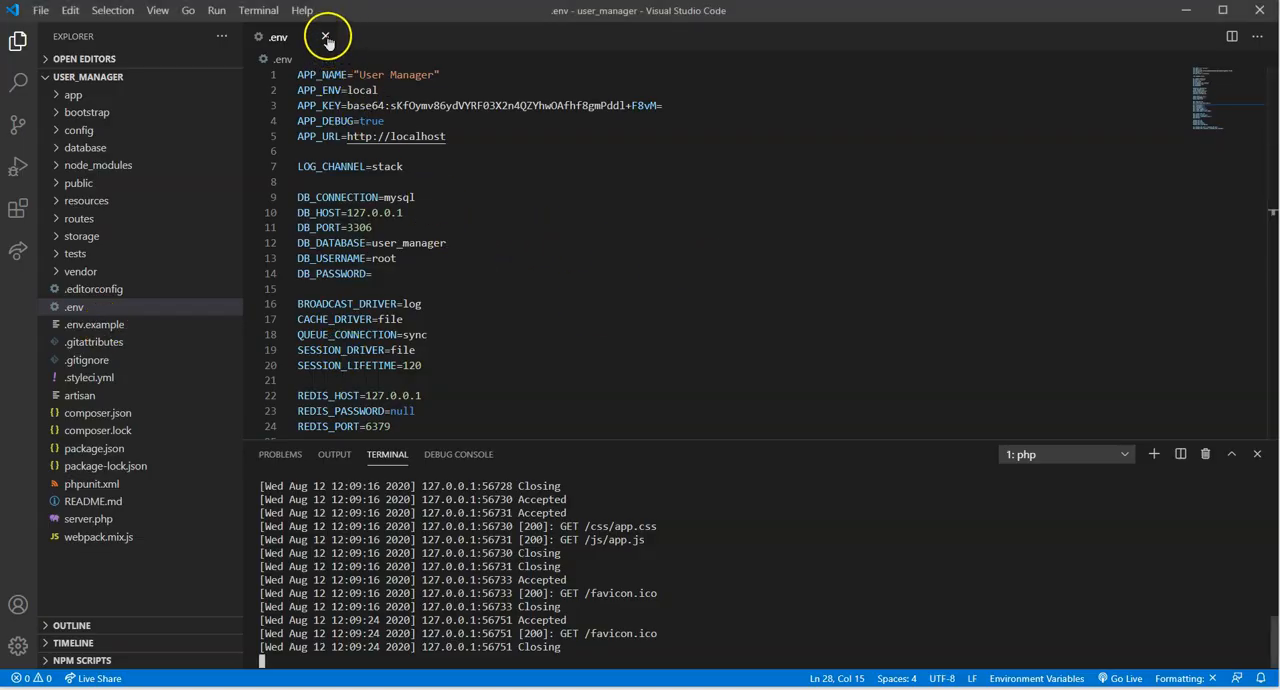
Step: Close .env, open routes/web.php and add 'register' => false to Auth::routes
{"action": "left_click", "coordinate": [326, 37]}
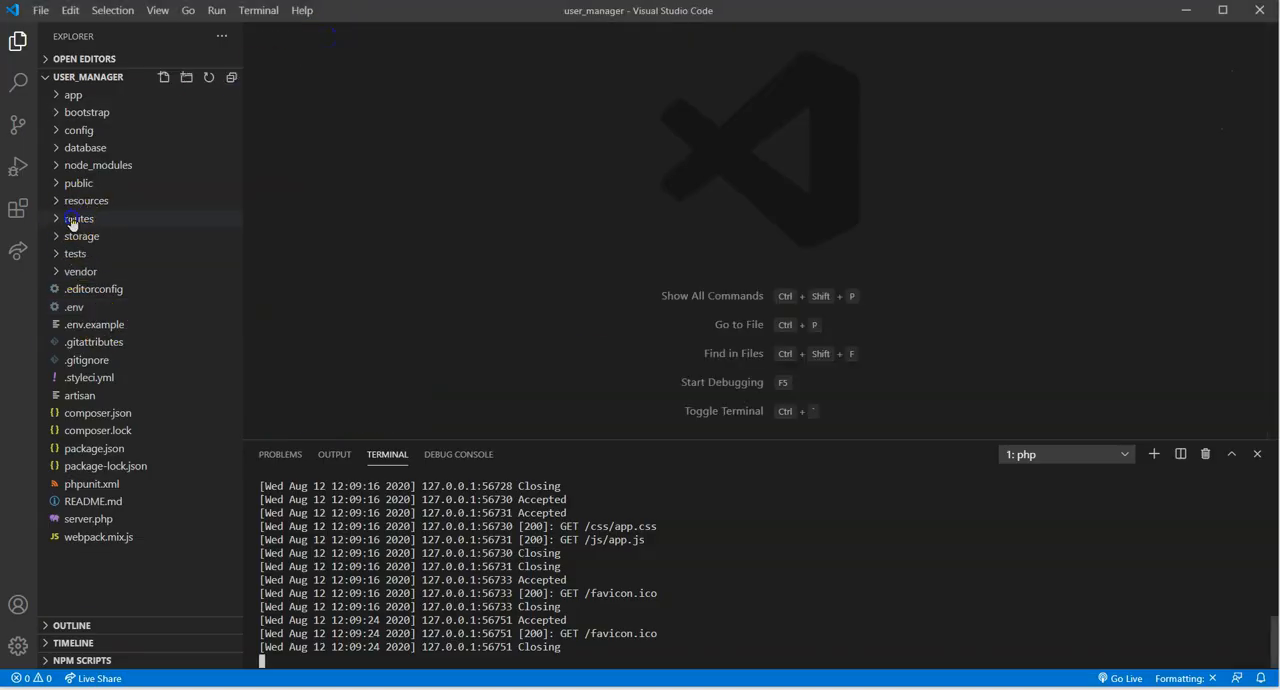
{"action": "left_click", "coordinate": [79, 218]}
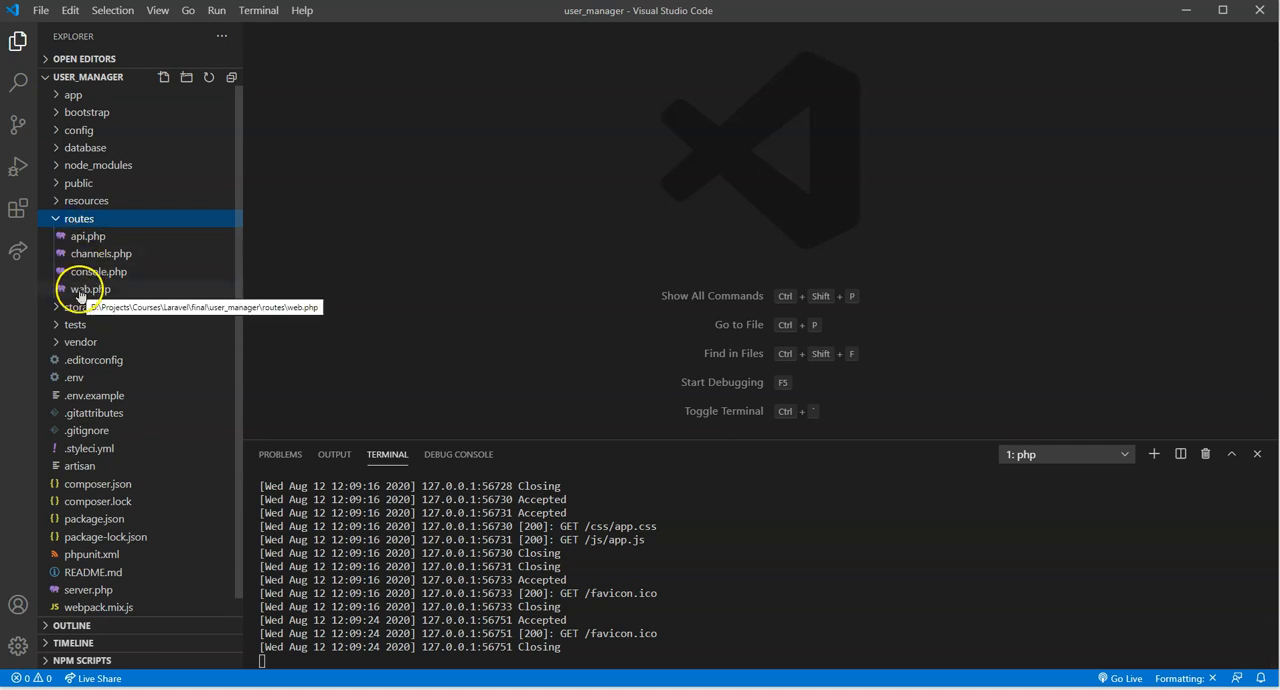
{"action": "left_click", "coordinate": [88, 289]}
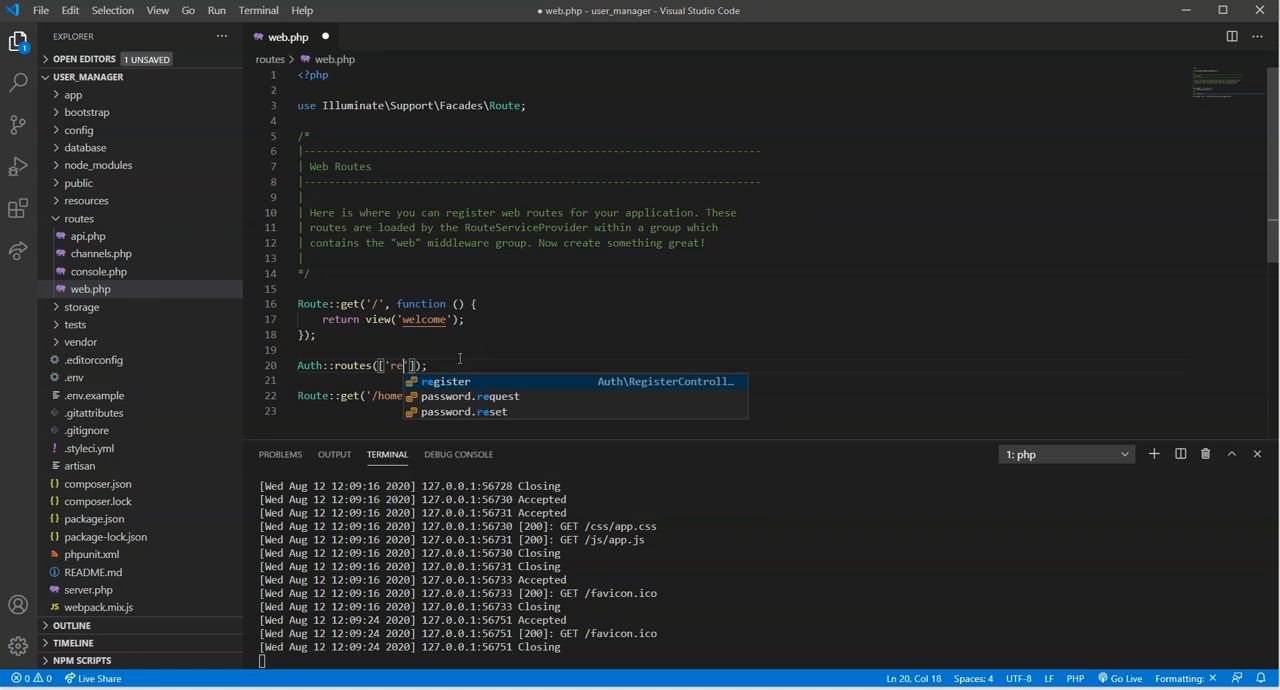
{"action": "left_click", "coordinate": [447, 381]}
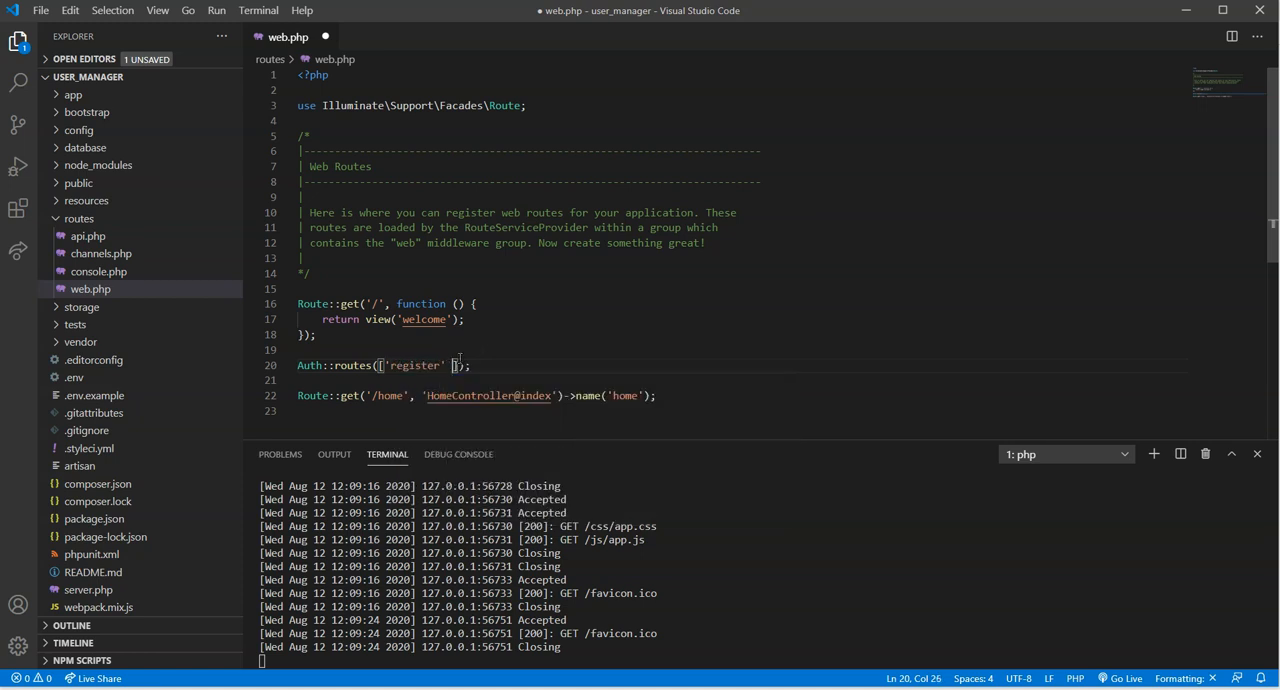
{"action": "type", "text": "=> fals"}
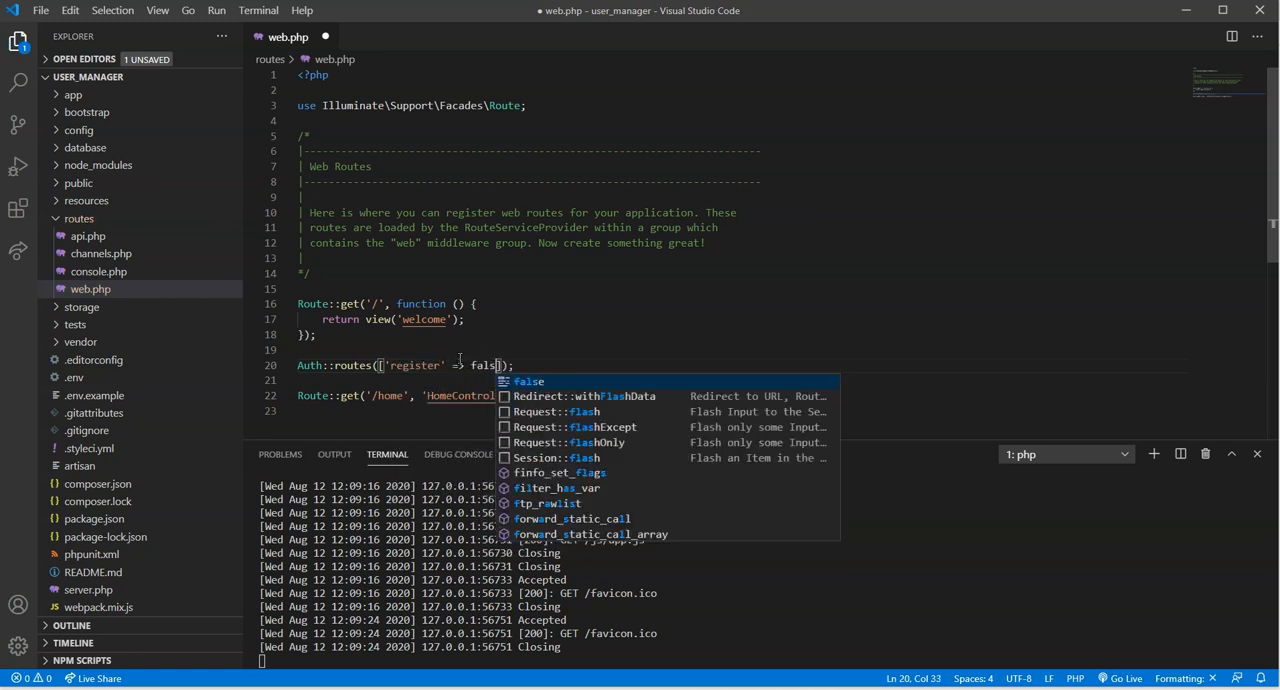
Step: Open RegisterController.php through the quick file search
{"action": "key", "text": "ctrl+p"}
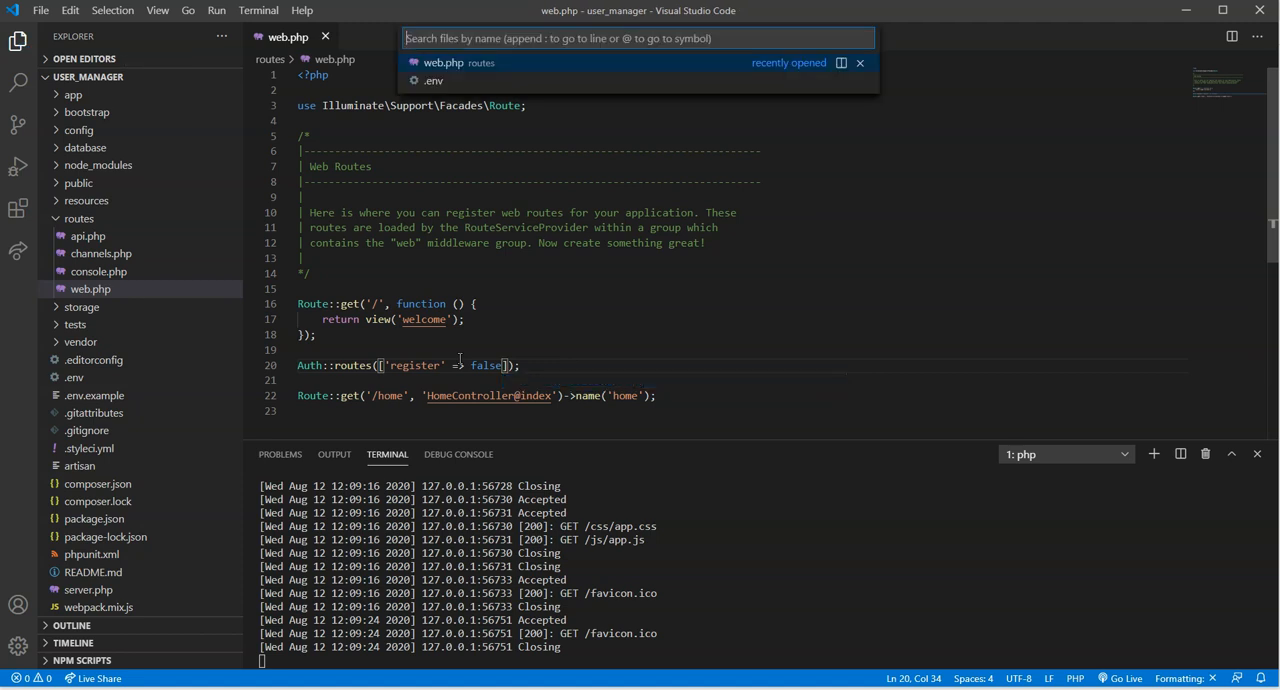
{"action": "type", "text": "registr"}
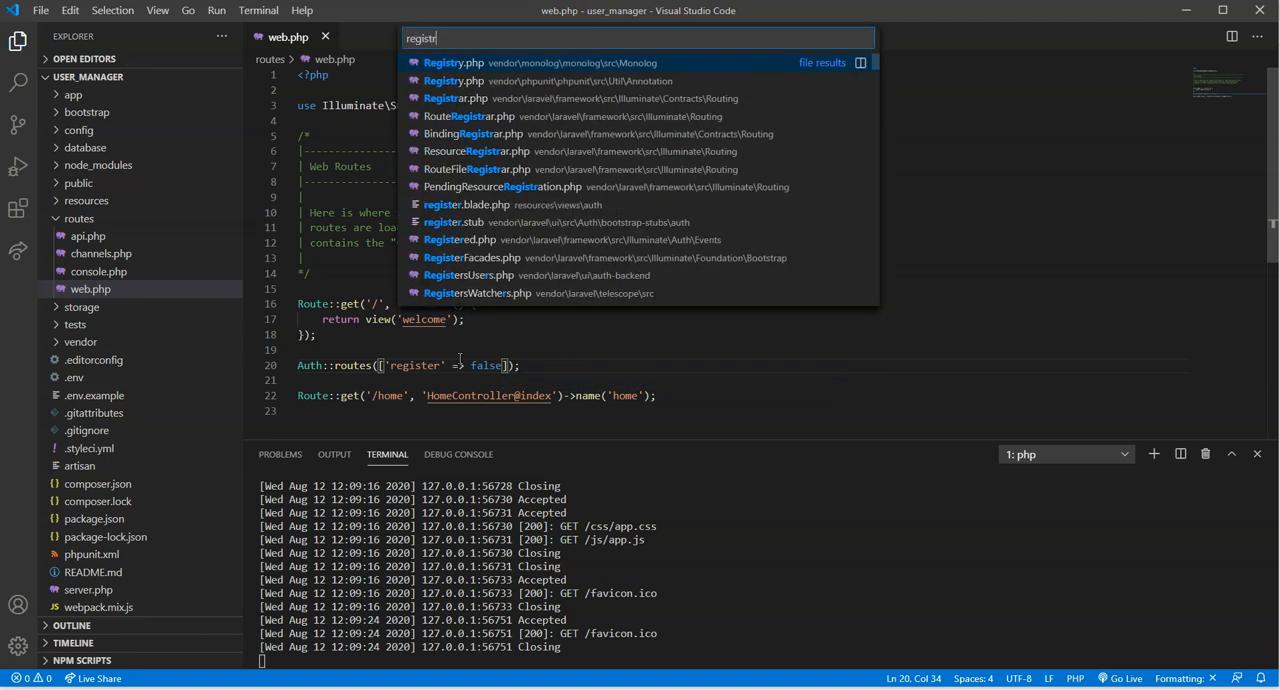
{"action": "key", "text": "Backspace"}
{"action": "type", "text": "erContr"}
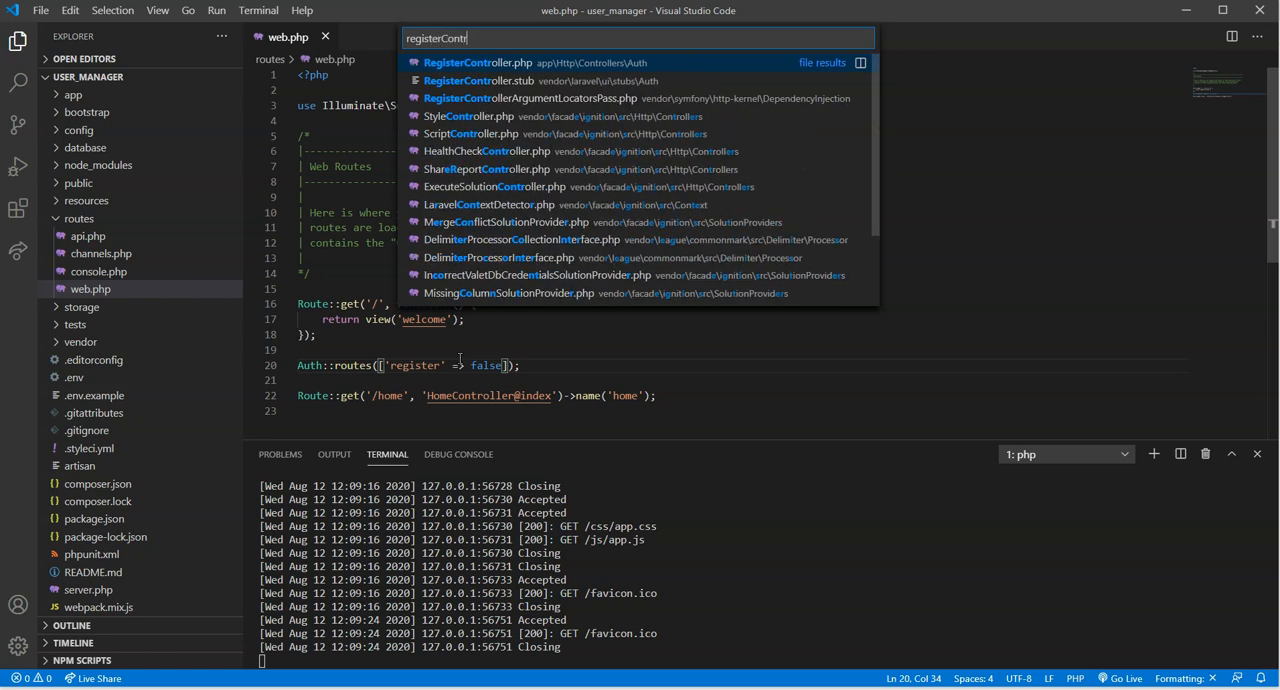
{"action": "left_click", "coordinate": [487, 62]}
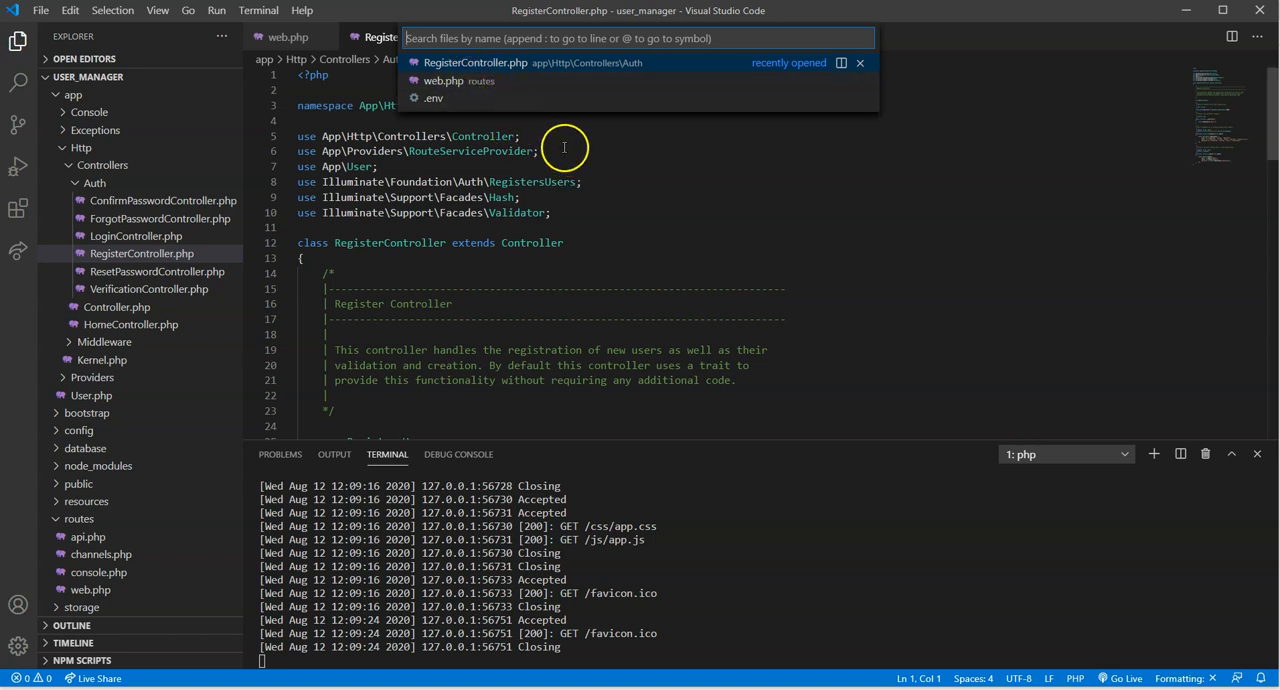
{"action": "mouse_move", "coordinate": [578, 160]}
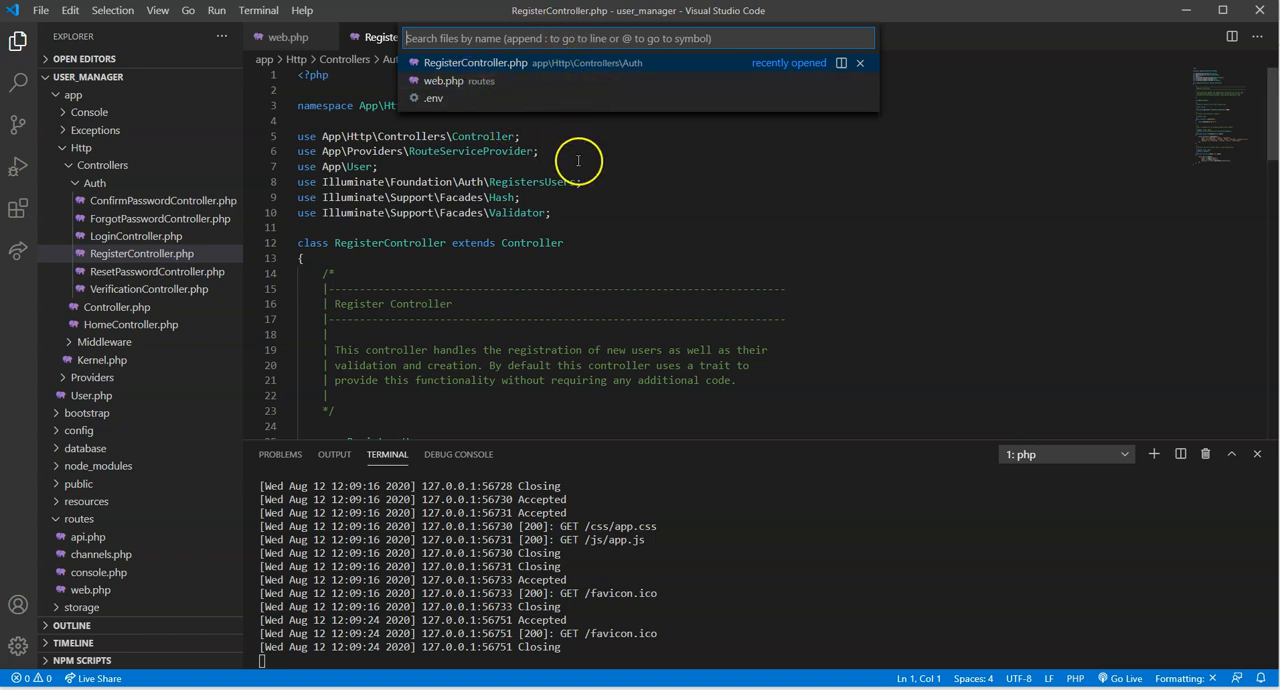
{"action": "left_click", "coordinate": [475, 62]}
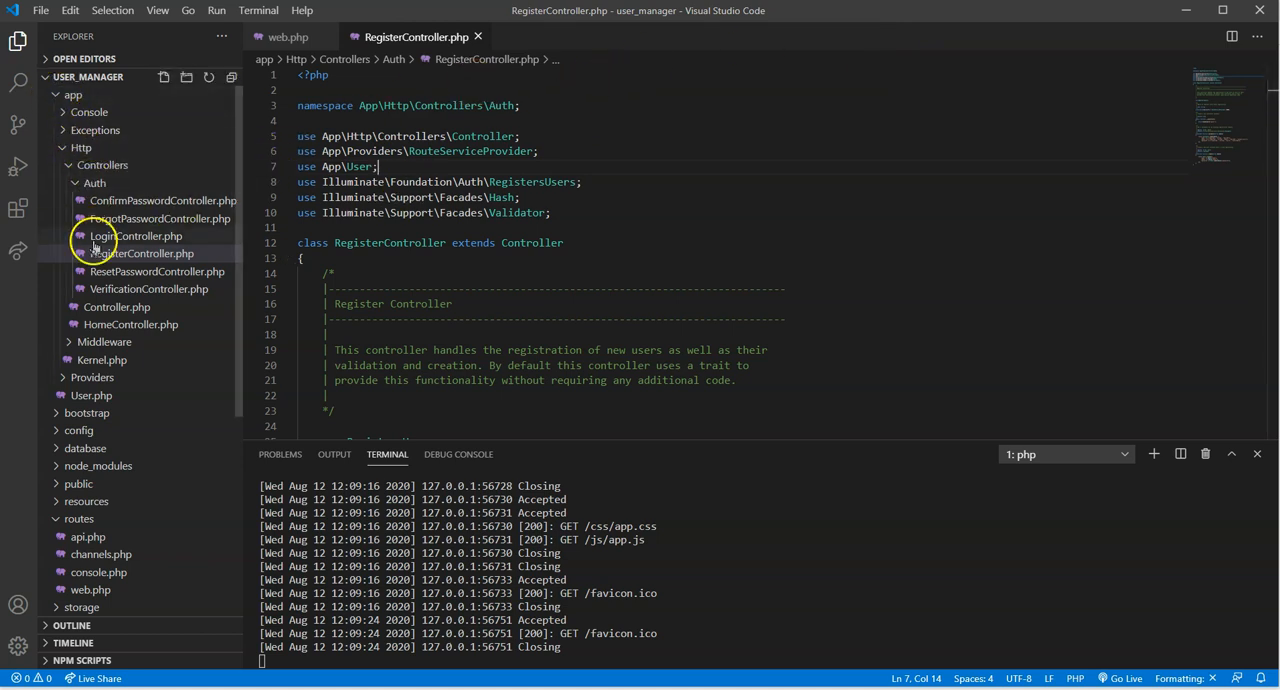
Step: Delete RegisterController.php from the Auth controllers, moving it to the Recycle Bin
{"action": "left_click", "coordinate": [143, 253]}
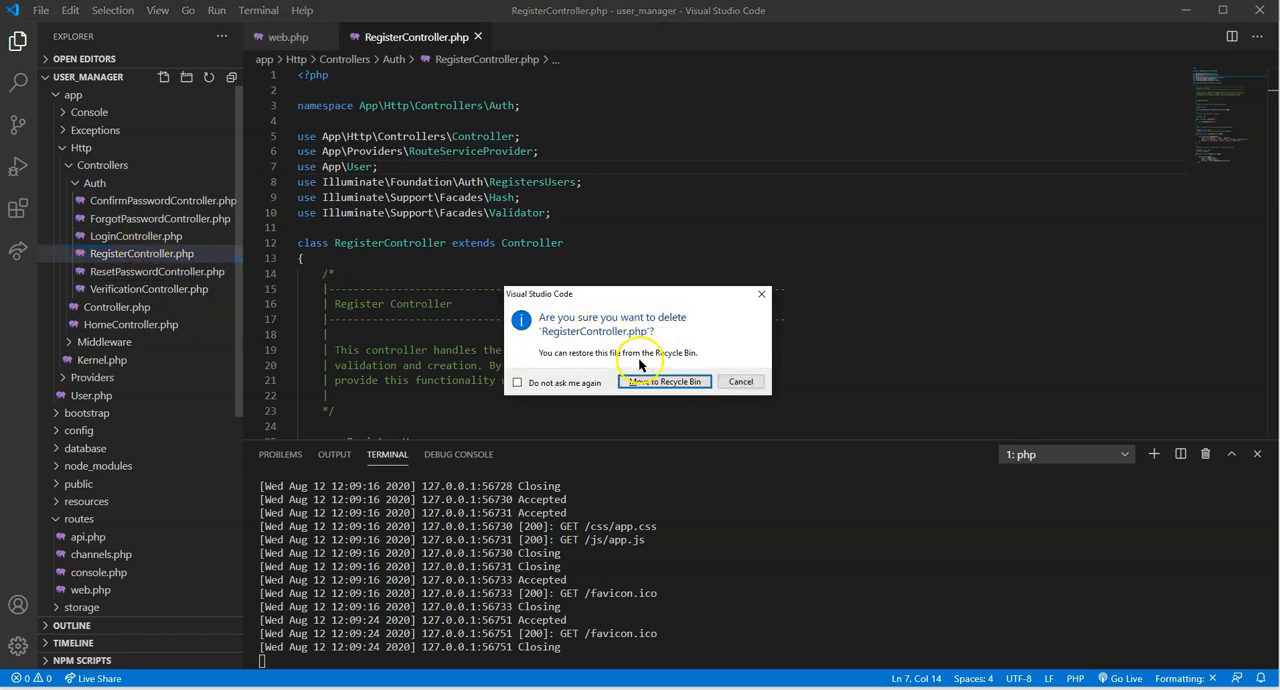
{"action": "left_click", "coordinate": [664, 381]}
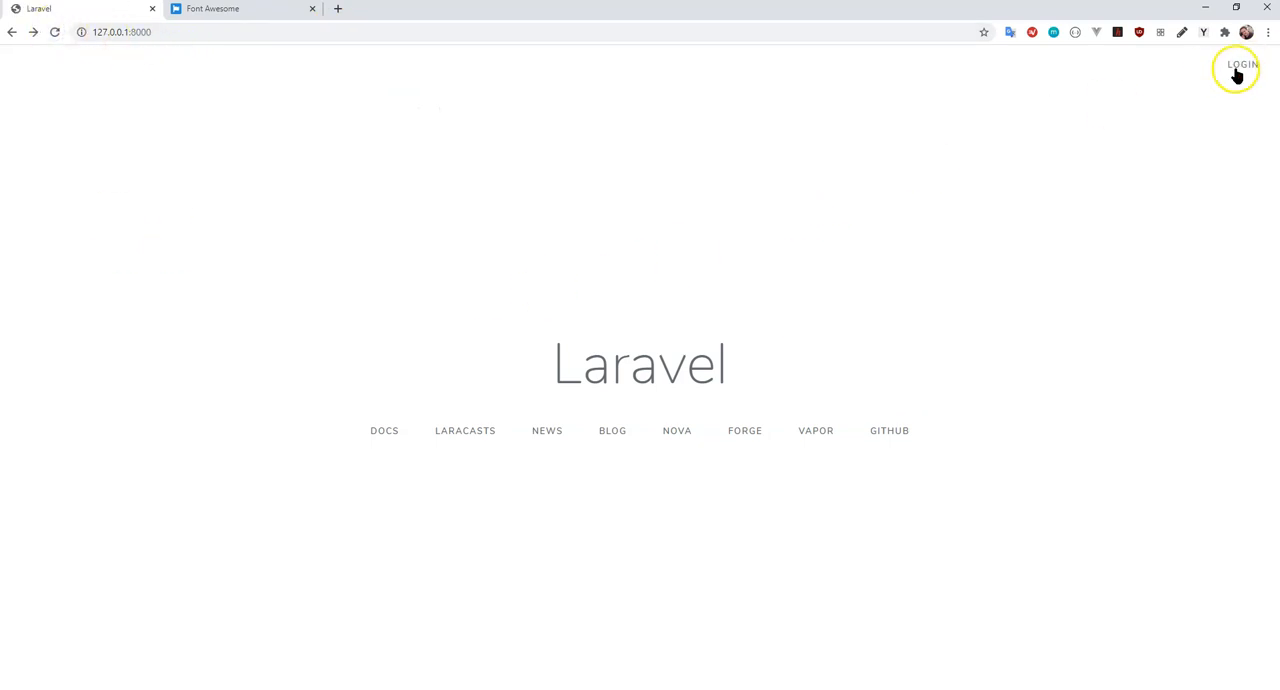
{"action": "mouse_move", "coordinate": [540, 375]}
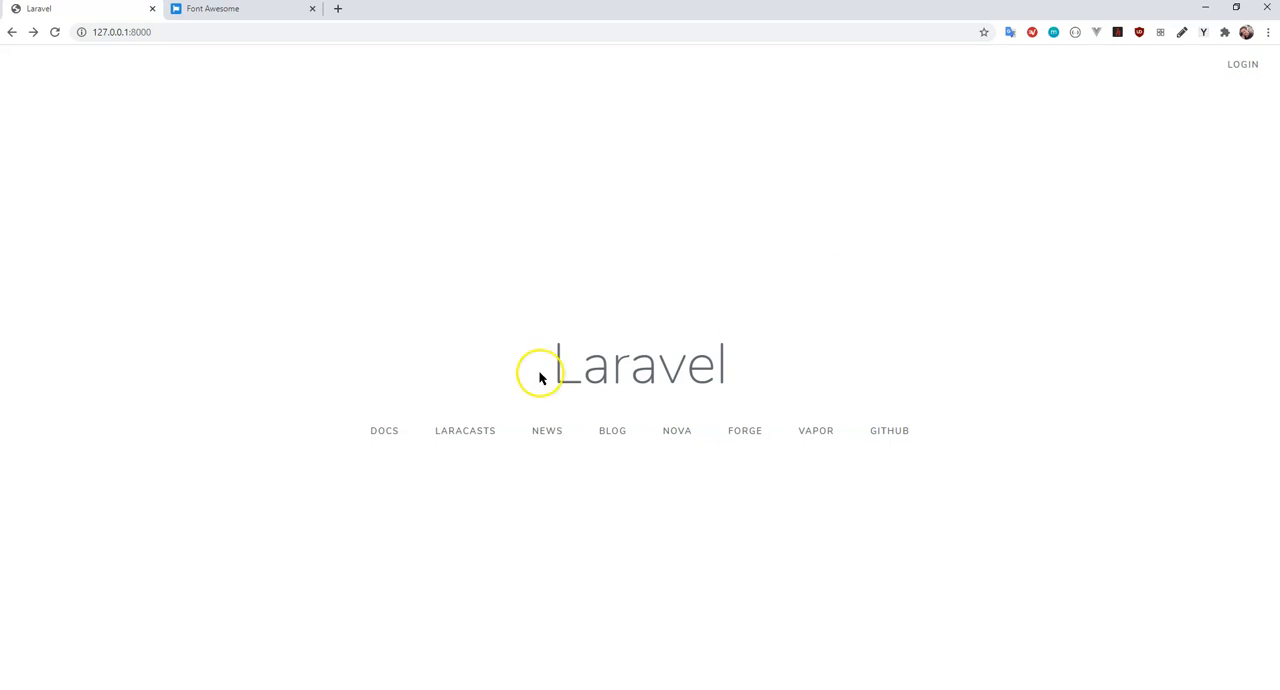
{"action": "mouse_move", "coordinate": [168, 410]}
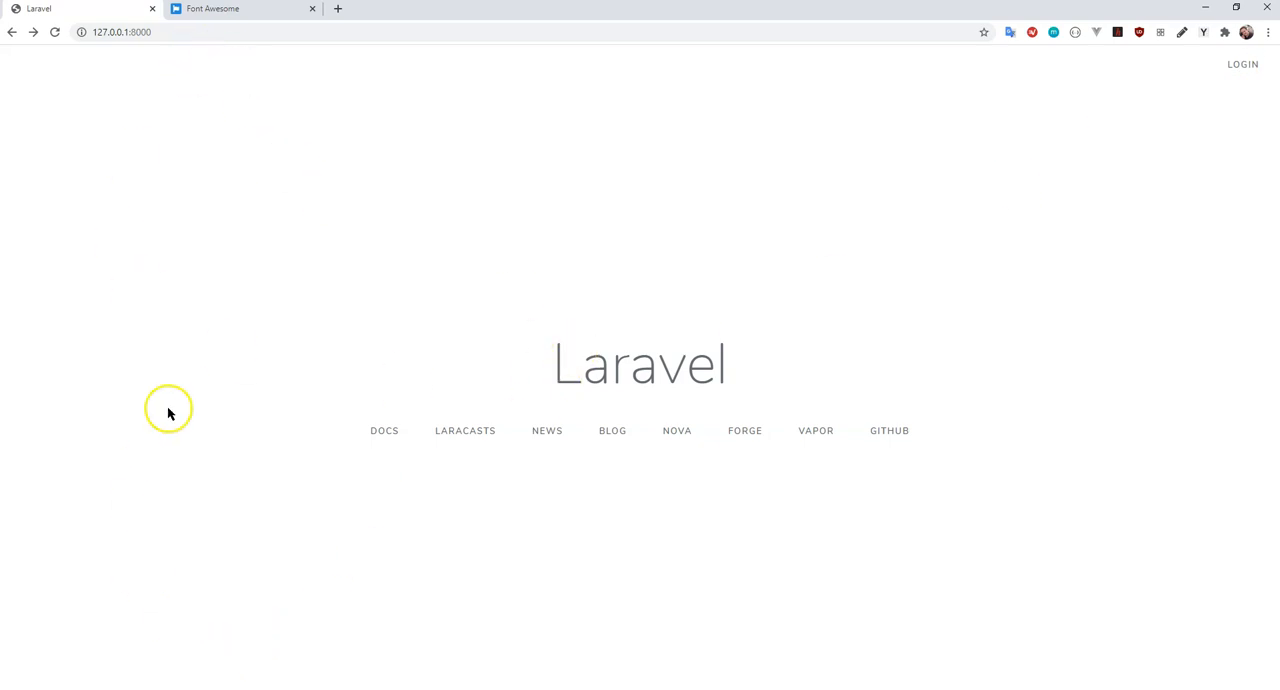
{"action": "mouse_move", "coordinate": [175, 80]}
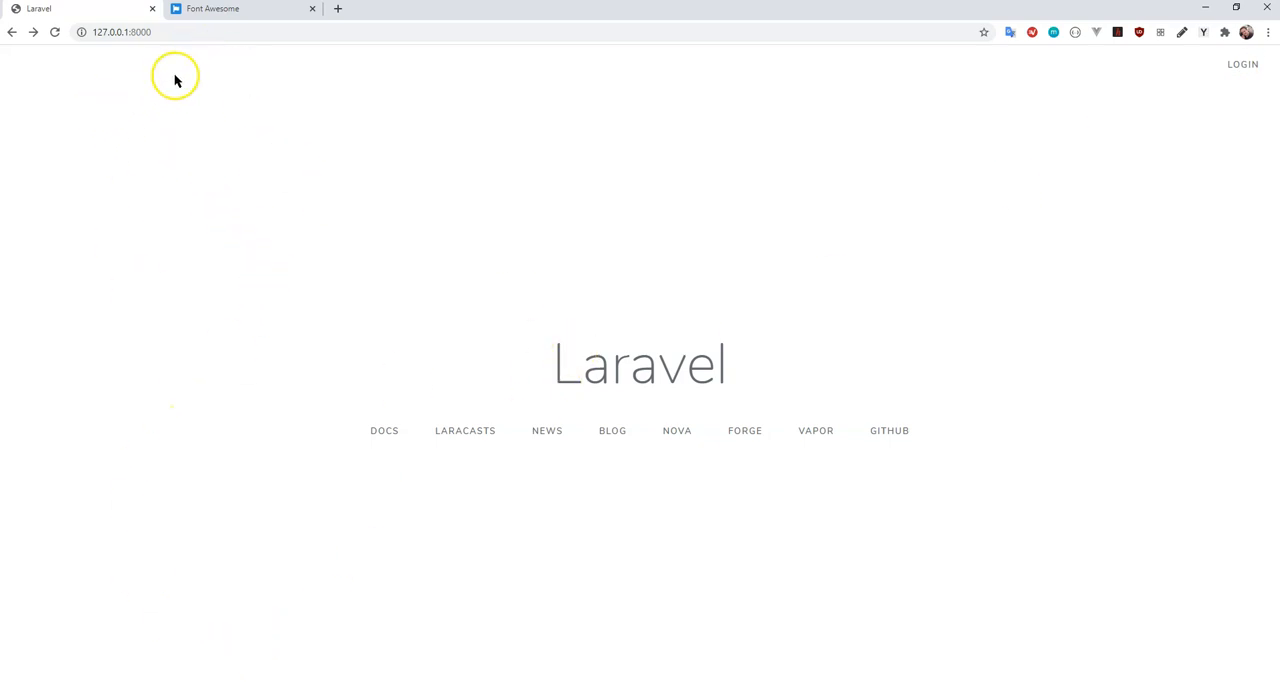
{"action": "mouse_move", "coordinate": [255, 90]}
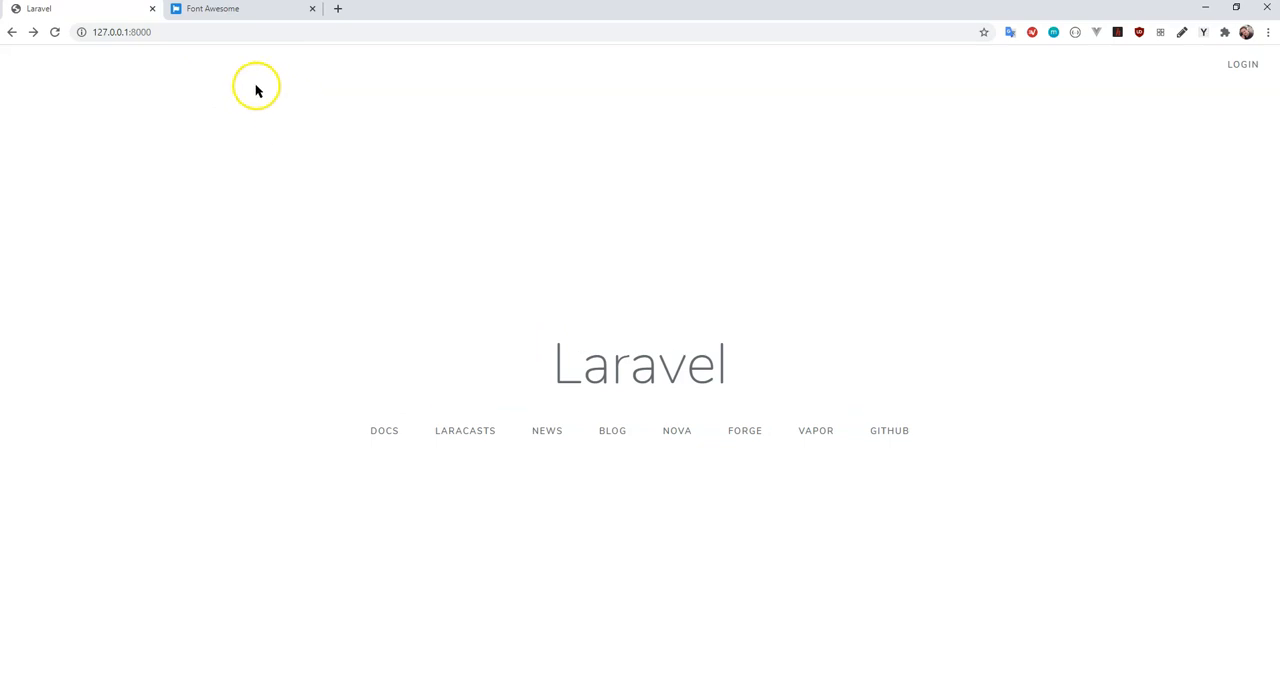
{"action": "mouse_move", "coordinate": [212, 8]}
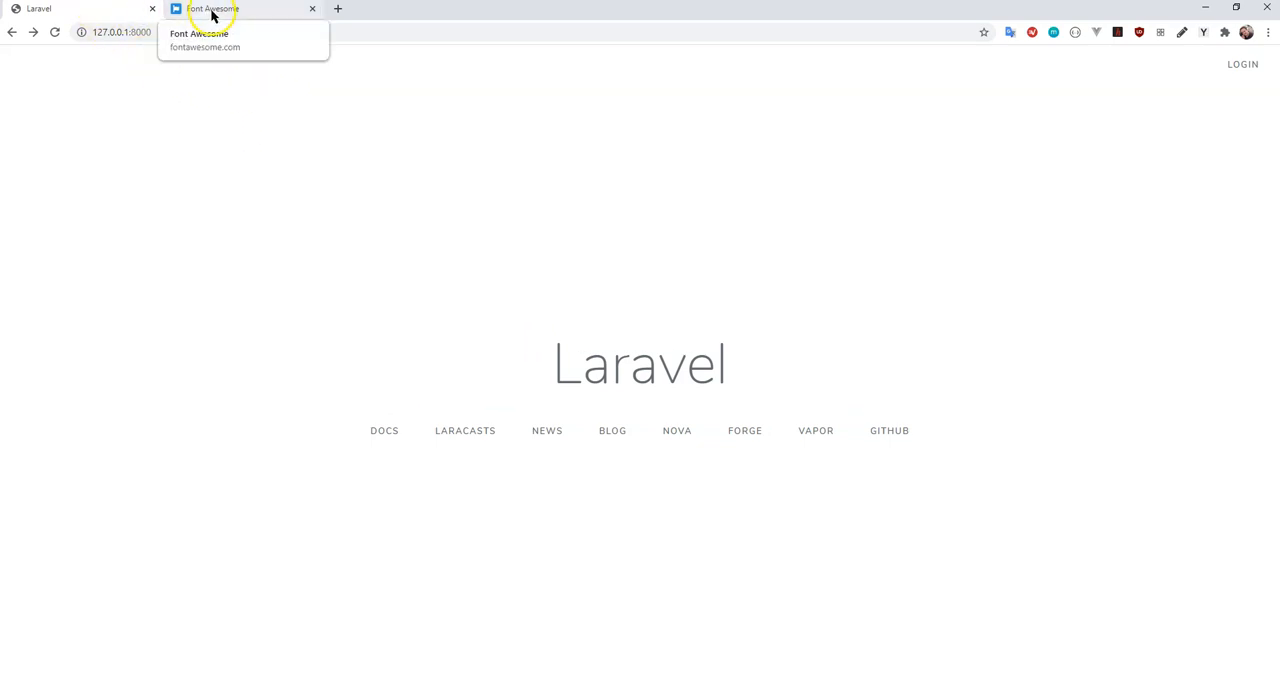
Step: On the Font Awesome package-manager docs, select the free-version npm install command
{"action": "left_click", "coordinate": [240, 9]}
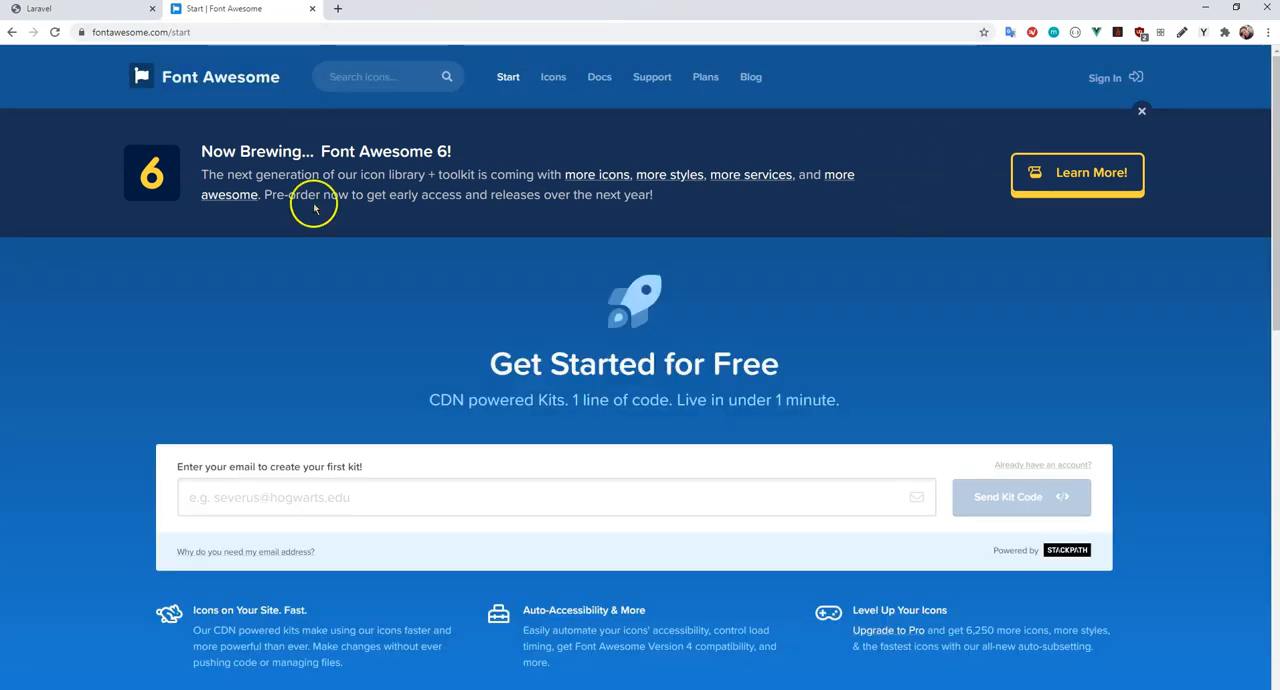
{"action": "scroll", "scroll_direction": "down", "scroll_amount": 3}
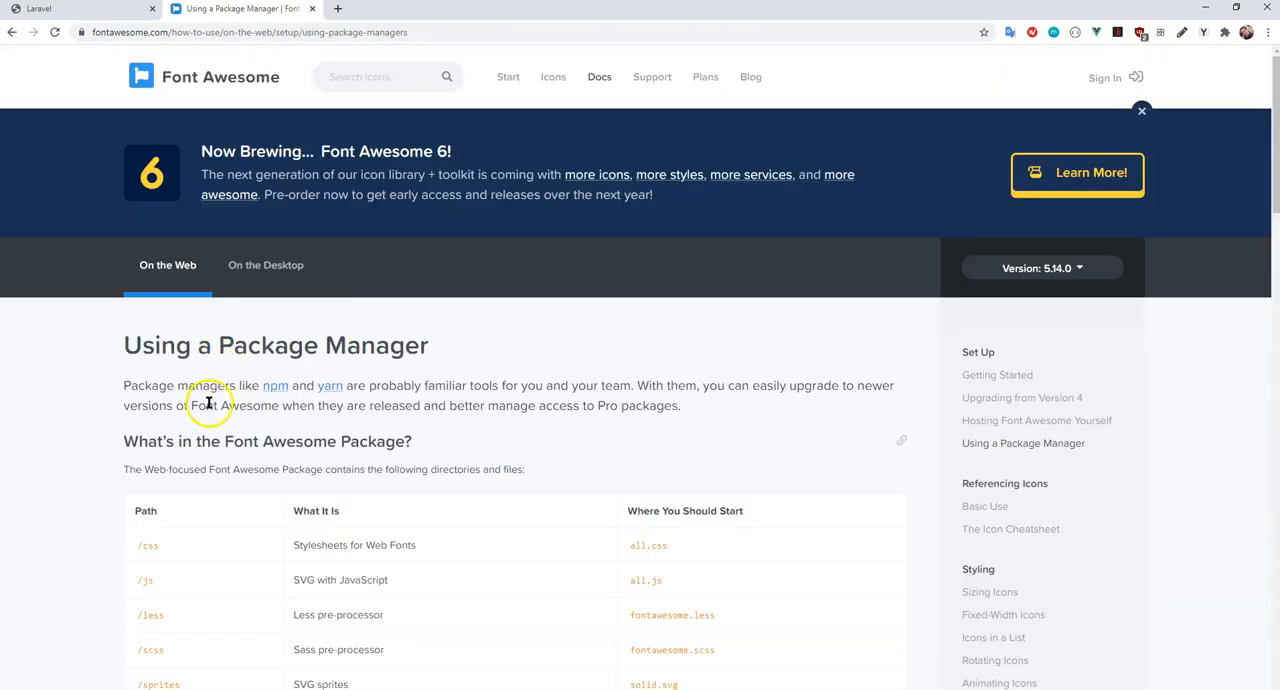
{"action": "scroll", "scroll_direction": "down", "scroll_amount": 3}
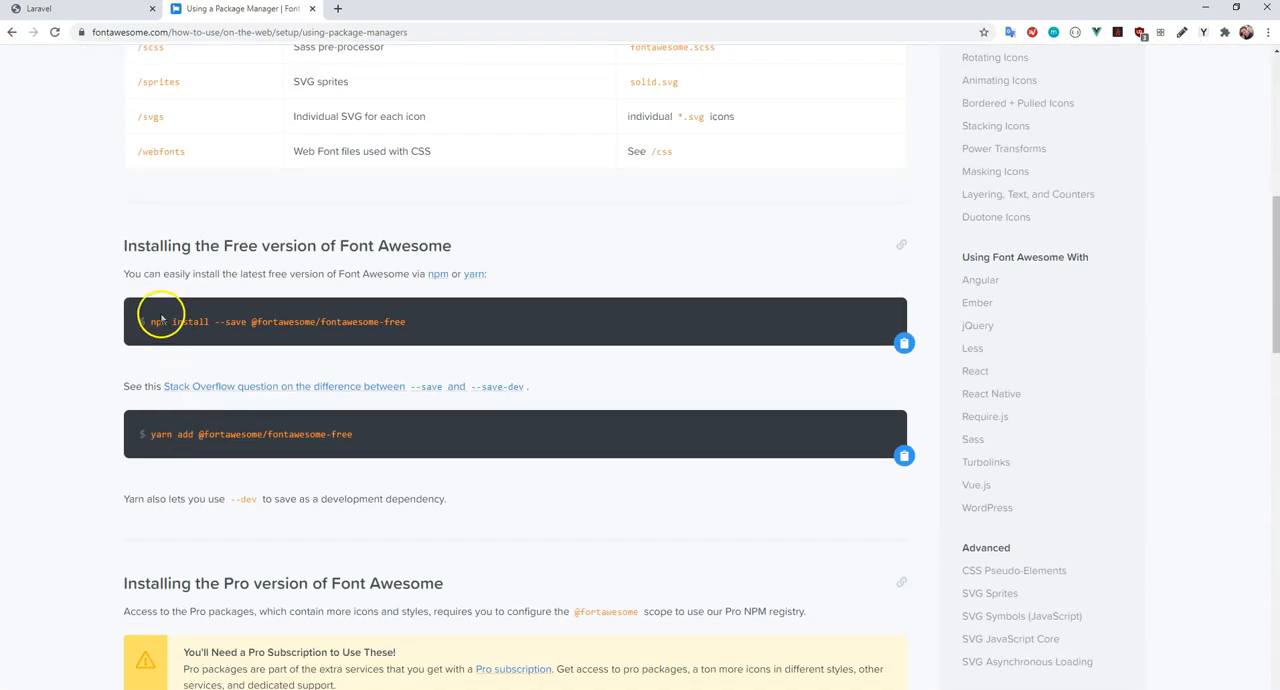
{"action": "left_click_drag", "start_coordinate": [150, 321], "coordinate": [405, 321]}
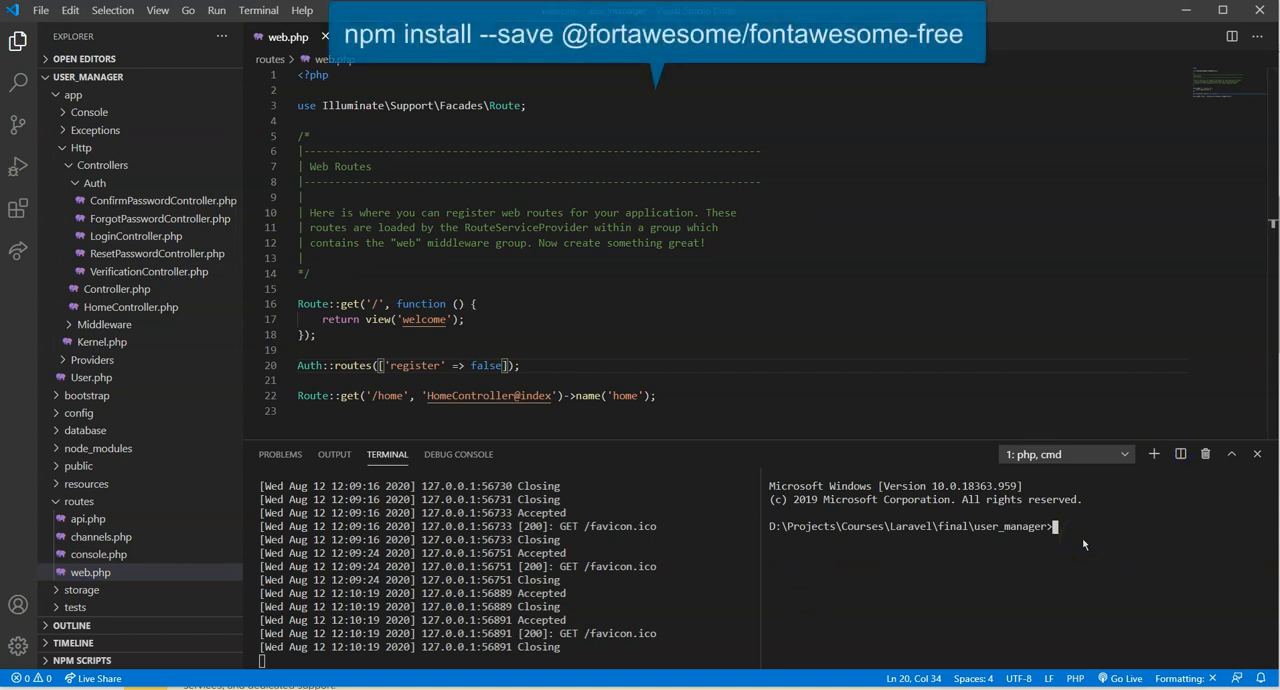
{"action": "type", "text": "npm install --save @fortawesome/fontawesome-free"}
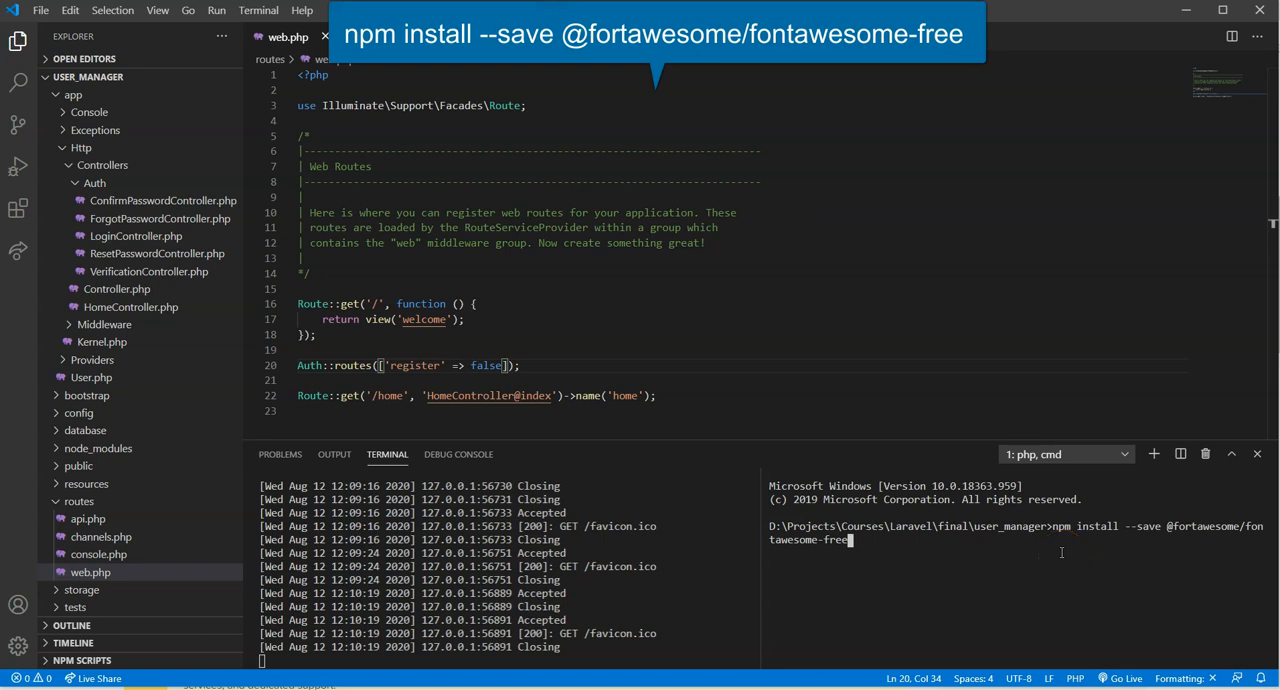
{"action": "mouse_move", "coordinate": [760, 585]}
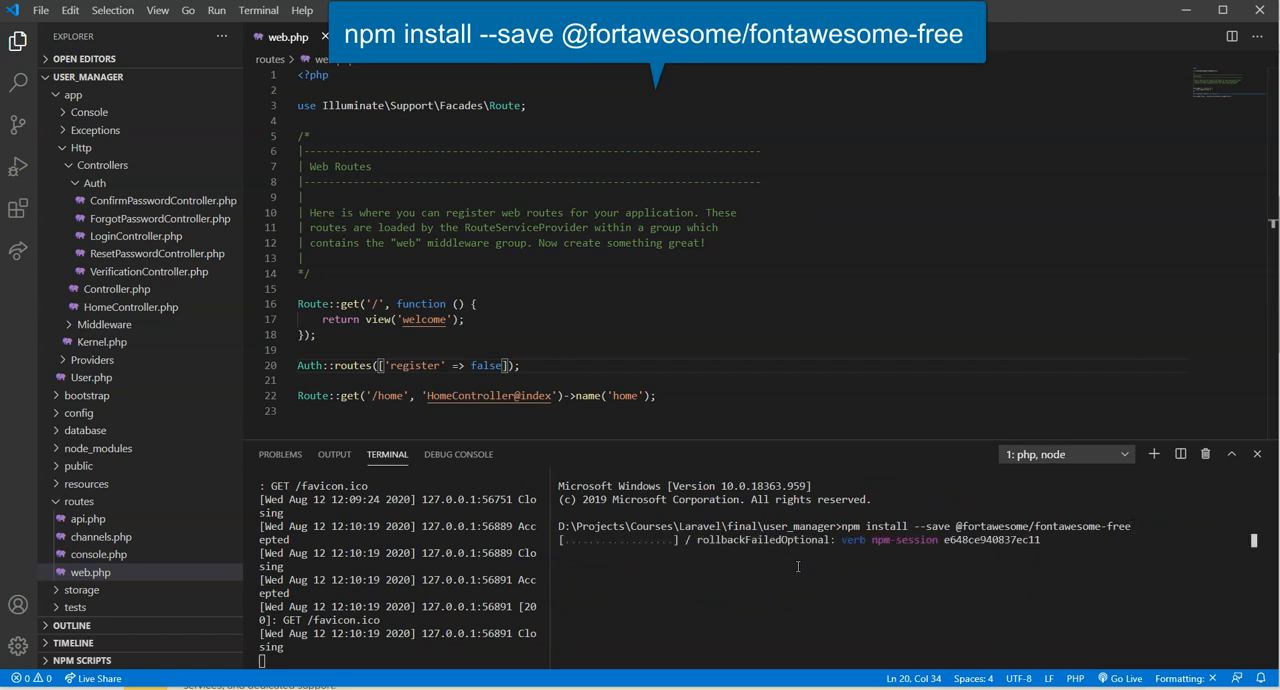
{"action": "mouse_move", "coordinate": [717, 578]}
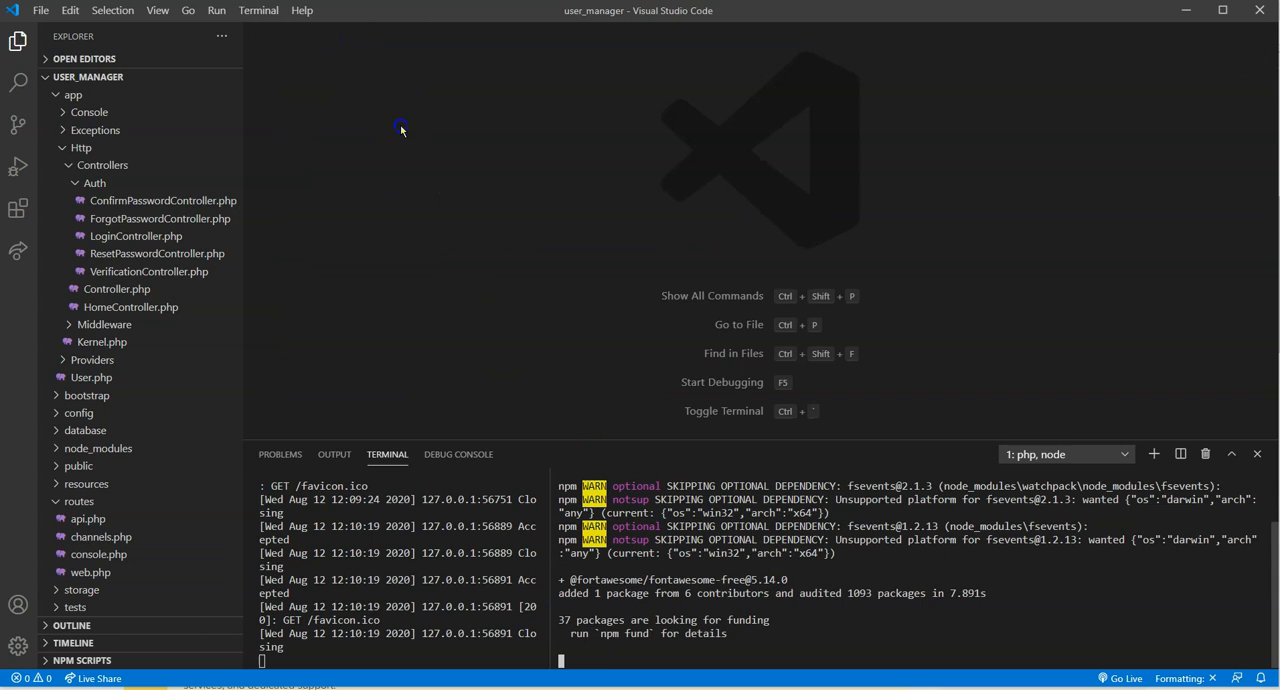
Step: Find and open resources/js/app.js, expanding the resources folder in Explorer
{"action": "type", "text": "app"}
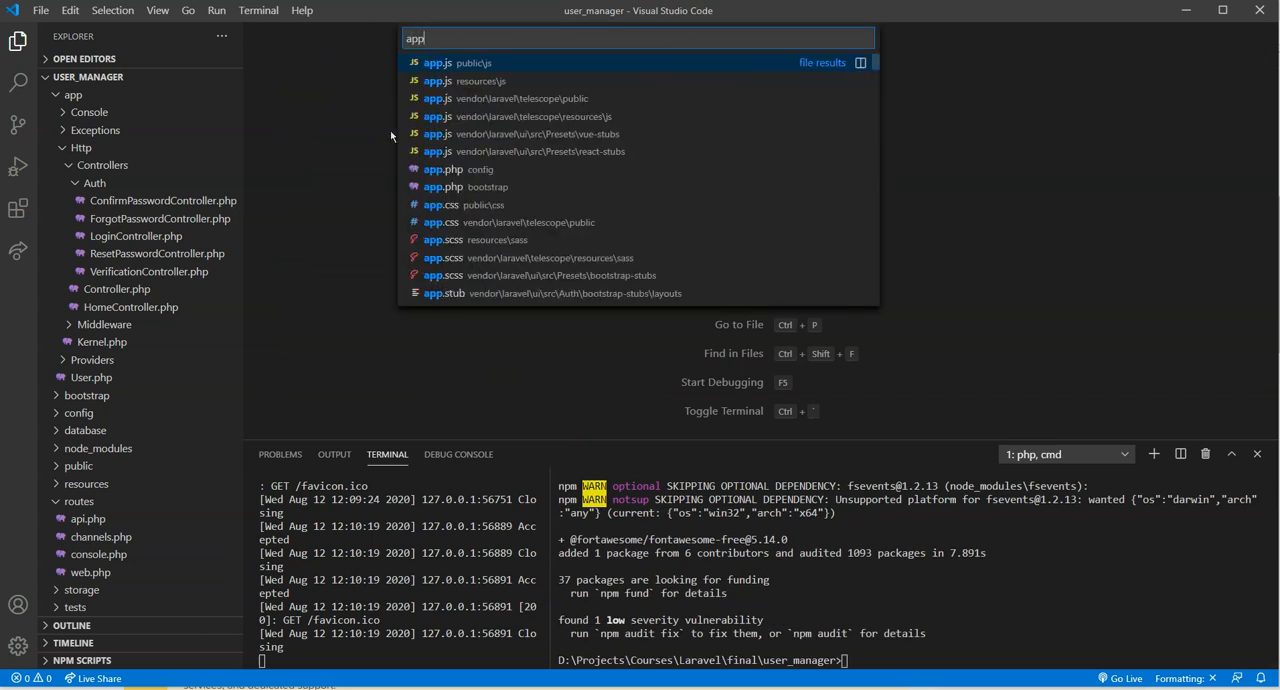
{"action": "left_click", "coordinate": [473, 62]}
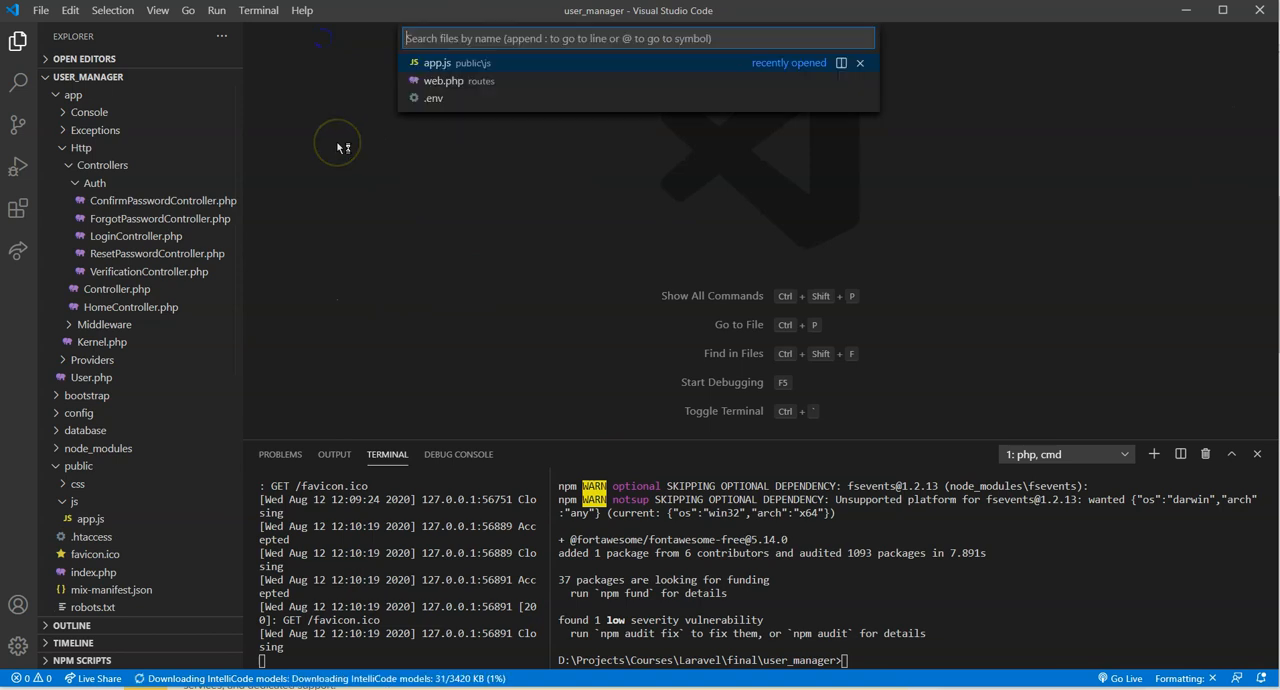
{"action": "type", "text": "app.js"}
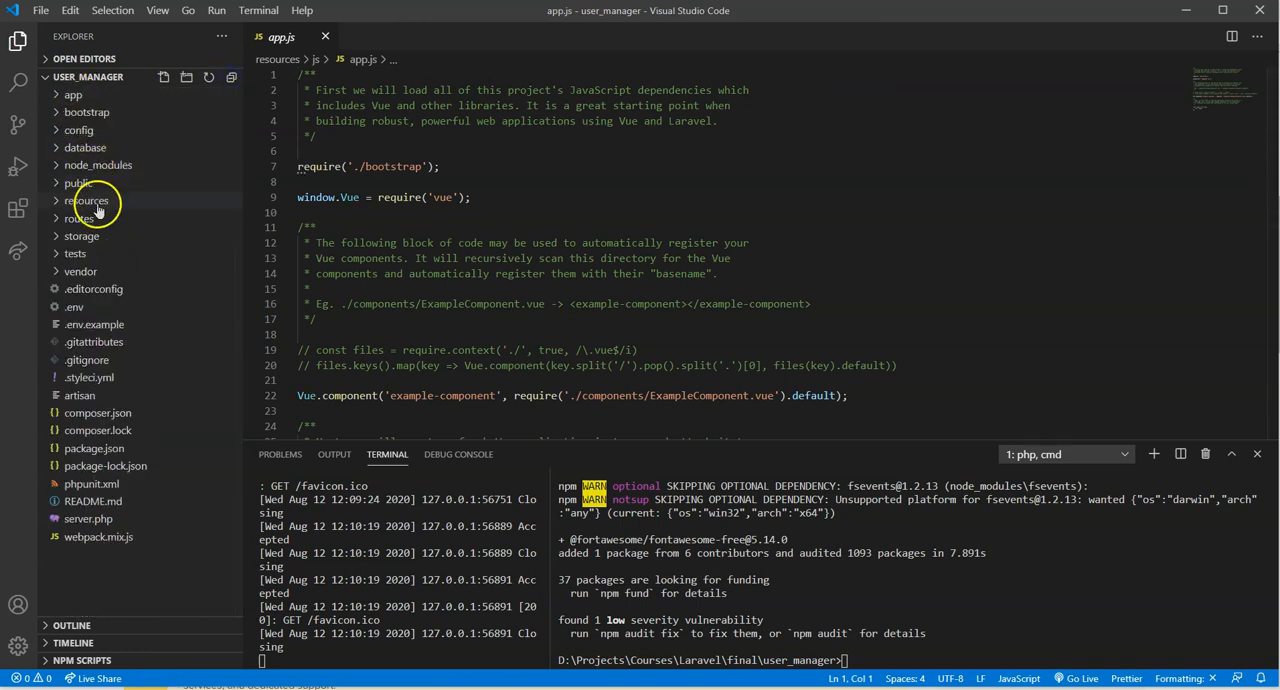
{"action": "left_click", "coordinate": [87, 200]}
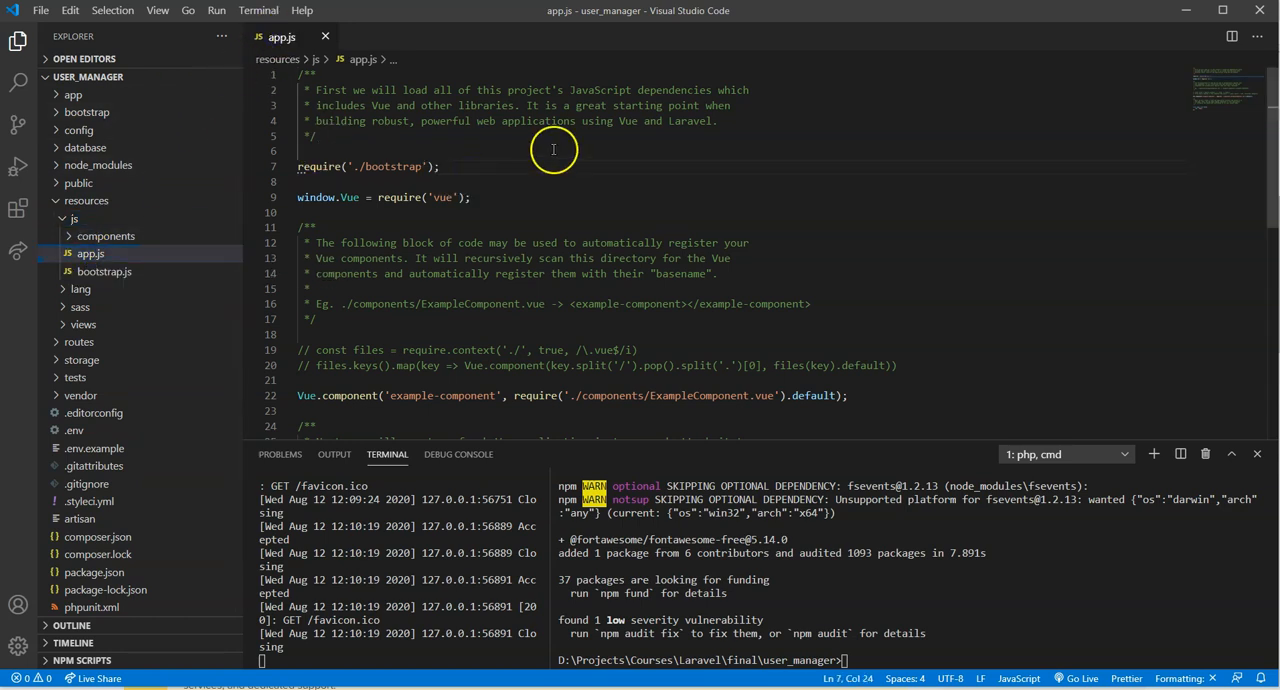
{"action": "mouse_move", "coordinate": [539, 210]}
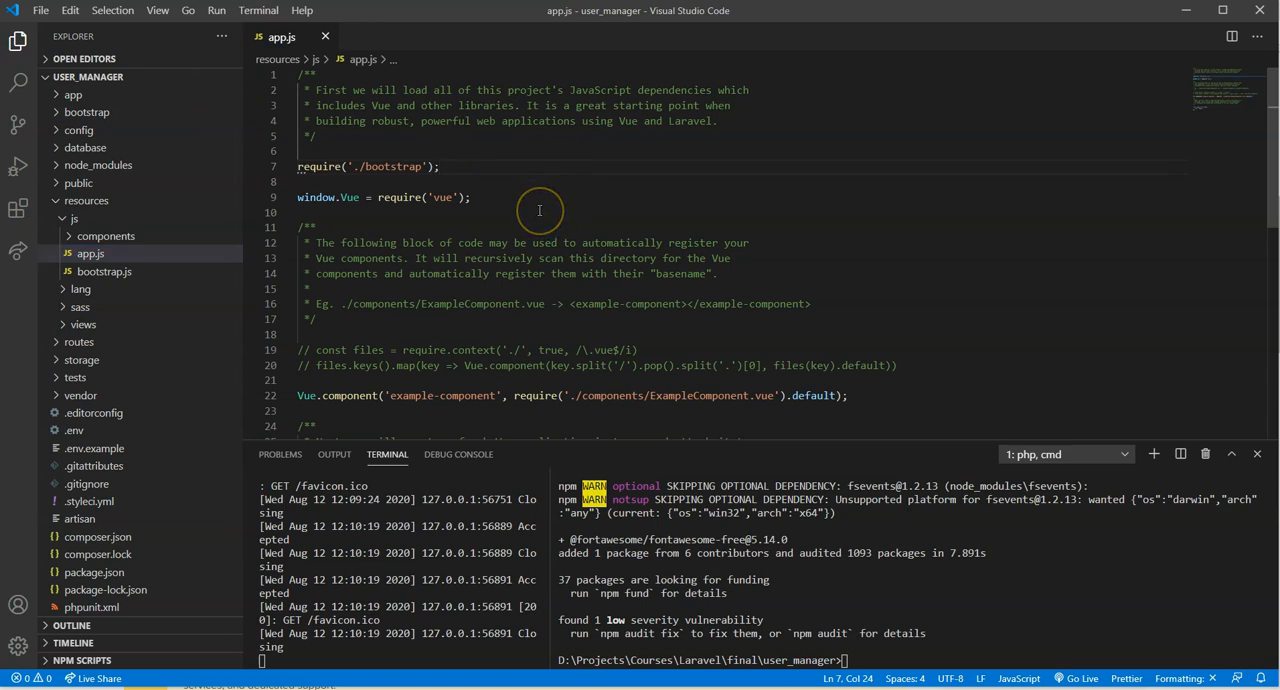
Step: Add an empty require() call on a new line below require('./bootstrap');
{"action": "key", "text": "Enter"}
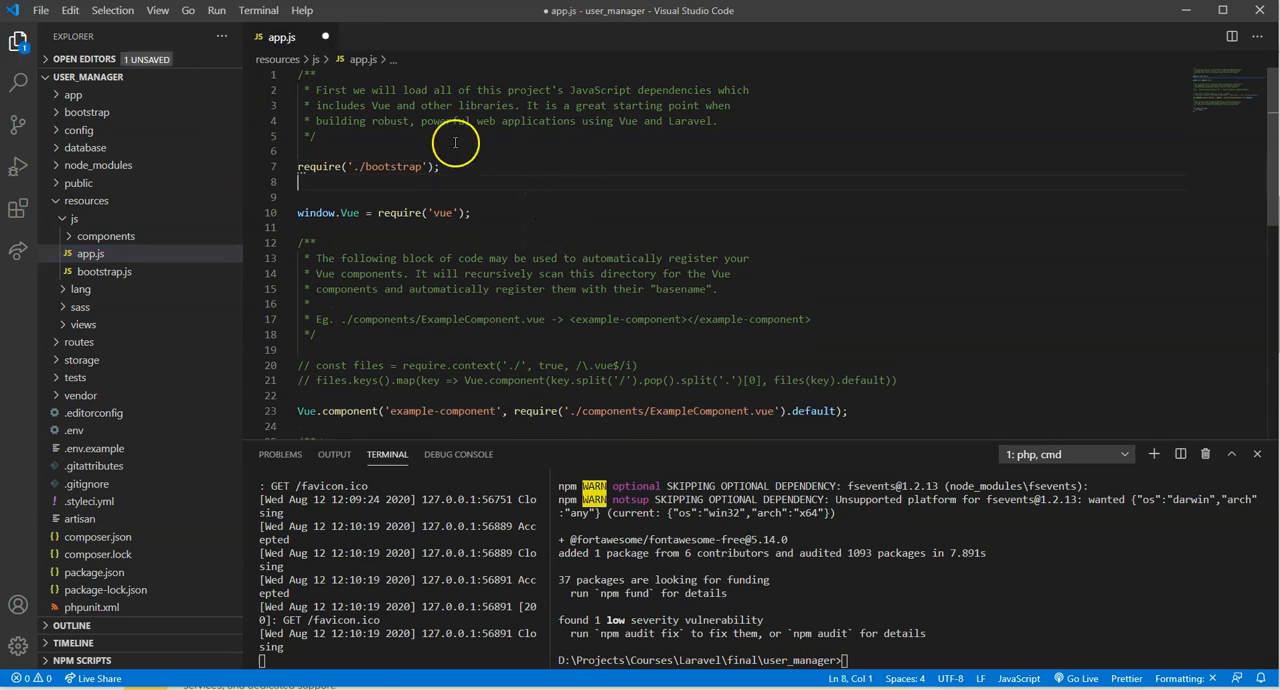
{"action": "type", "text": "requir"}
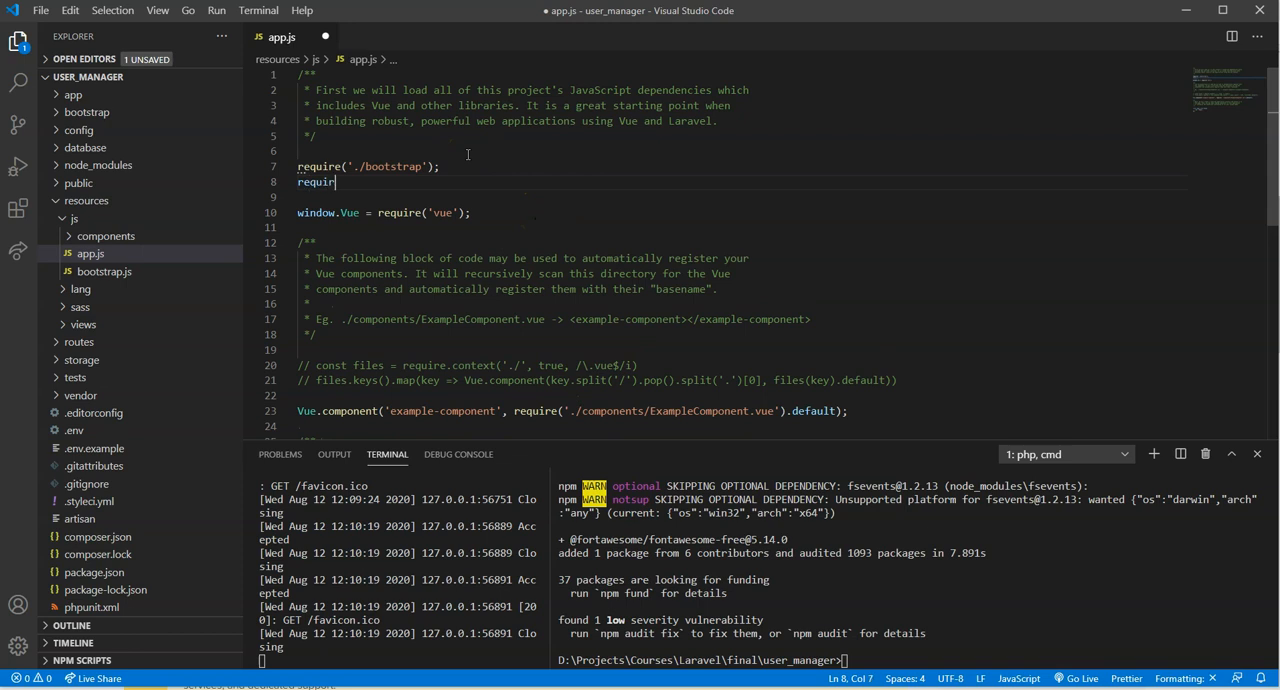
{"action": "type", "text": "e?"}
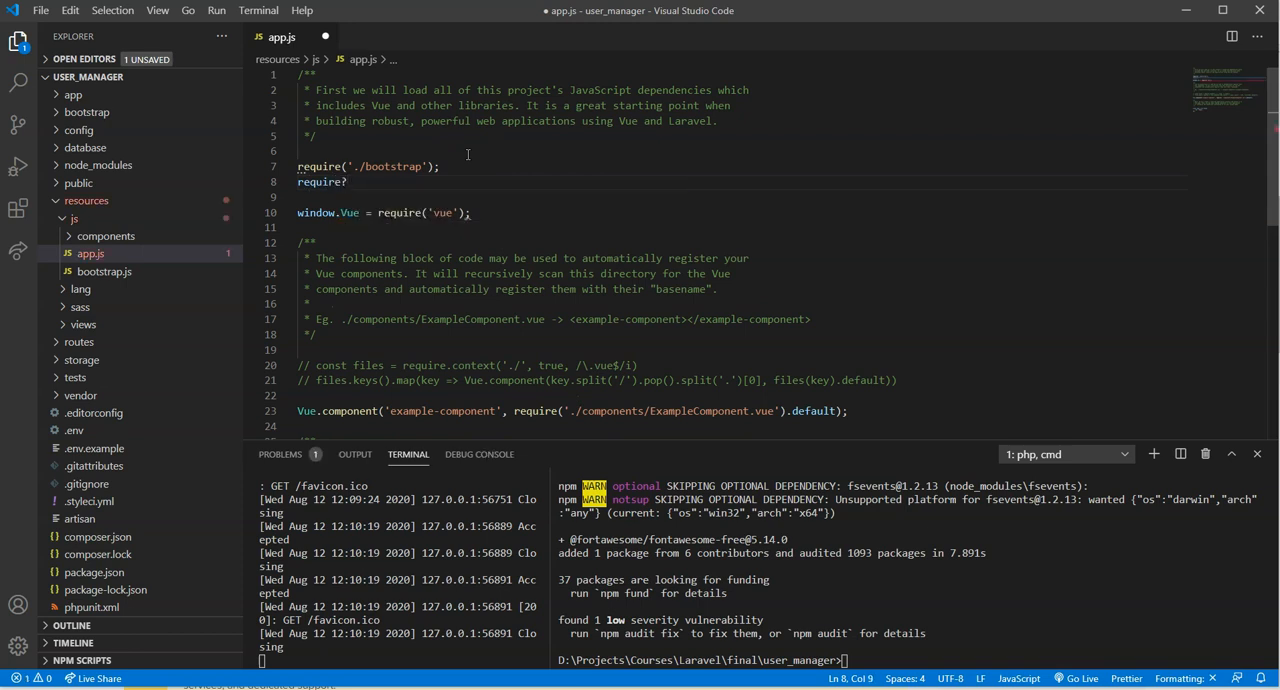
{"action": "type", "text": "()"}
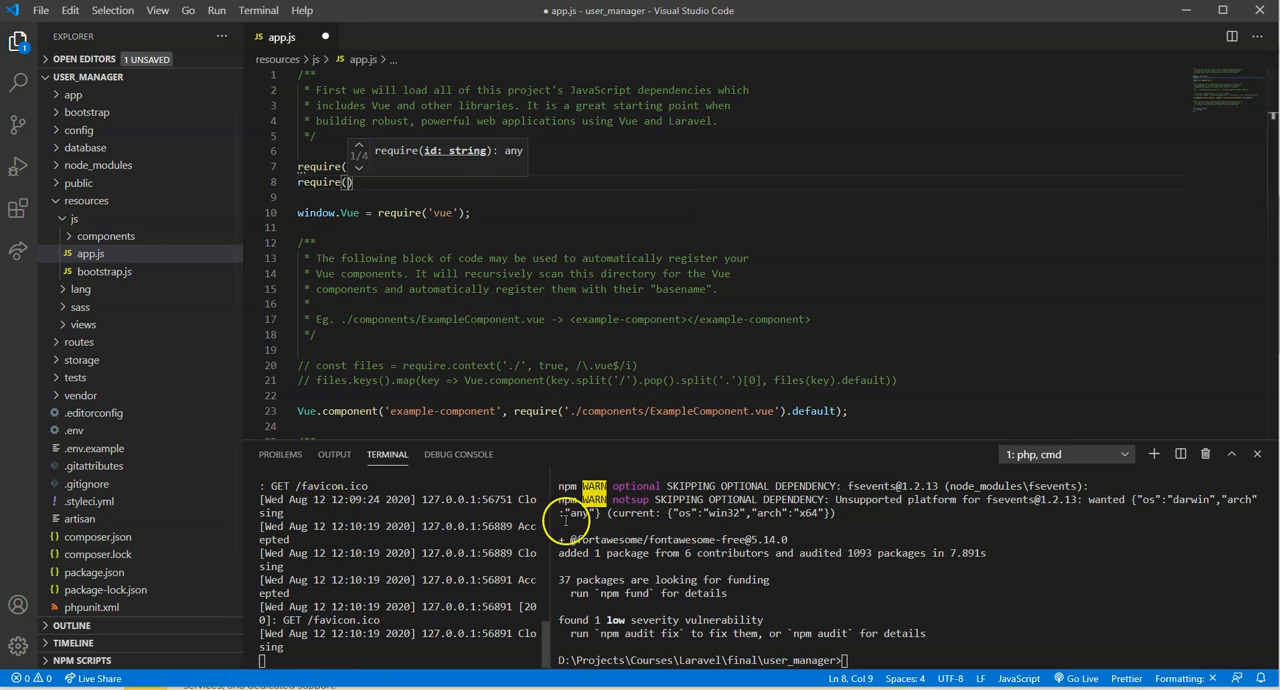
{"action": "left_click", "coordinate": [240, 8]}
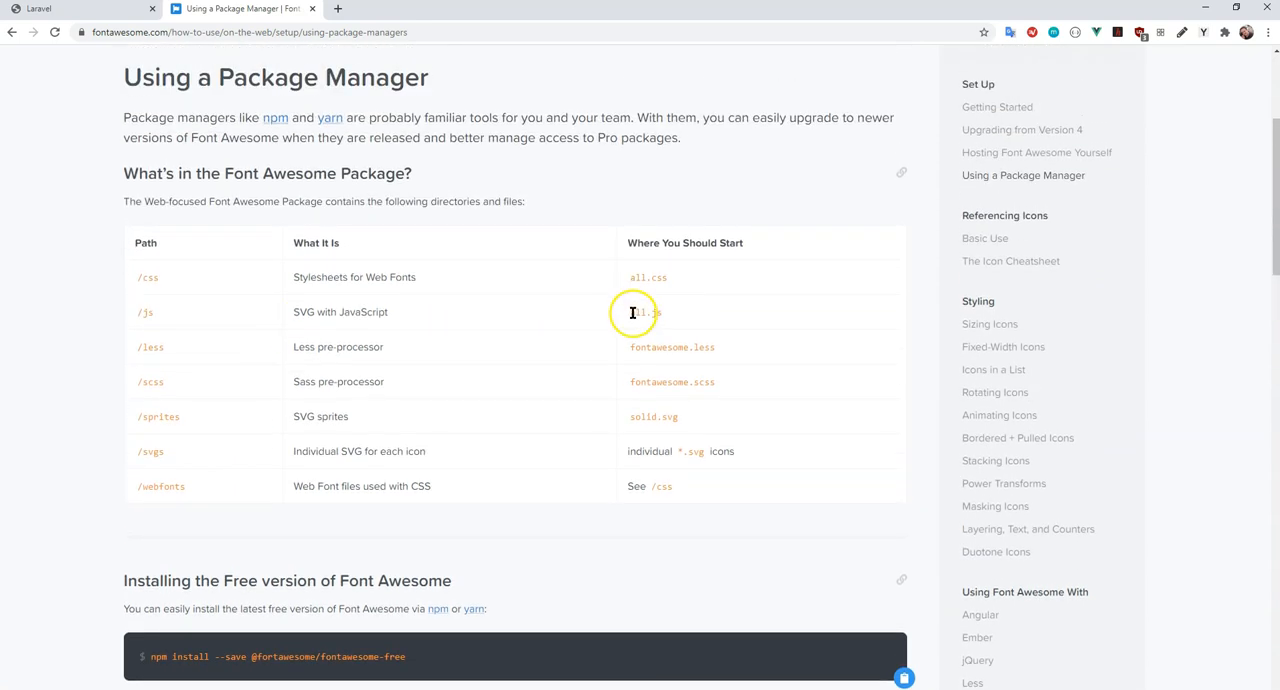
Step: Select all.js as the starting file in Font Awesome's package contents table
{"action": "double_click", "coordinate": [643, 311]}
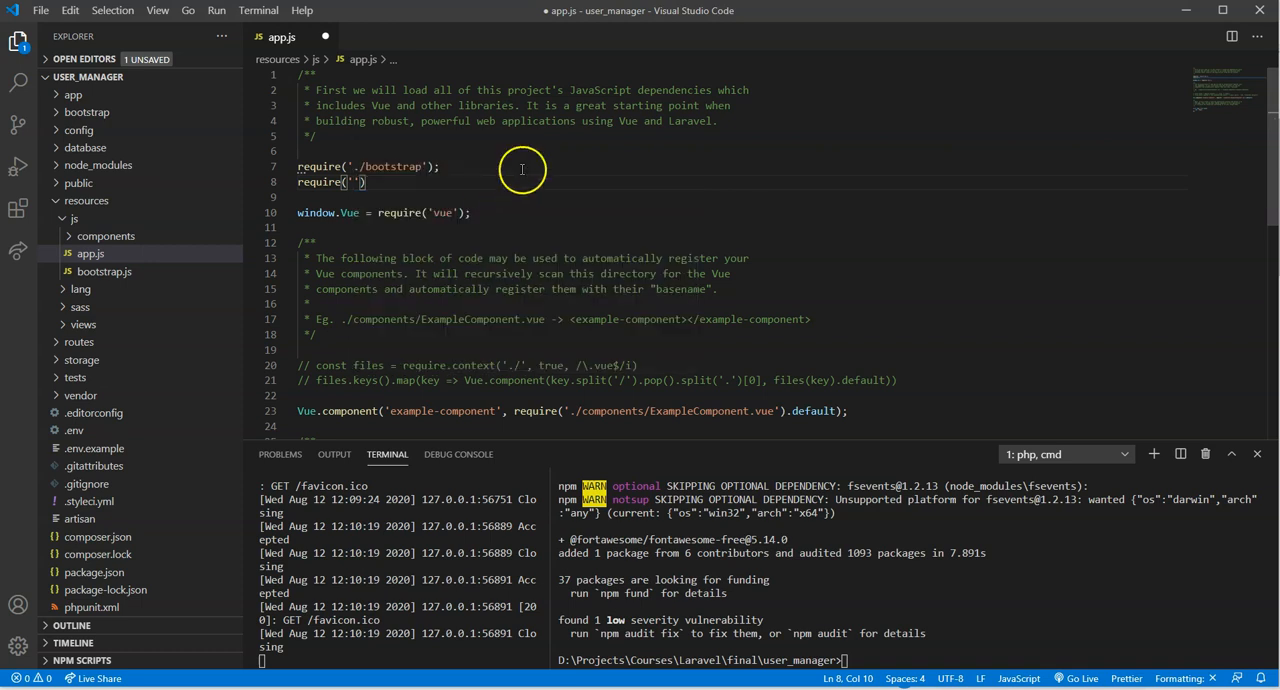
{"action": "mouse_move", "coordinate": [636, 199]}
{"action": "type", "text": "@fortawesome/"}
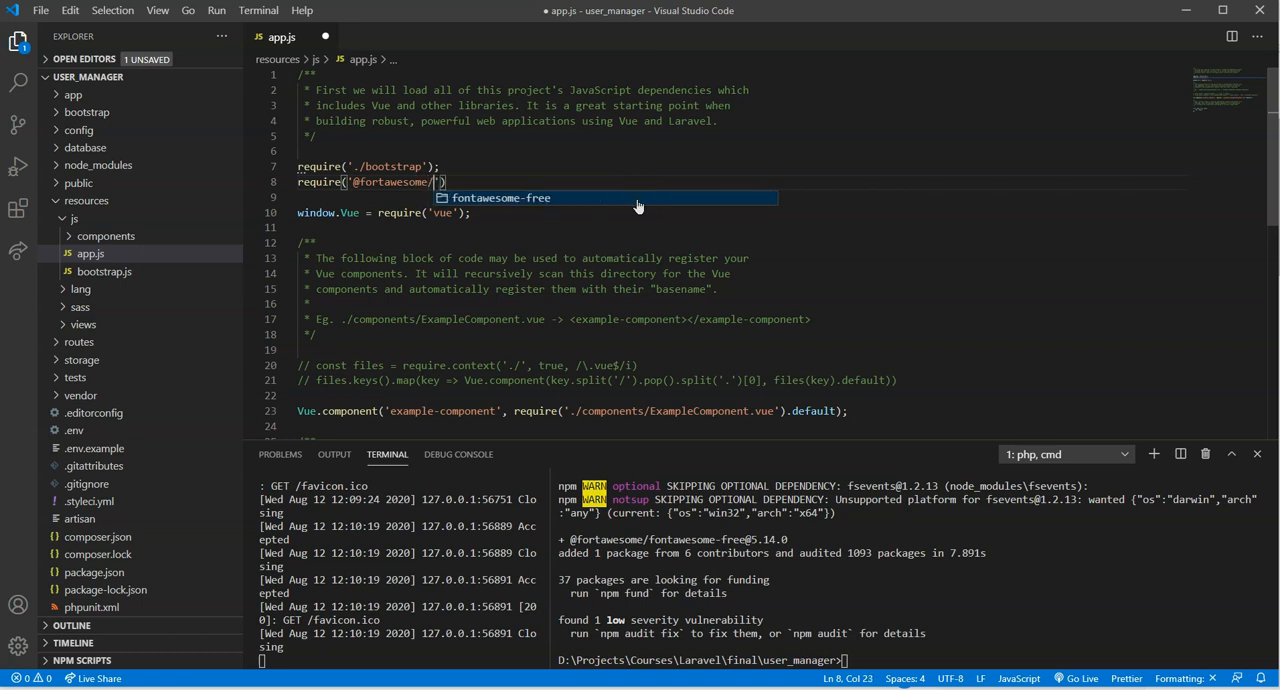
{"action": "type", "text": "font"}
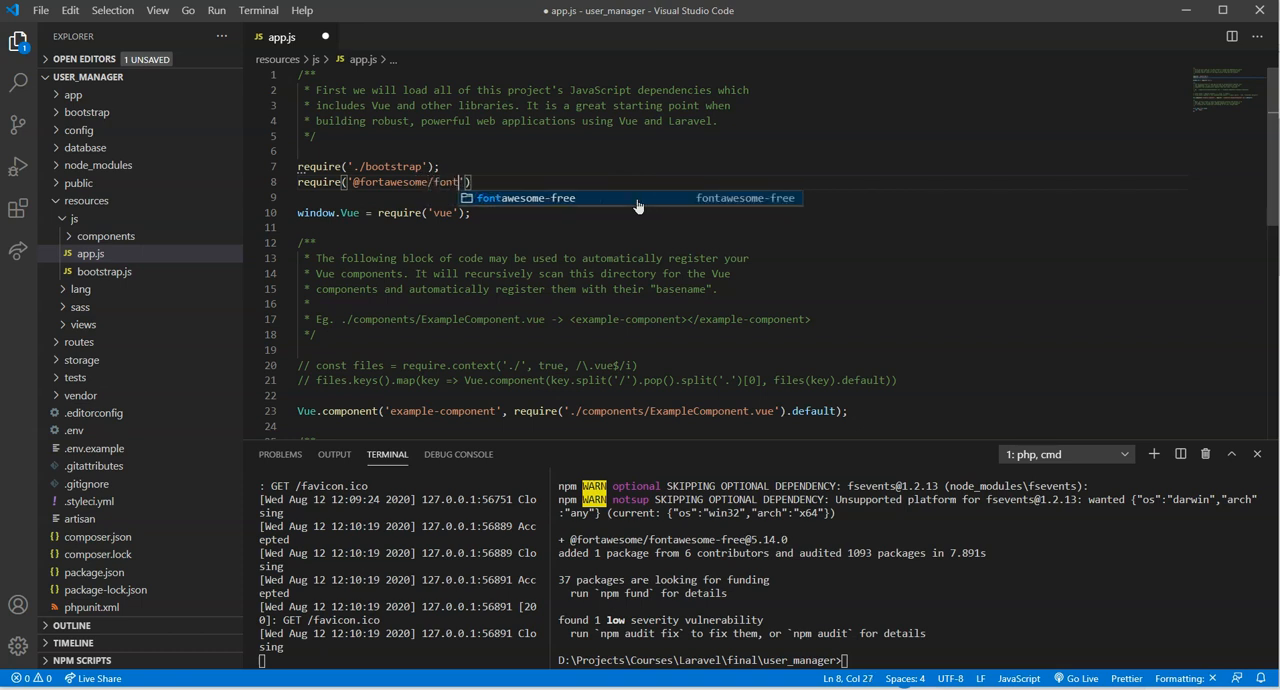
{"action": "type", "text": "awesome"}
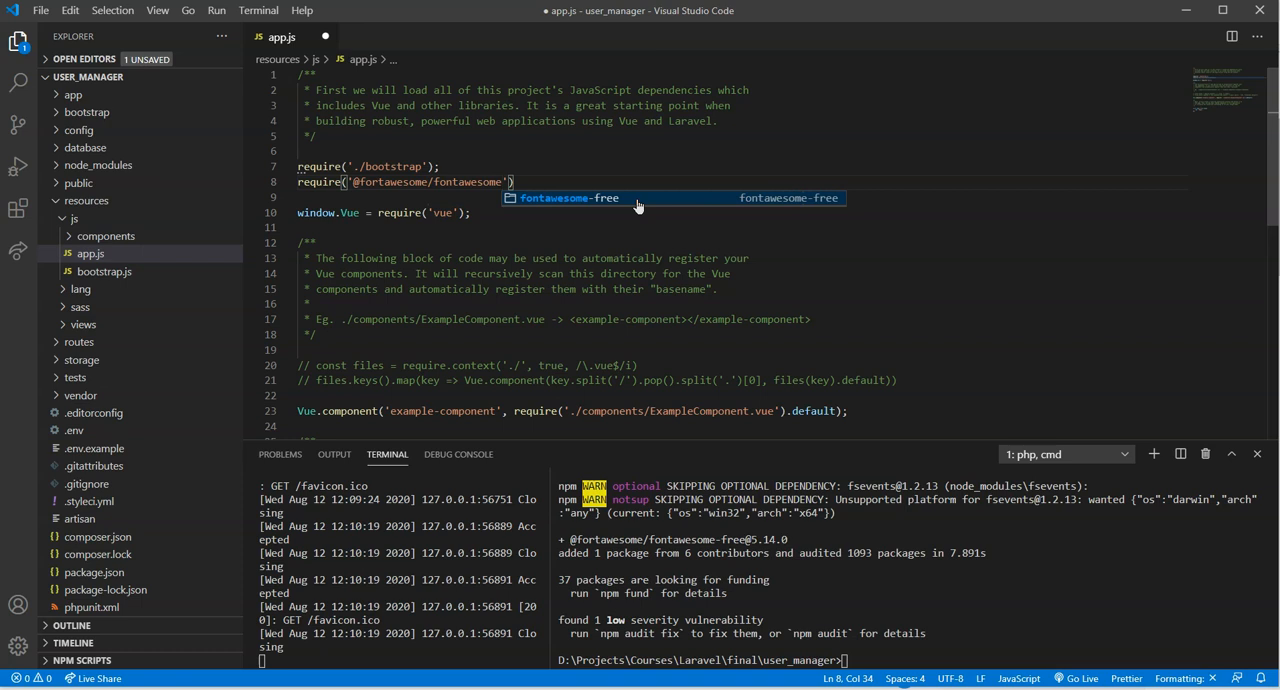
{"action": "type", "text": "-free/"}
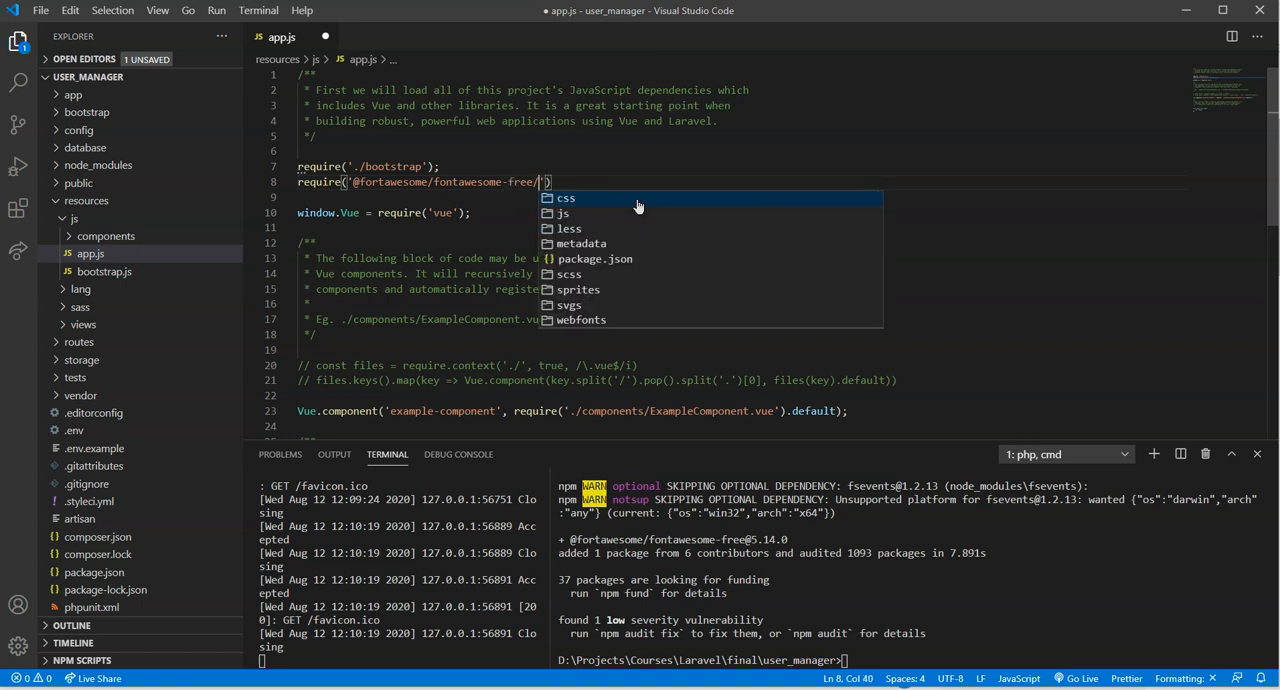
{"action": "type", "text": "js/all"}
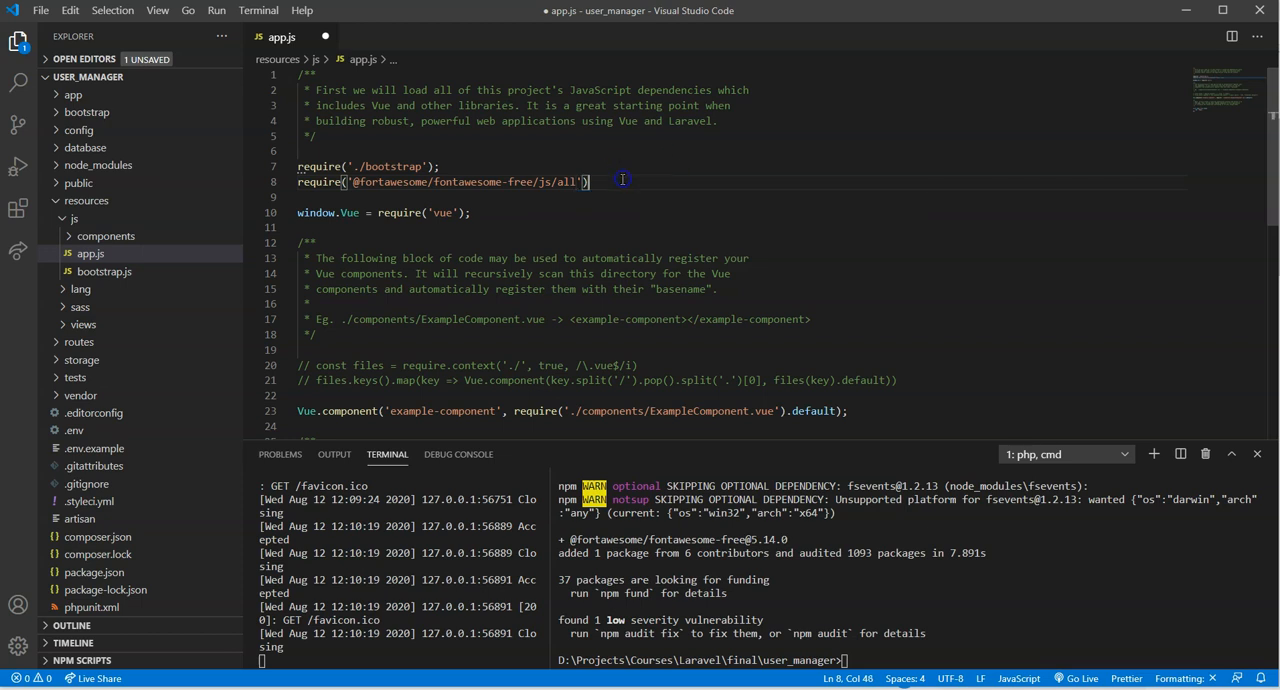
{"action": "type", "text": ";"}
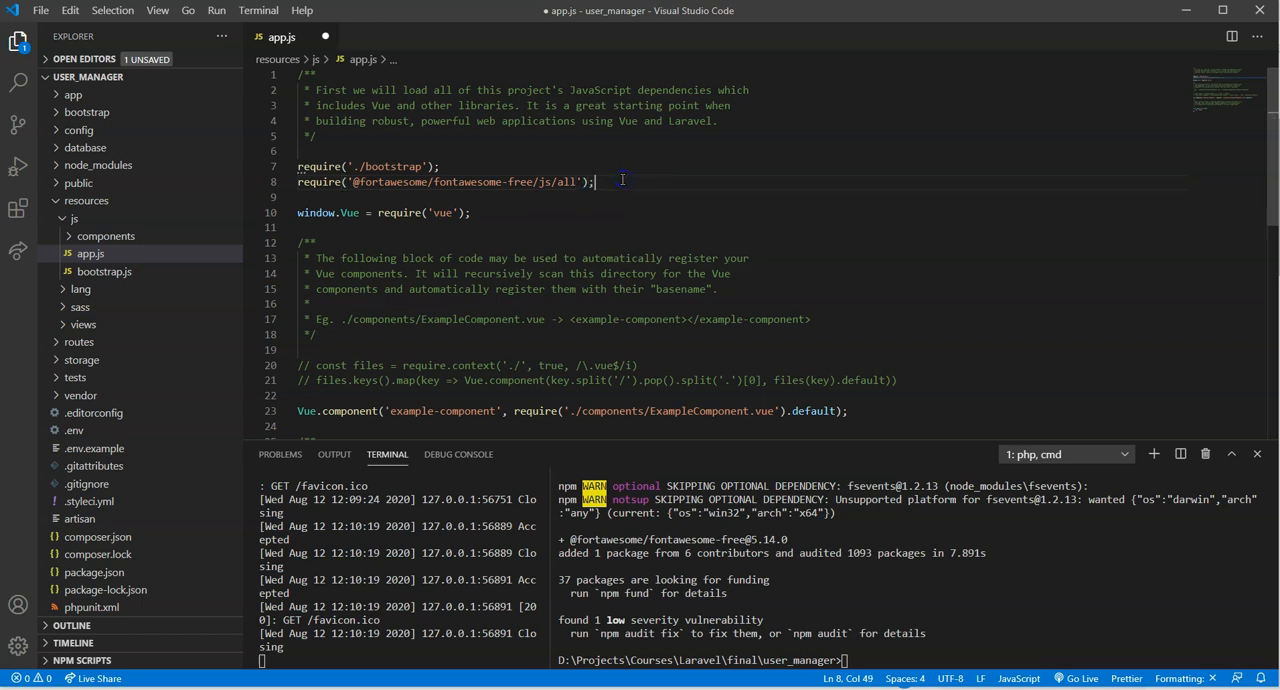
{"action": "key", "text": "ctrl+s"}
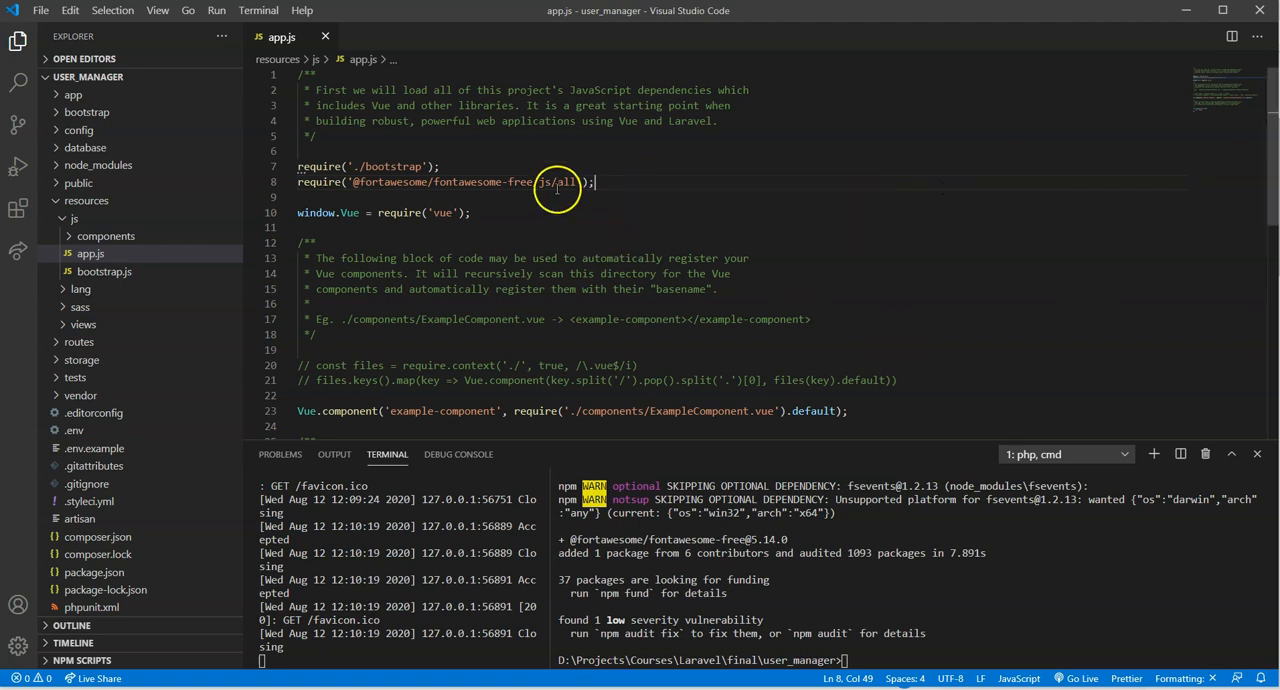
{"action": "scroll", "scroll_direction": "down", "scroll_amount": 3}
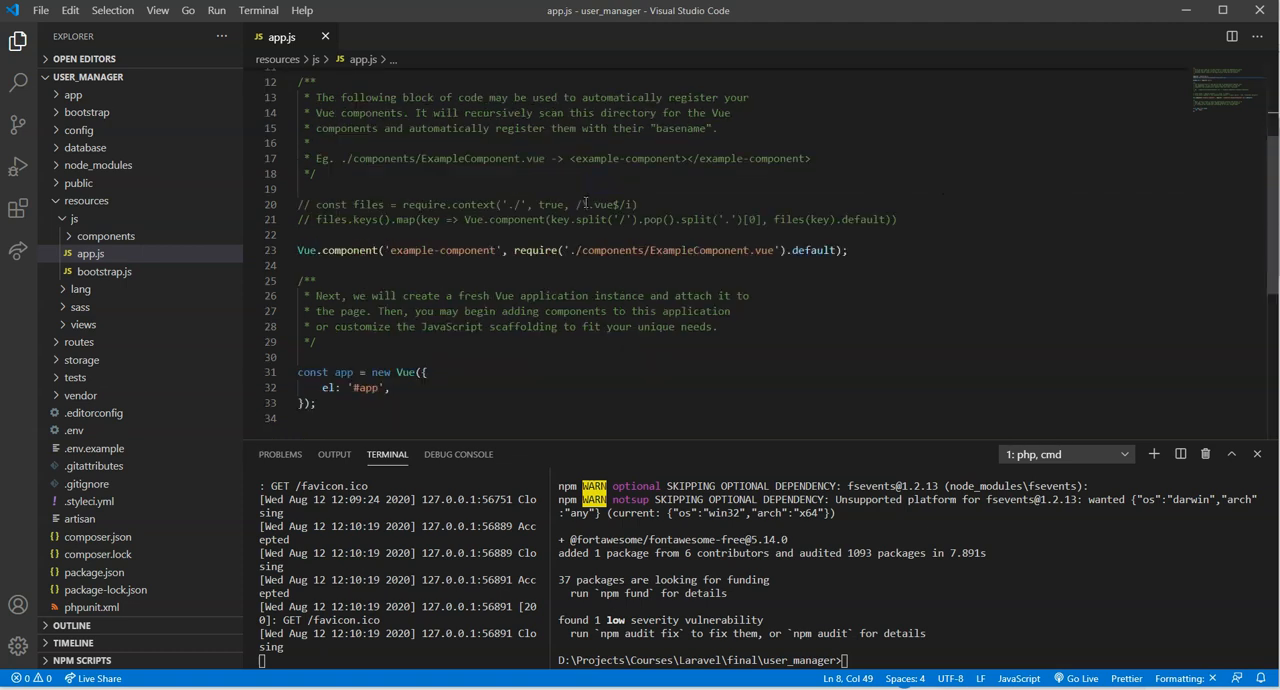
{"action": "mouse_move", "coordinate": [560, 222]}
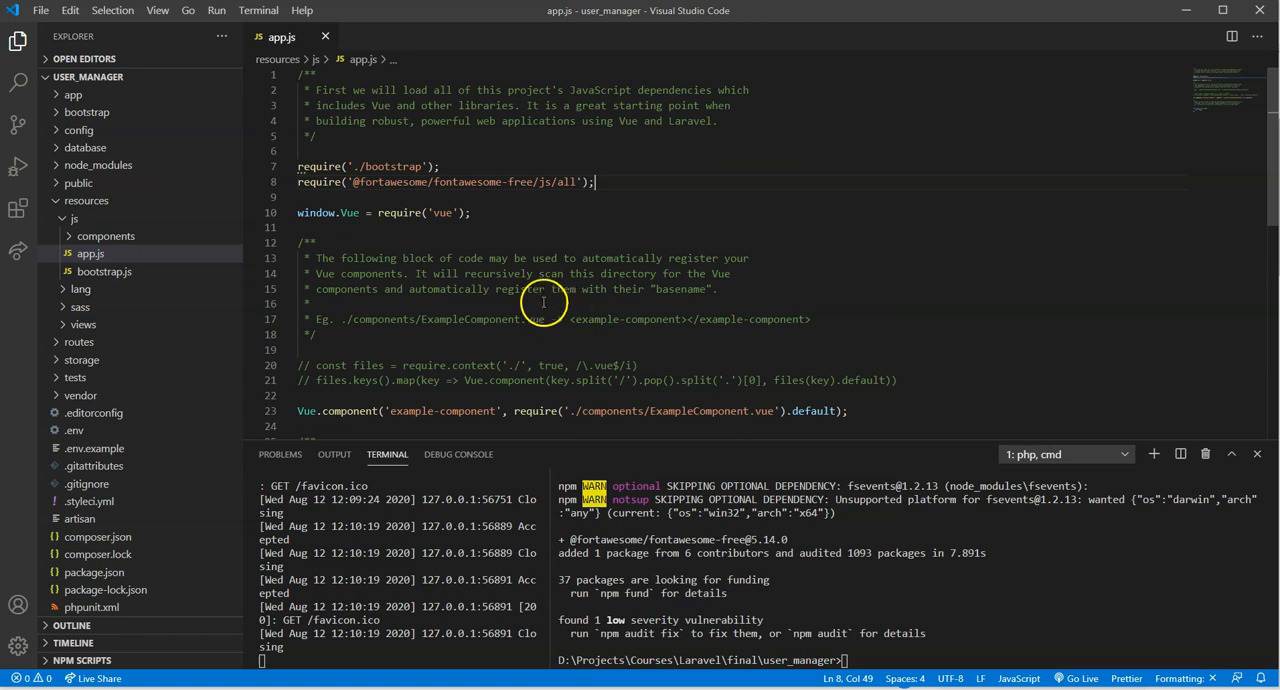
{"action": "mouse_move", "coordinate": [605, 258]}
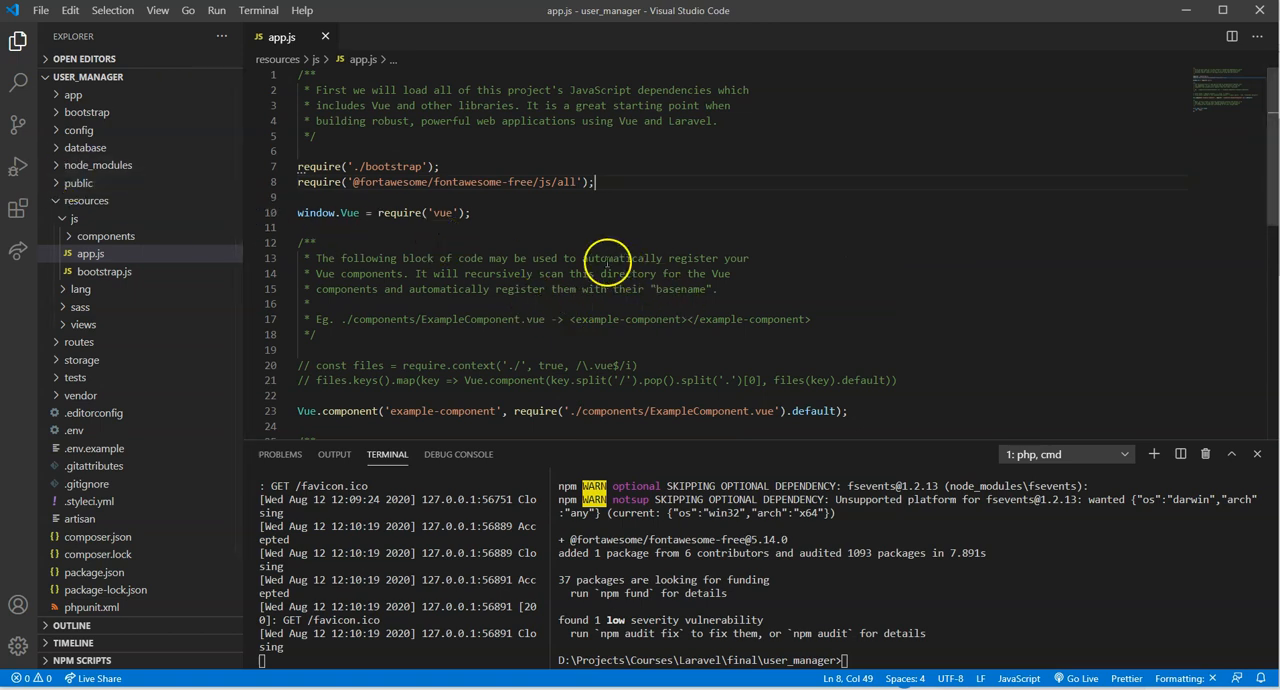
{"action": "mouse_move", "coordinate": [425, 244]}
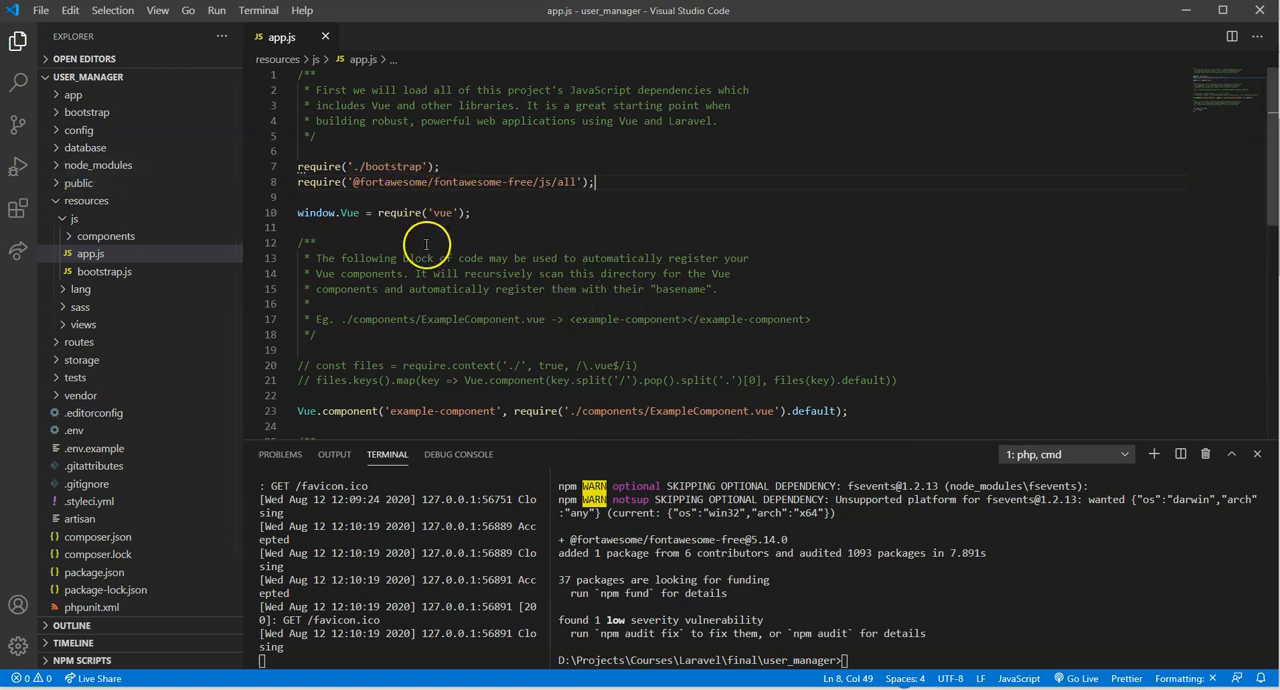